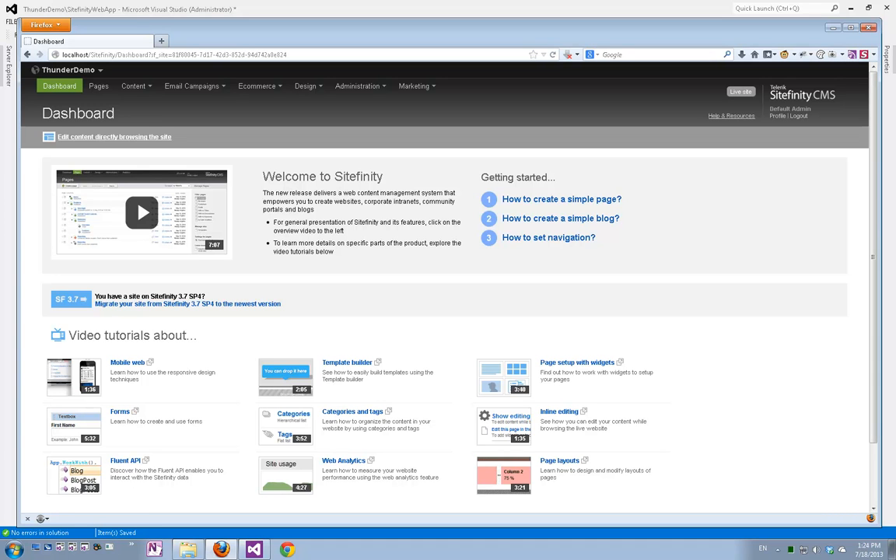
pyautogui.moveTo(242, 333)
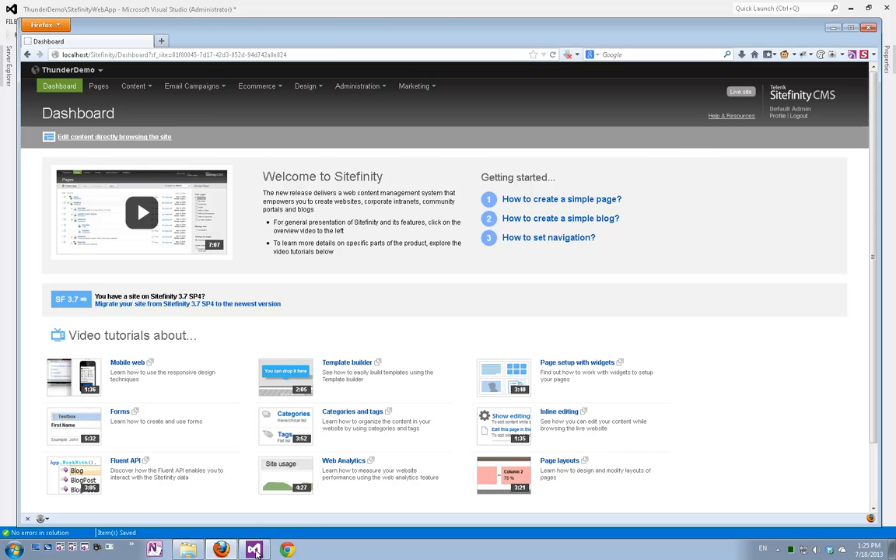
# Step: Add a new Sitefinity Custom Module project to the solution and name it Employees
pyautogui.click(256, 551)
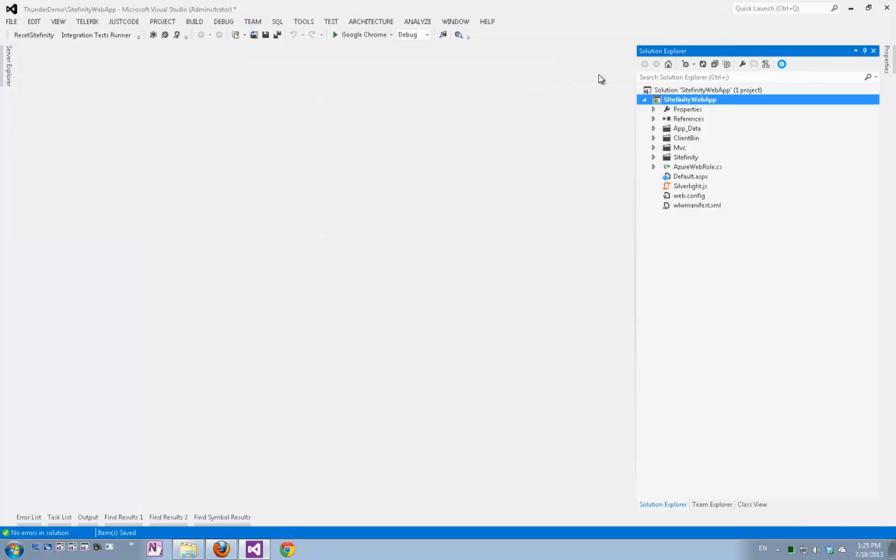
pyautogui.rightClick(690, 99)
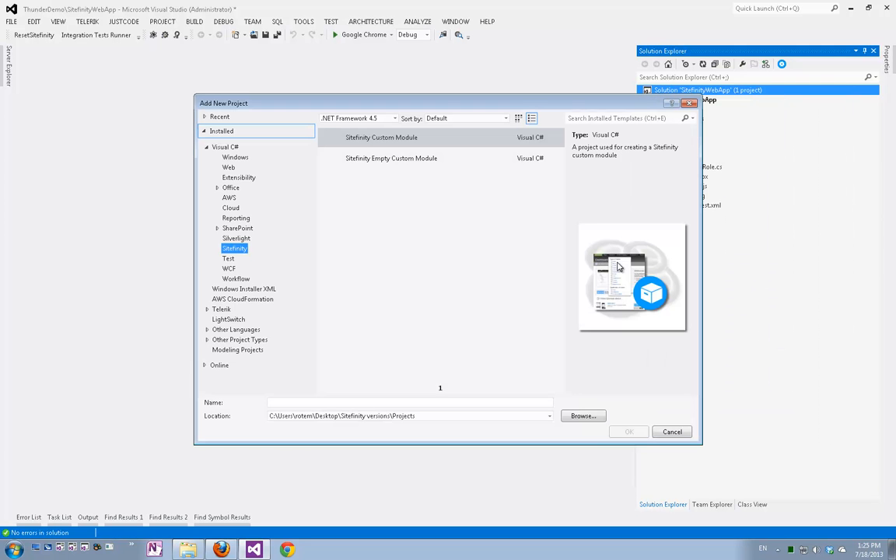
pyautogui.click(382, 137)
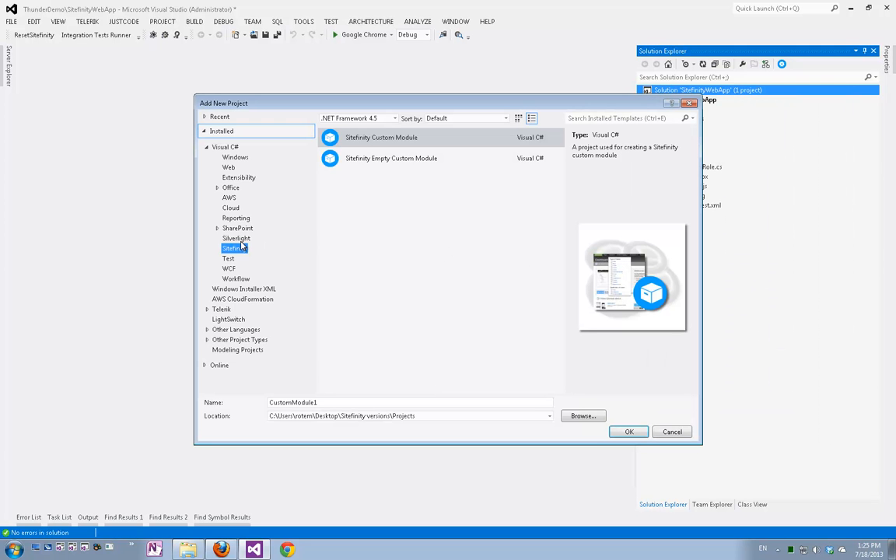
pyautogui.moveTo(361, 249)
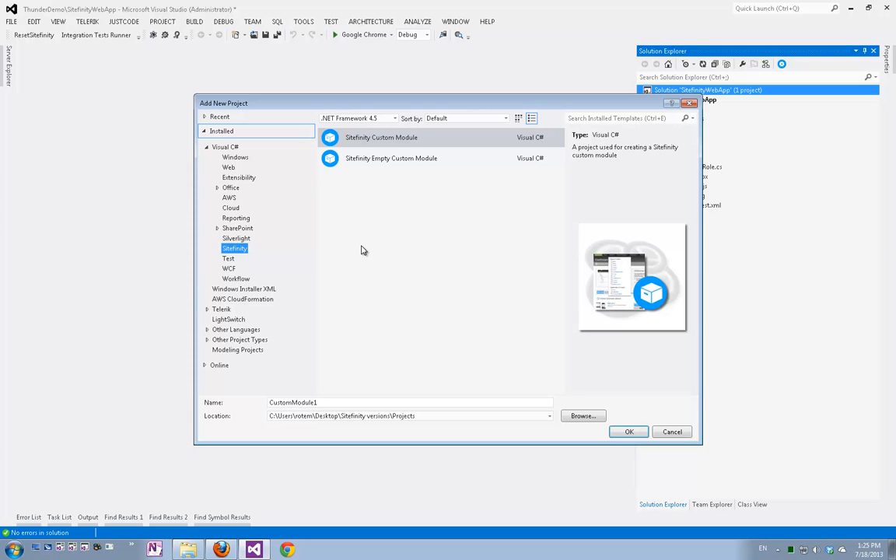
pyautogui.moveTo(399, 183)
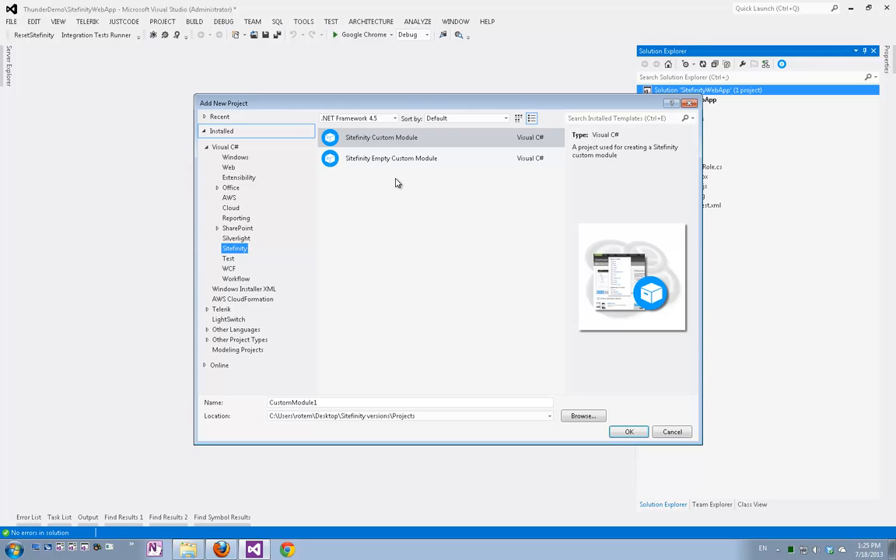
pyautogui.moveTo(387, 184)
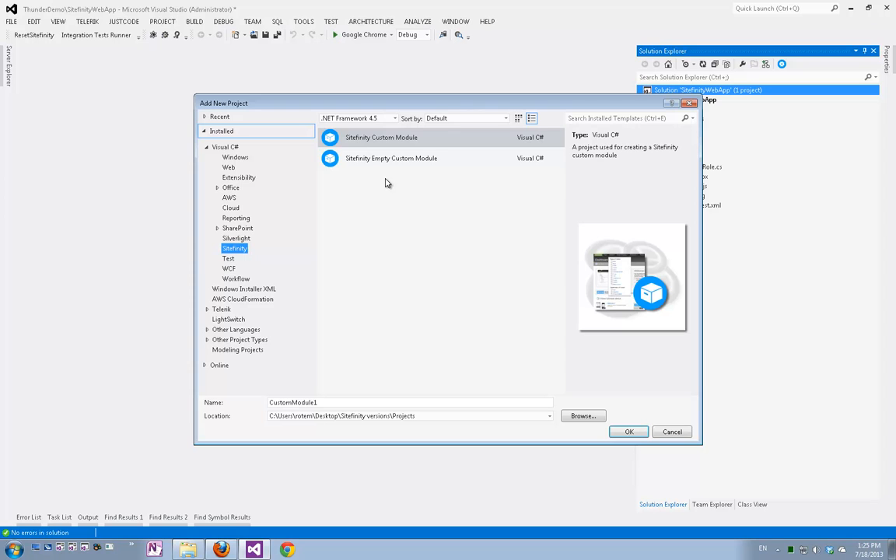
pyautogui.moveTo(350, 292)
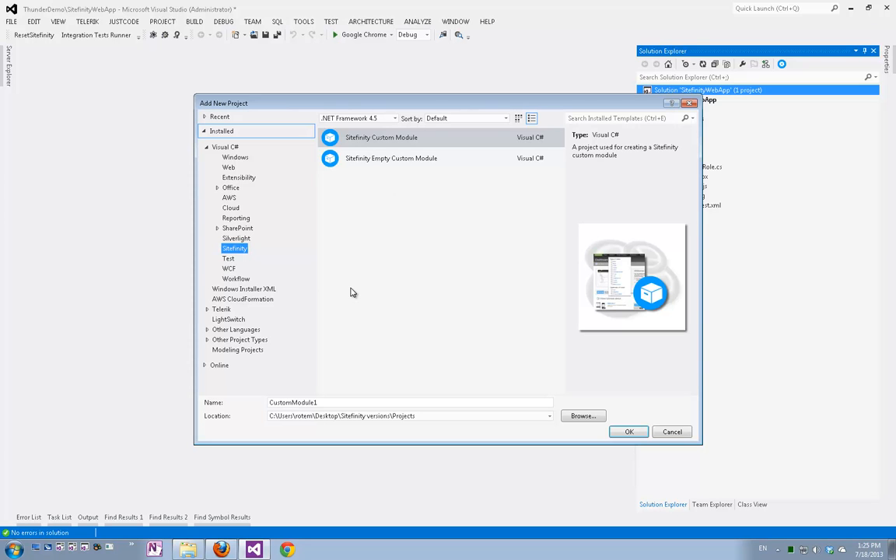
pyautogui.click(411, 401)
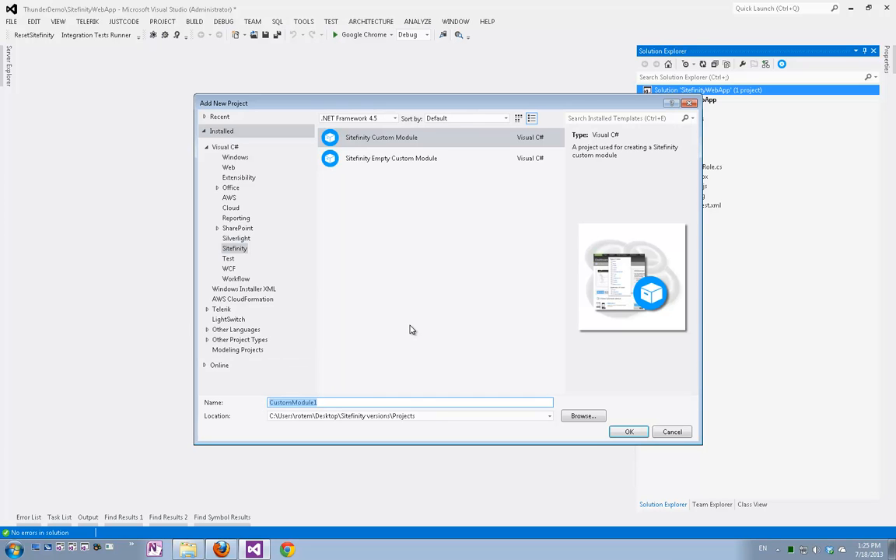
pyautogui.write('Employees')
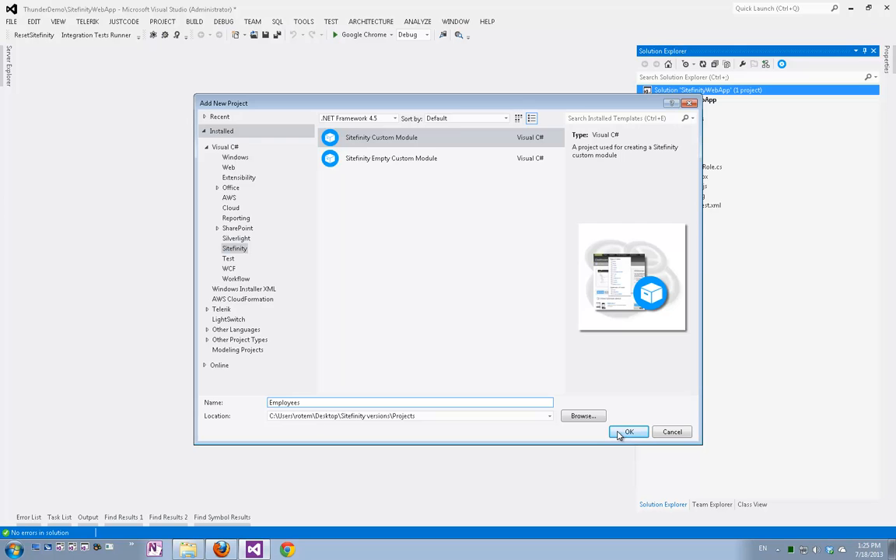
# Step: Create the Employees project and choose EntityFramework as data provider with WebForms backend views
pyautogui.click(628, 432)
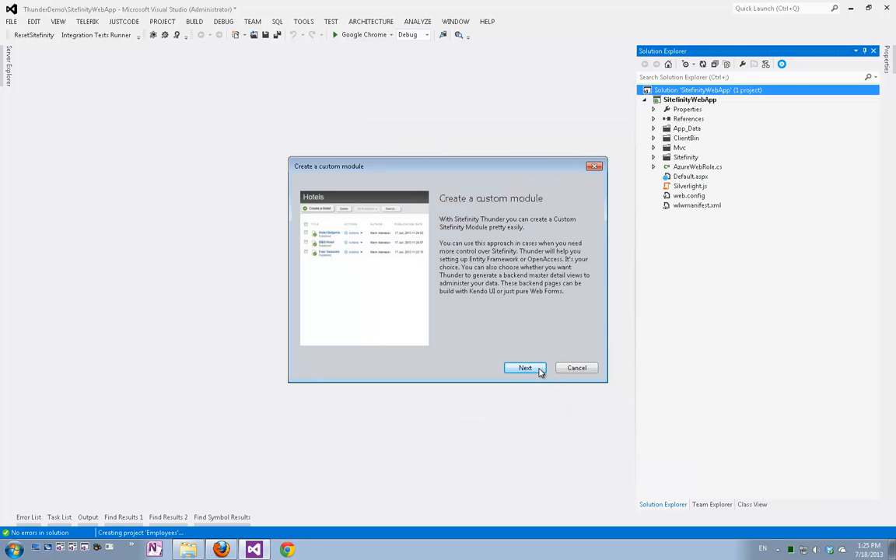
pyautogui.click(524, 367)
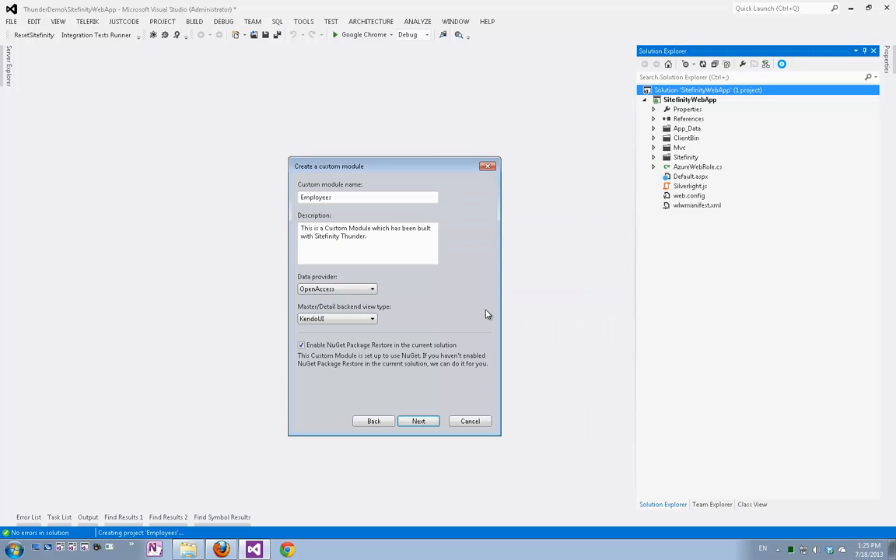
pyautogui.moveTo(489, 314)
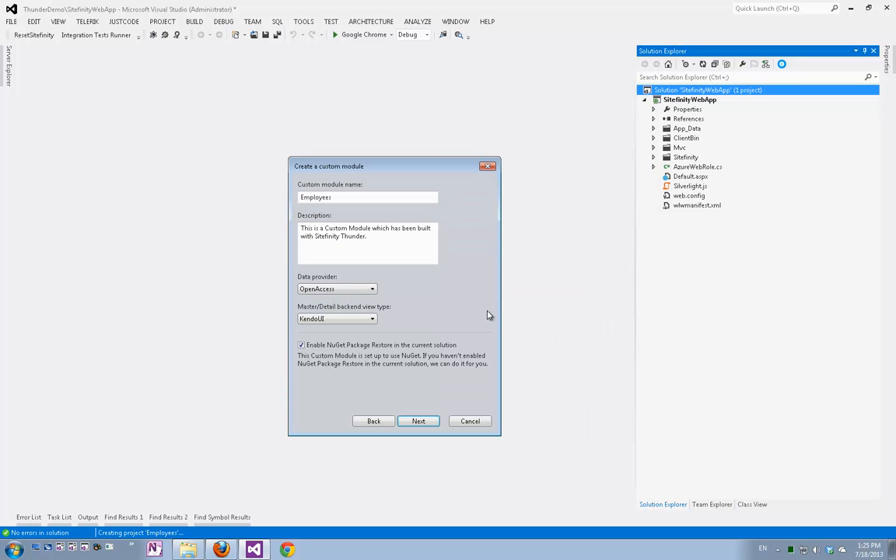
pyautogui.moveTo(433, 289)
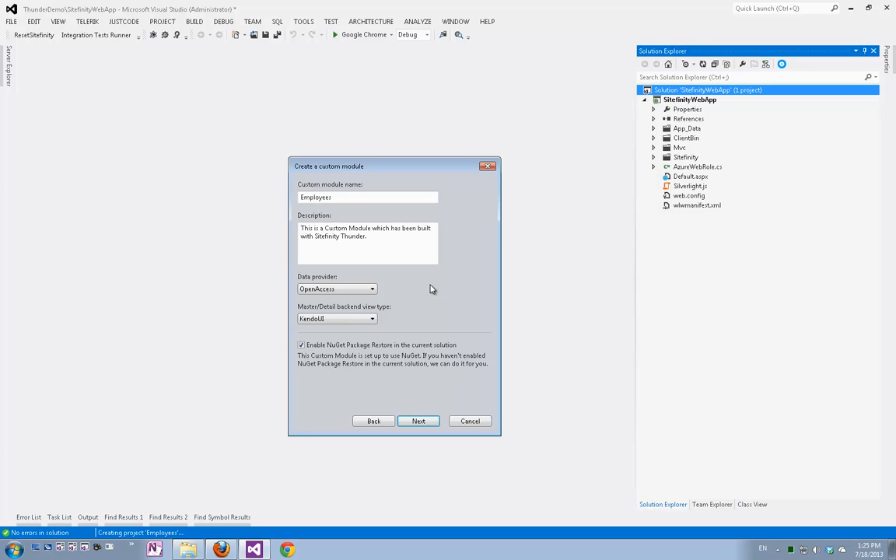
pyautogui.moveTo(364, 292)
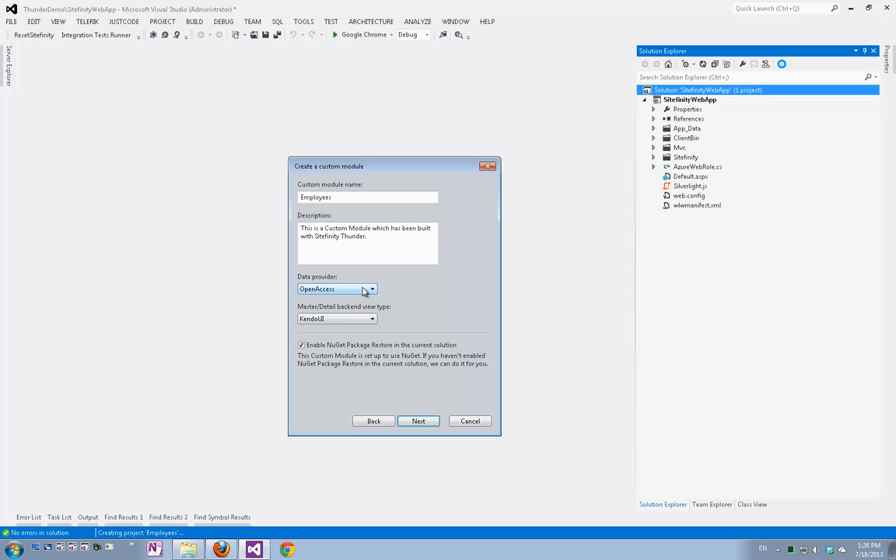
pyautogui.click(370, 288)
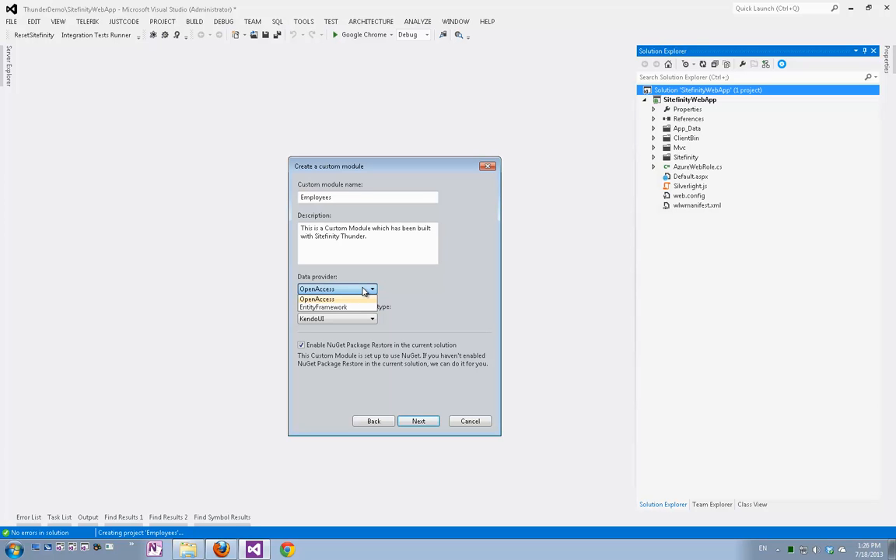
pyautogui.moveTo(361, 299)
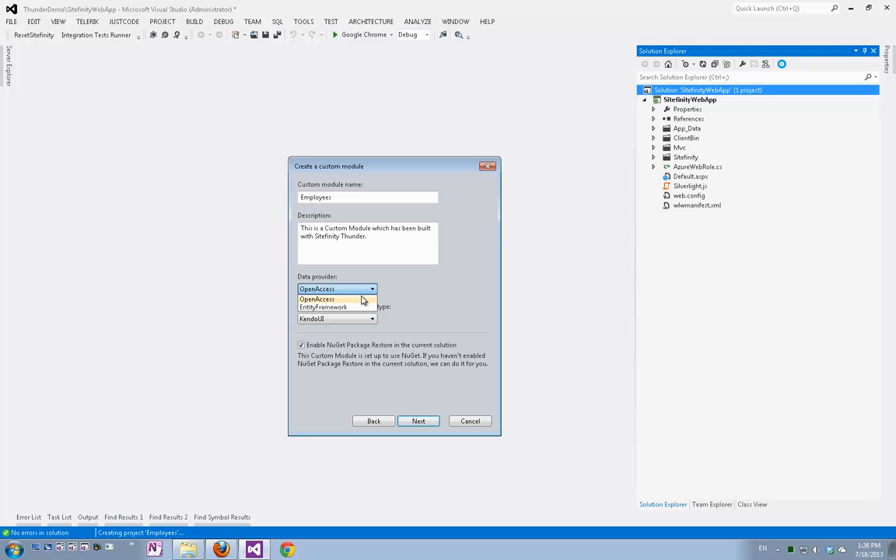
pyautogui.click(323, 307)
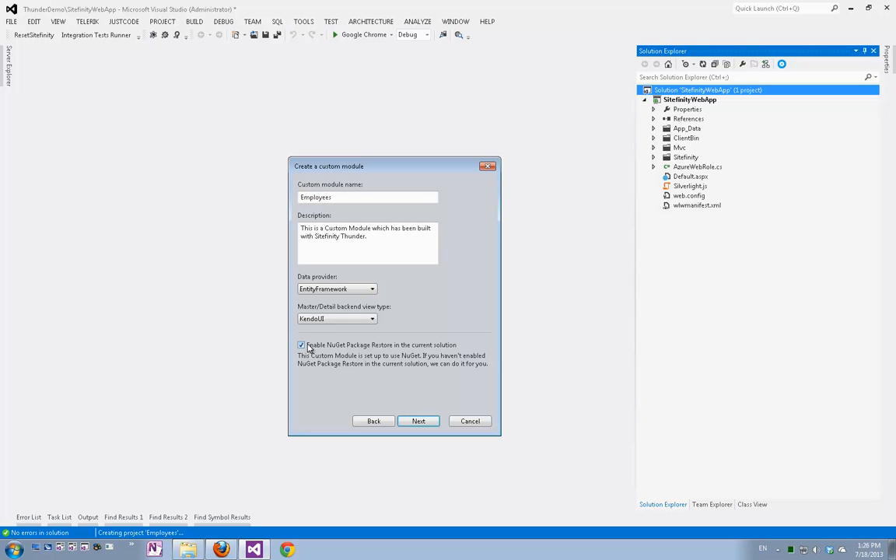
pyautogui.moveTo(383, 351)
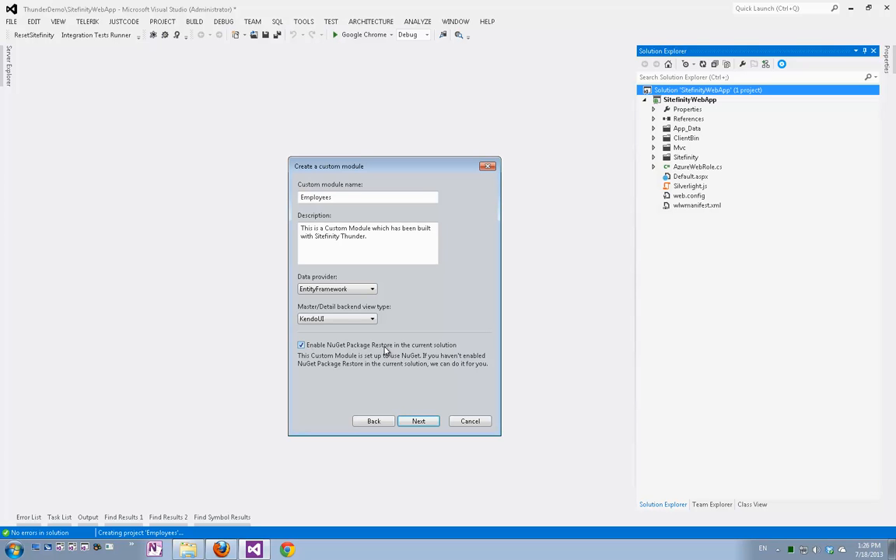
pyautogui.moveTo(464, 327)
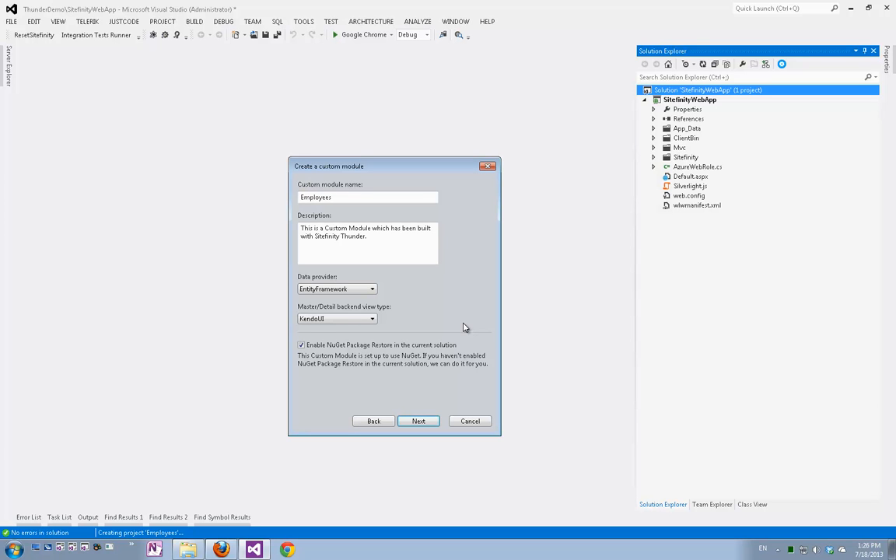
pyautogui.moveTo(454, 330)
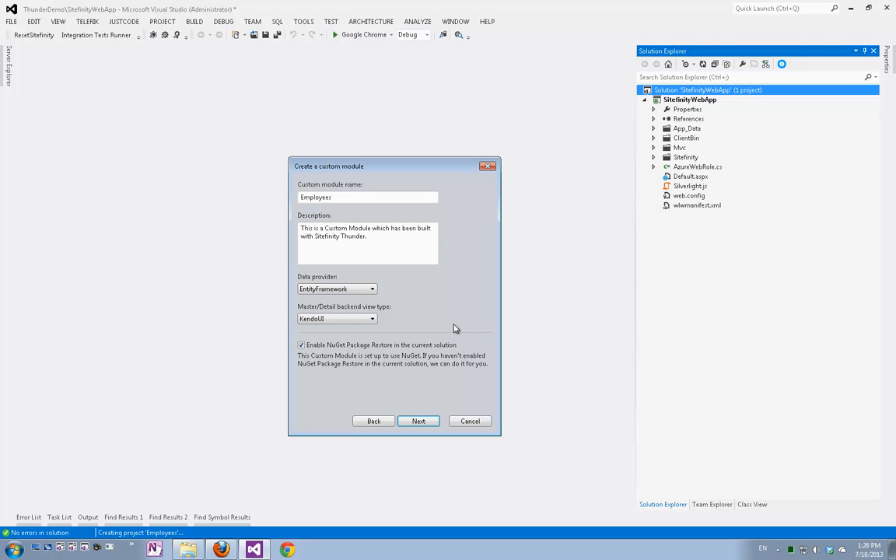
pyautogui.moveTo(443, 327)
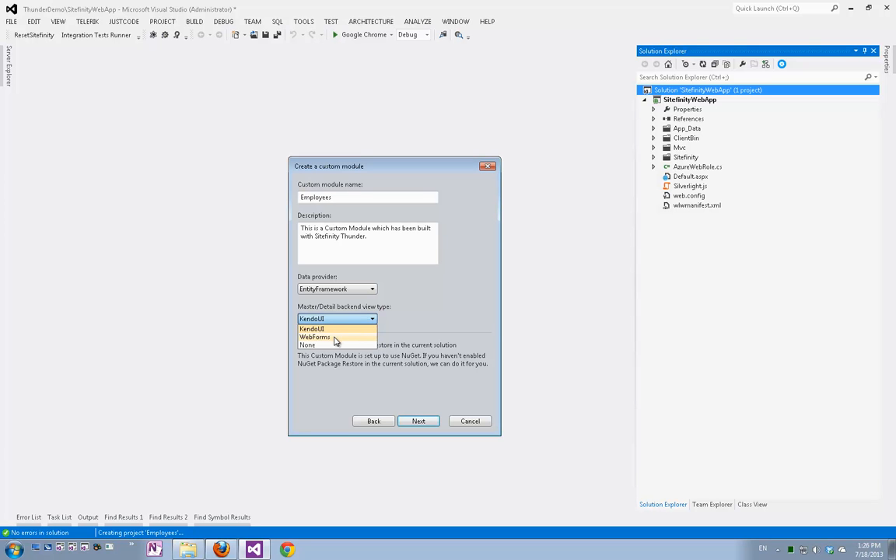
pyautogui.click(315, 336)
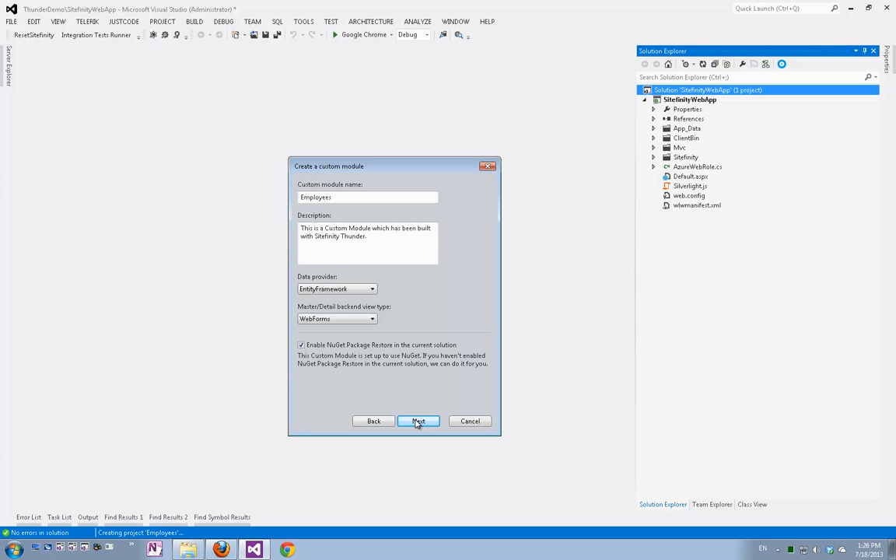
# Step: Advance to the content type step and rename EmployeesItem to Employee
pyautogui.click(417, 420)
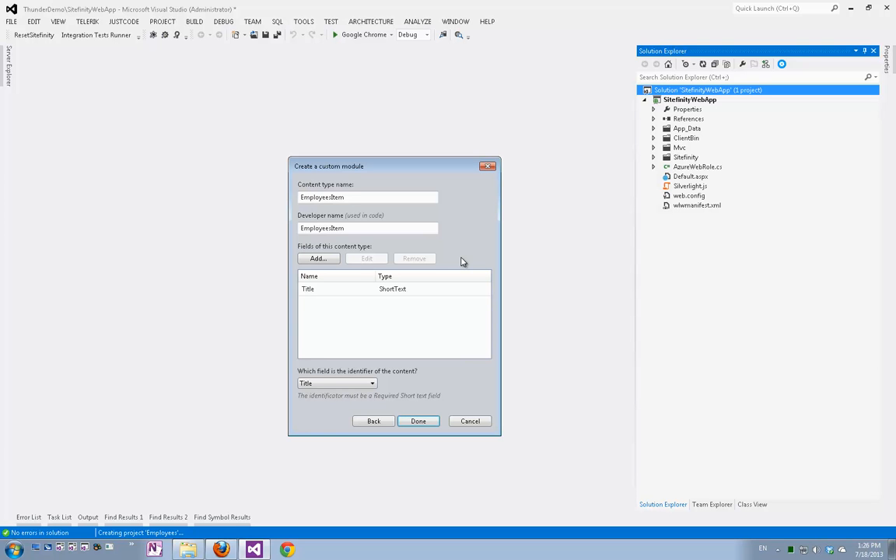
pyautogui.moveTo(470, 215)
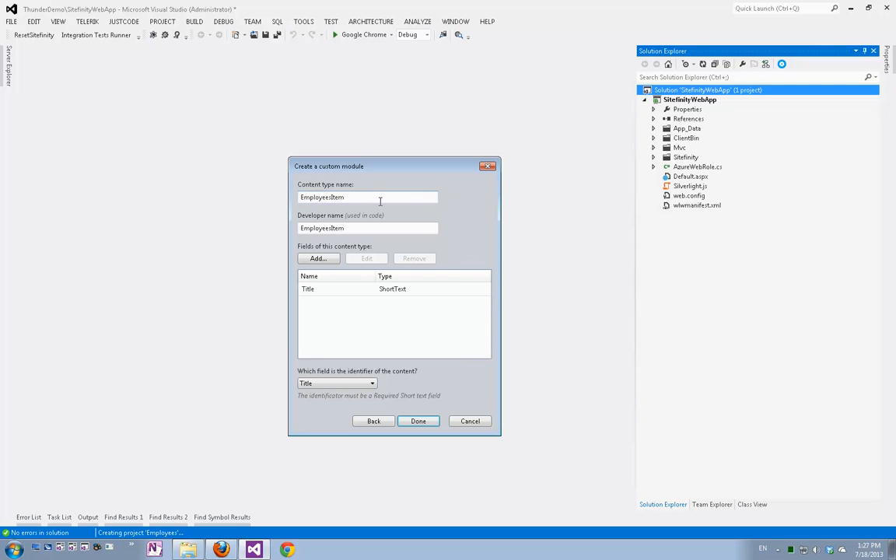
pyautogui.doubleClick(330, 197)
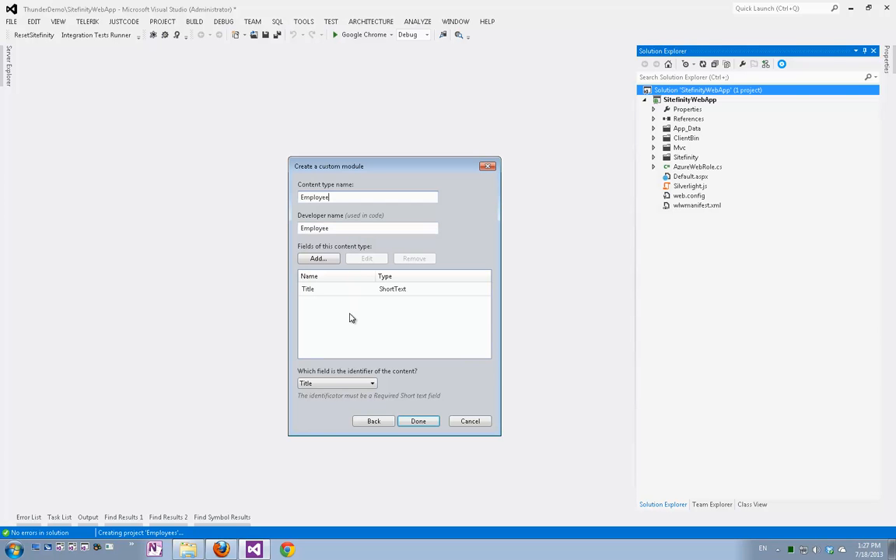
pyautogui.moveTo(321, 277)
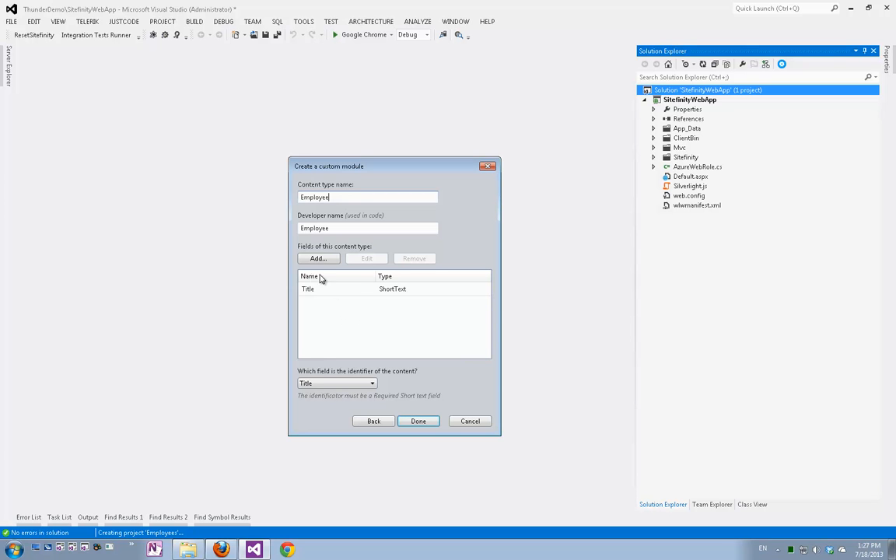
pyautogui.moveTo(347, 302)
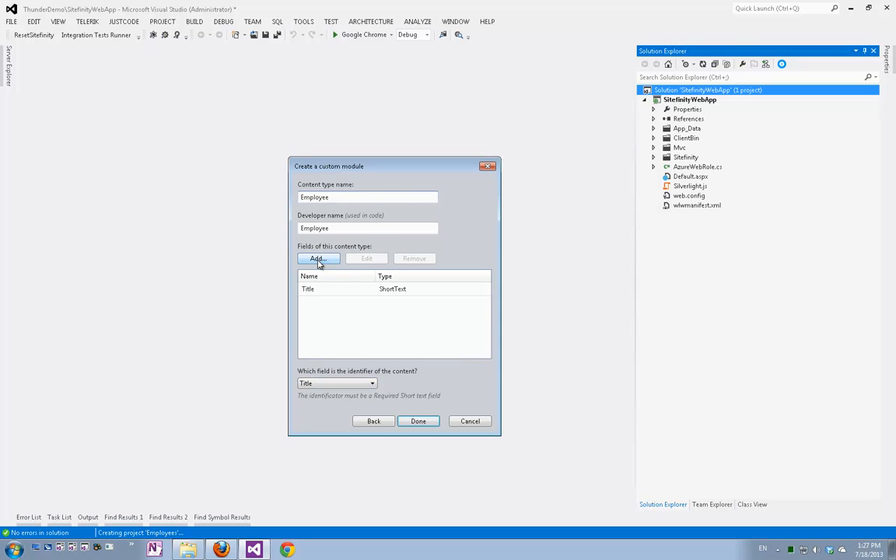
# Step: Add fields Description (LongText), Height (whole Number) and DateOfBirth (DateTime), saving each
pyautogui.click(317, 258)
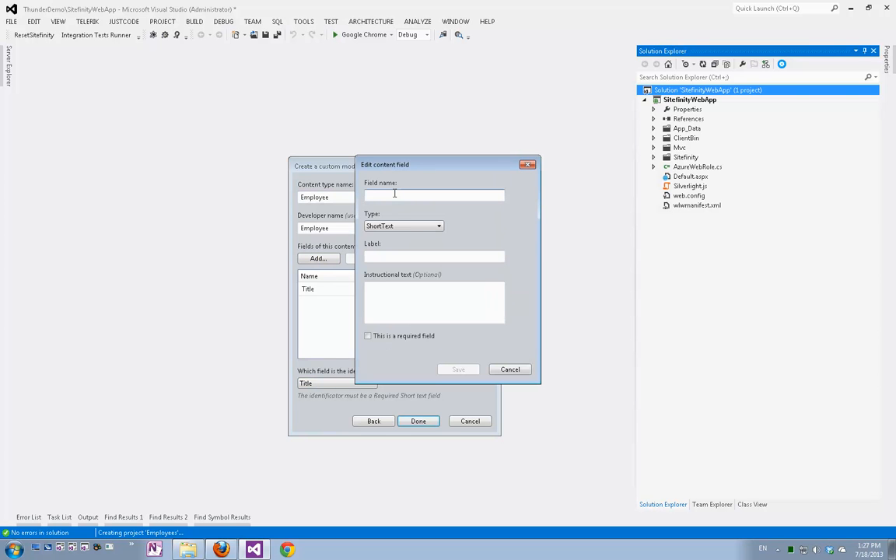
pyautogui.write('Description')
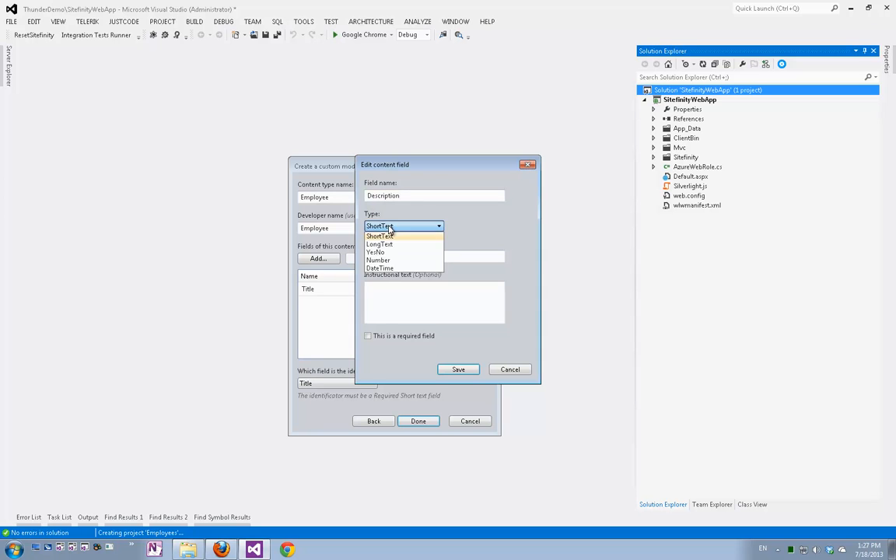
pyautogui.click(380, 244)
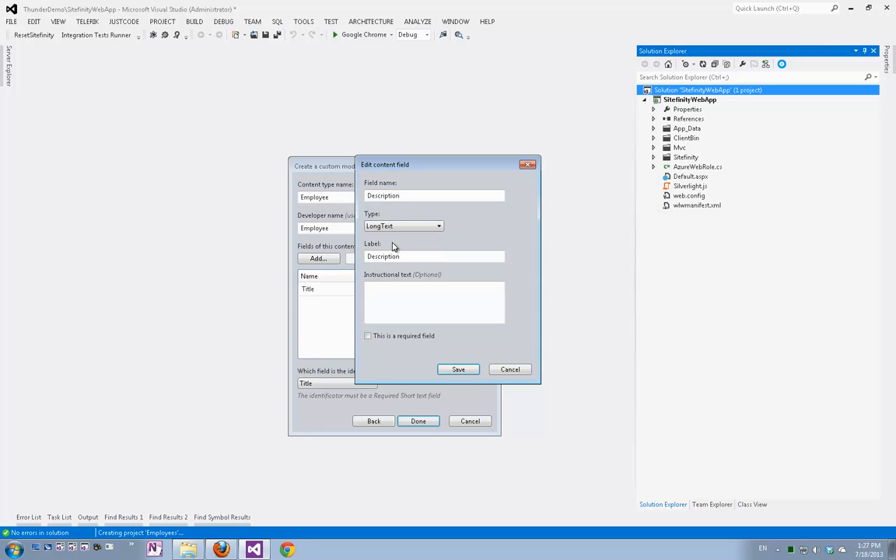
pyautogui.moveTo(371, 245)
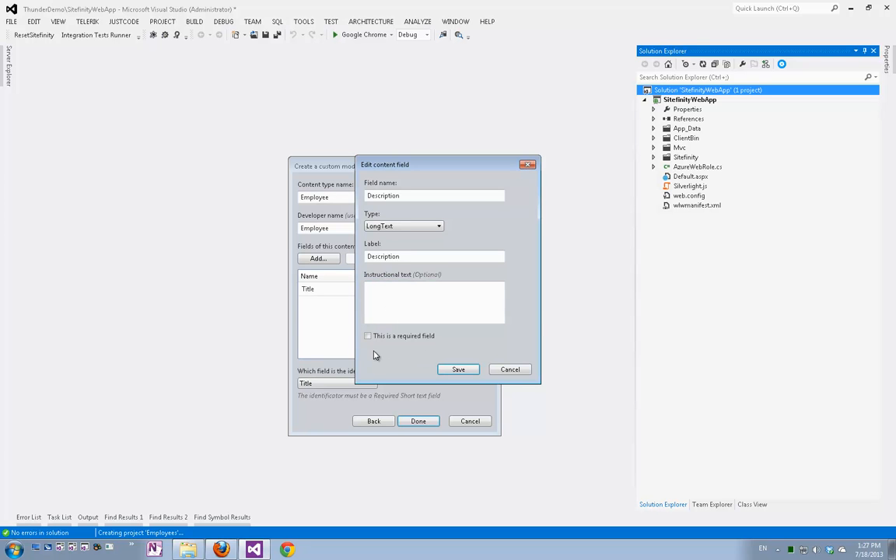
pyautogui.moveTo(392, 361)
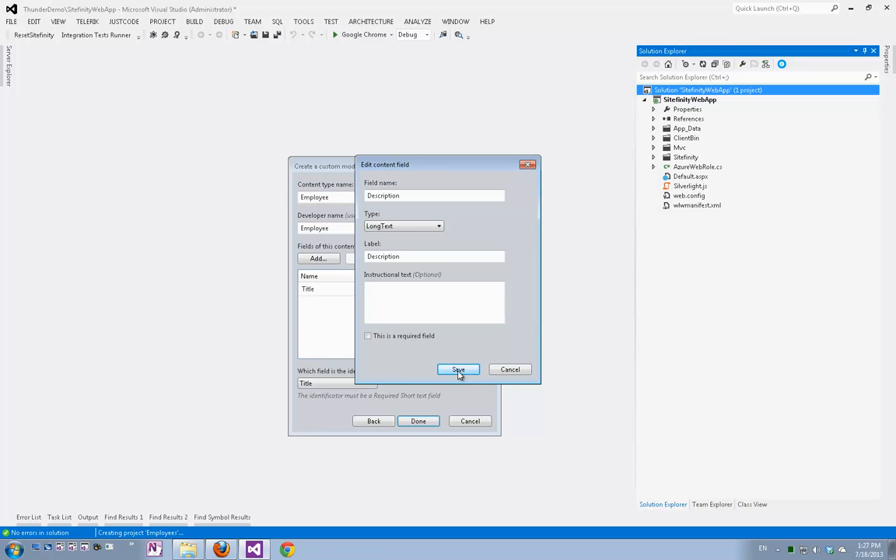
pyautogui.click(458, 370)
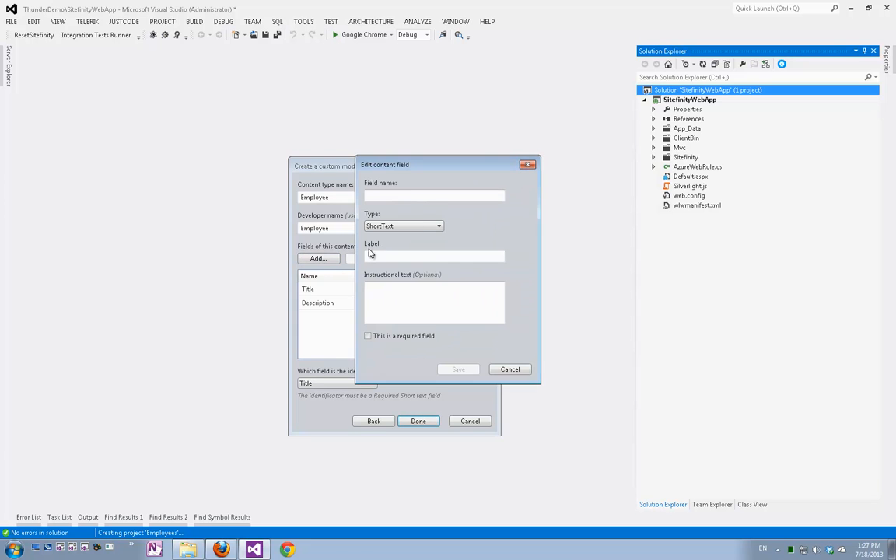
pyautogui.write('Height')
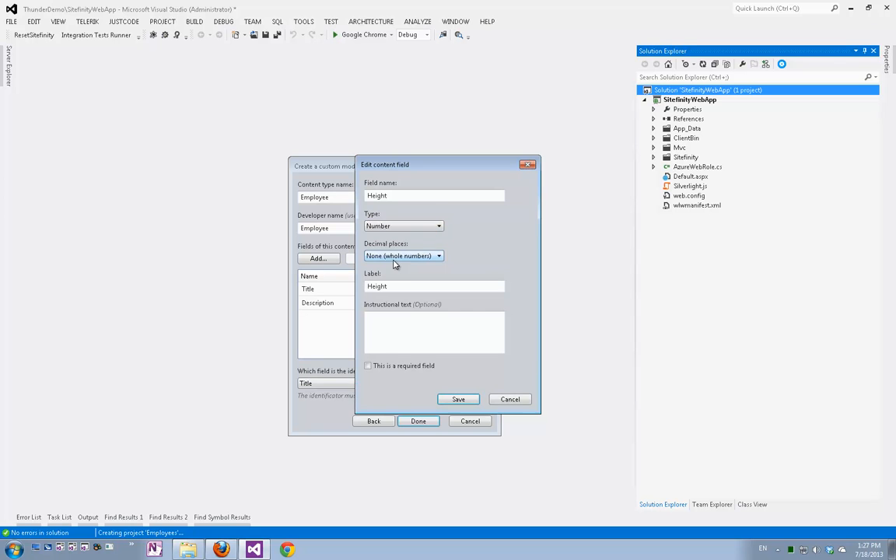
pyautogui.moveTo(411, 258)
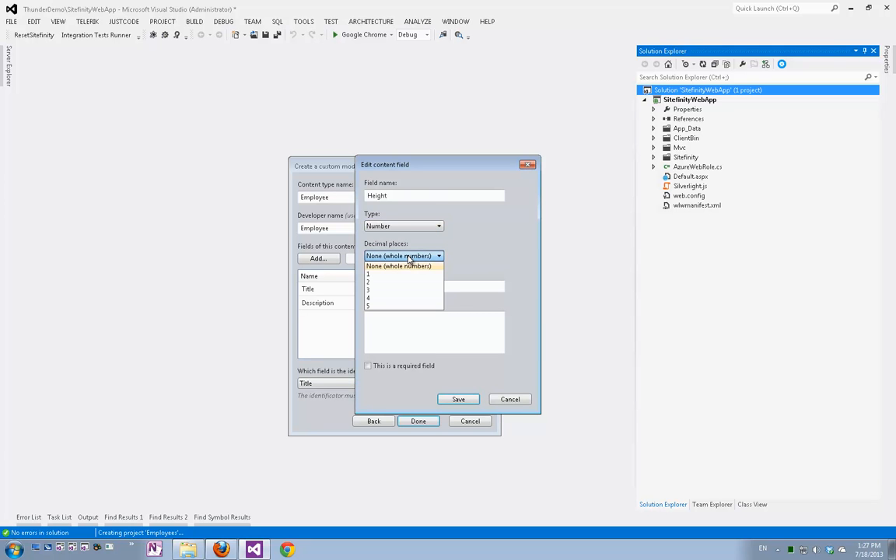
pyautogui.moveTo(373, 277)
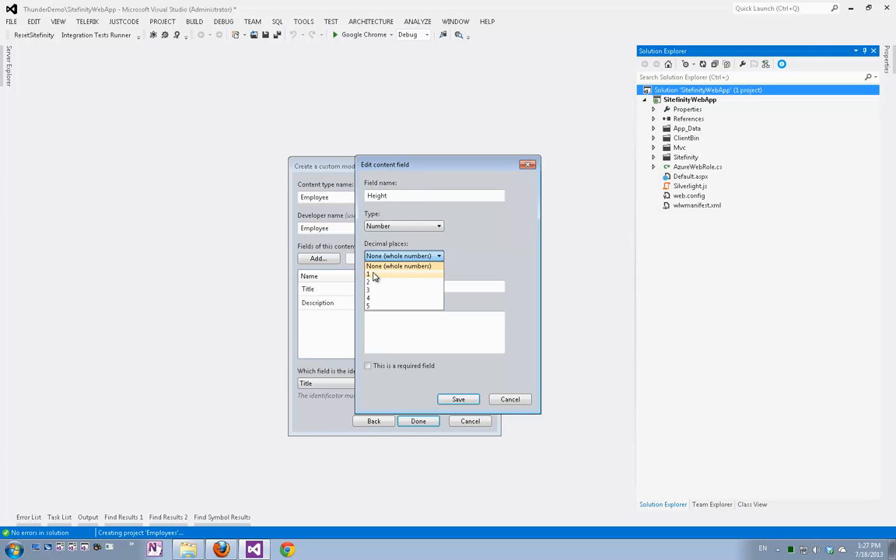
pyautogui.moveTo(486, 271)
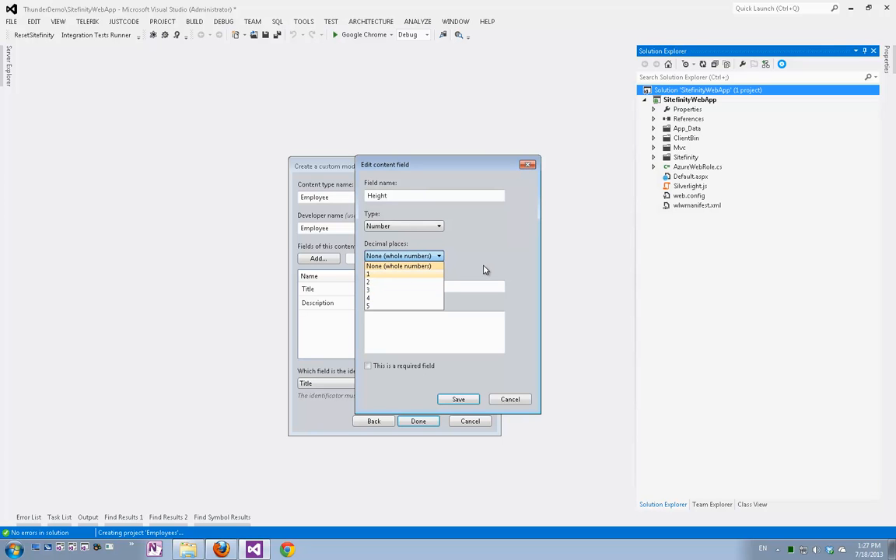
pyautogui.click(398, 266)
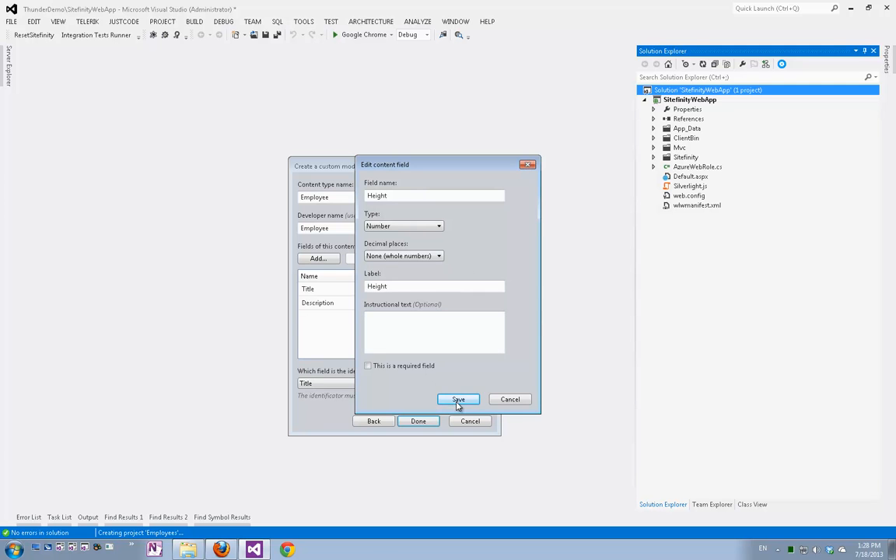
pyautogui.click(457, 398)
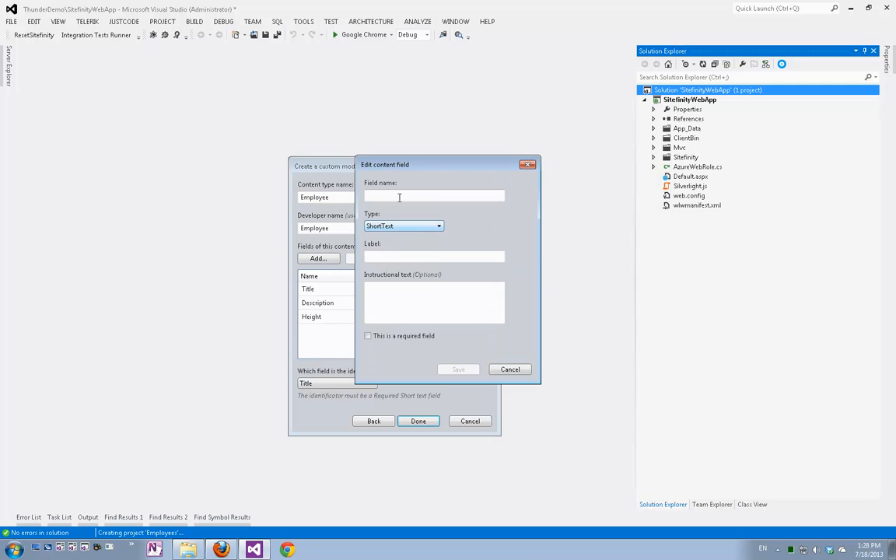
pyautogui.write('DateOfBirth')
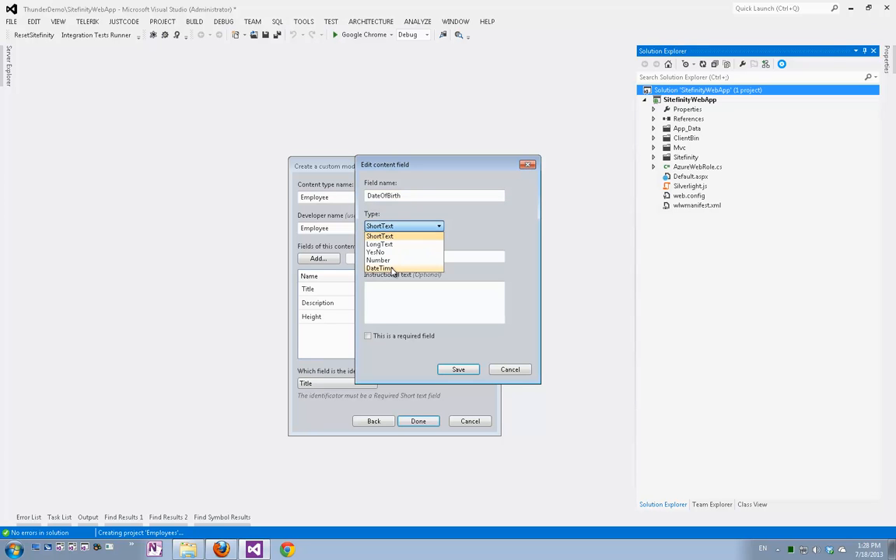
pyautogui.moveTo(391, 256)
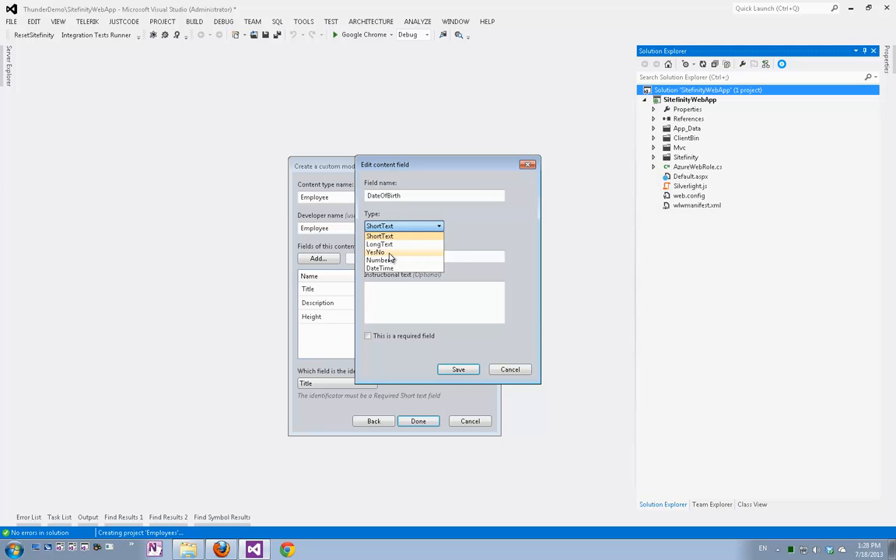
pyautogui.click(380, 268)
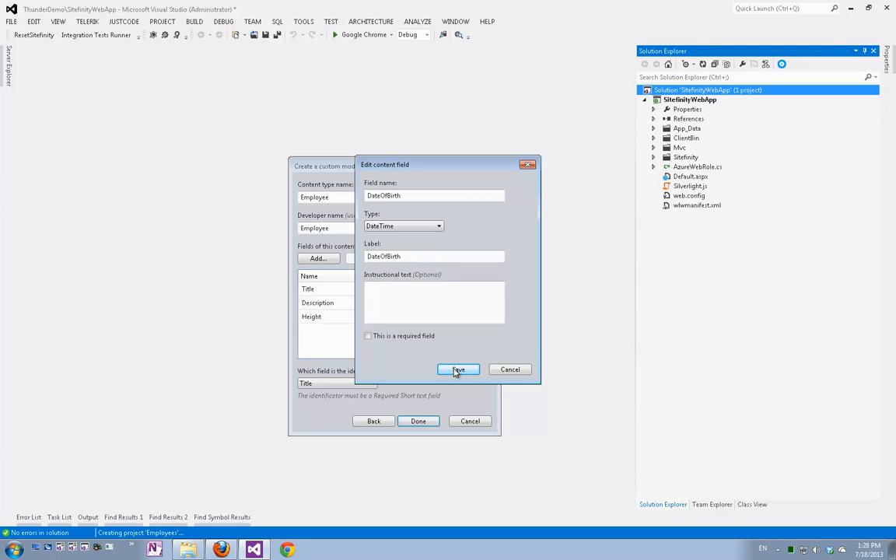
pyautogui.click(458, 370)
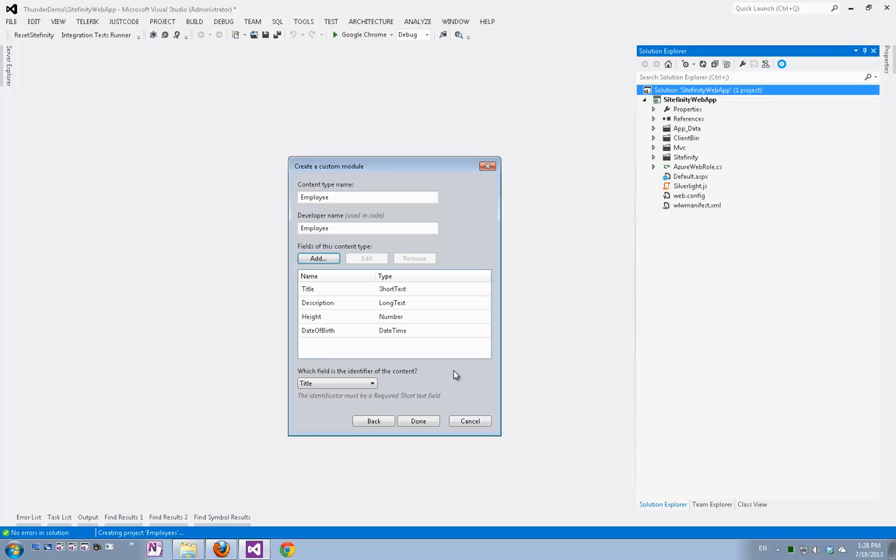
# Step: Finish the wizard to generate the Employees project and expand the web app's References
pyautogui.click(417, 420)
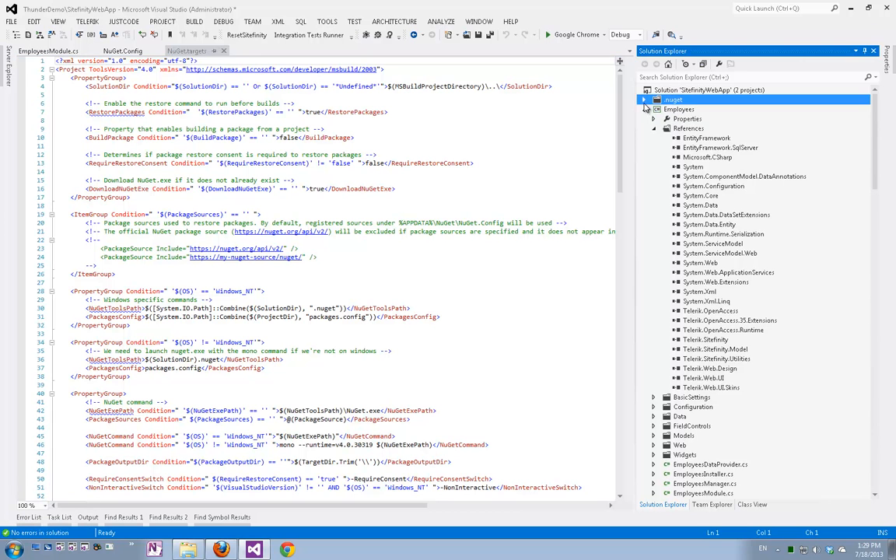
pyautogui.click(644, 118)
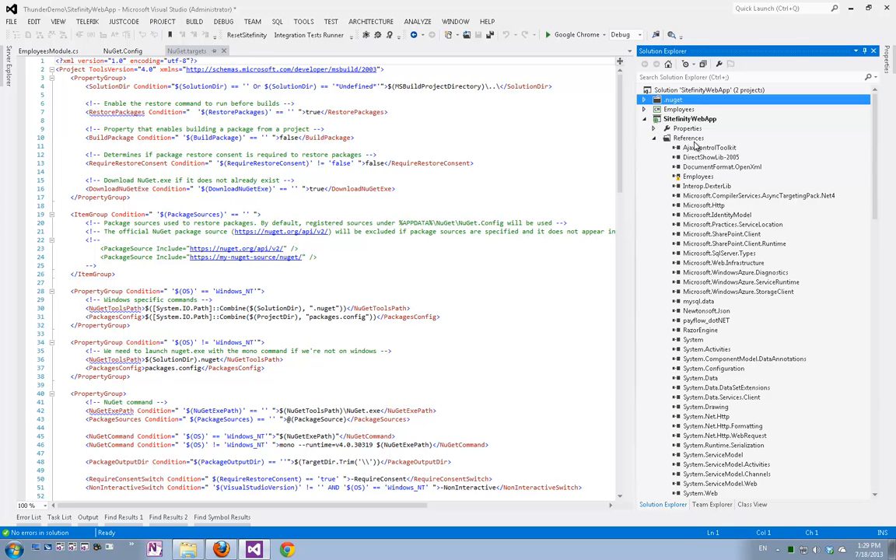
pyautogui.moveTo(719, 184)
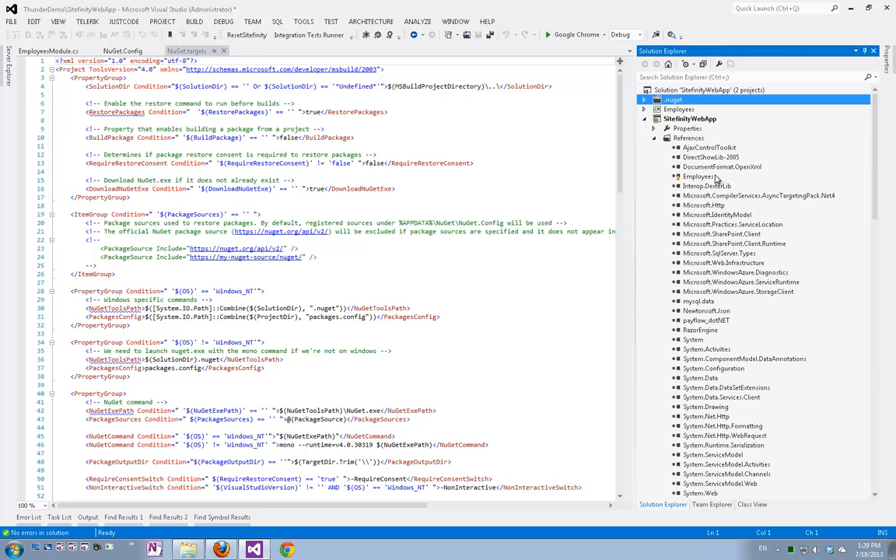
pyautogui.moveTo(671, 181)
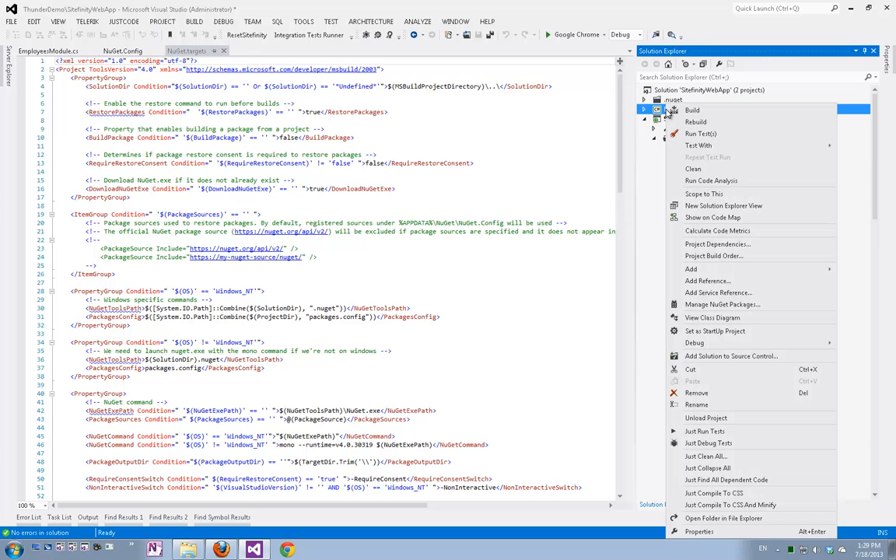
# Step: Set the Employees project's target framework to .NET Framework 4 and accept the change
pyautogui.click(700, 532)
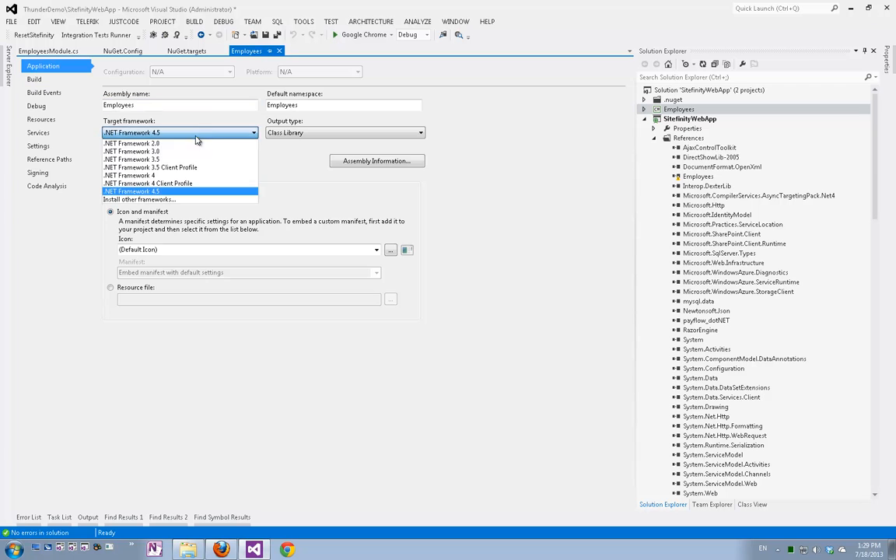
pyautogui.click(130, 175)
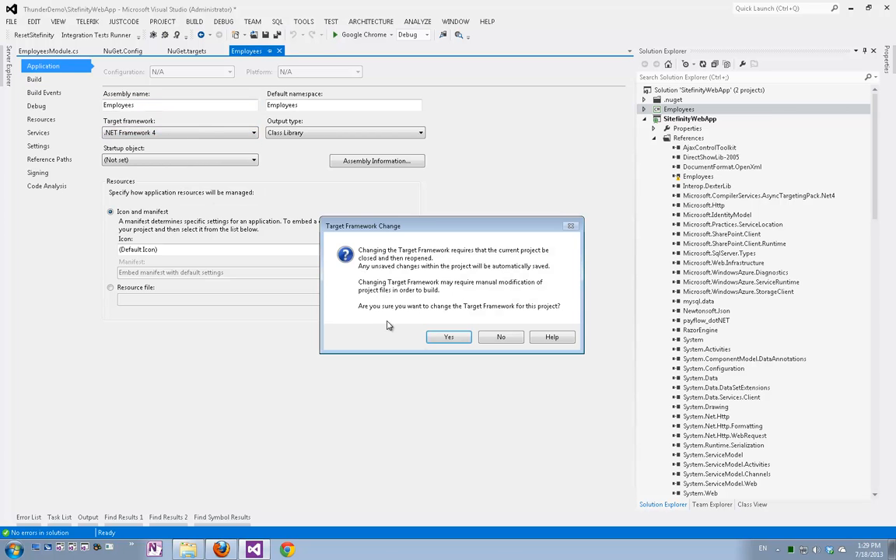
pyautogui.click(448, 336)
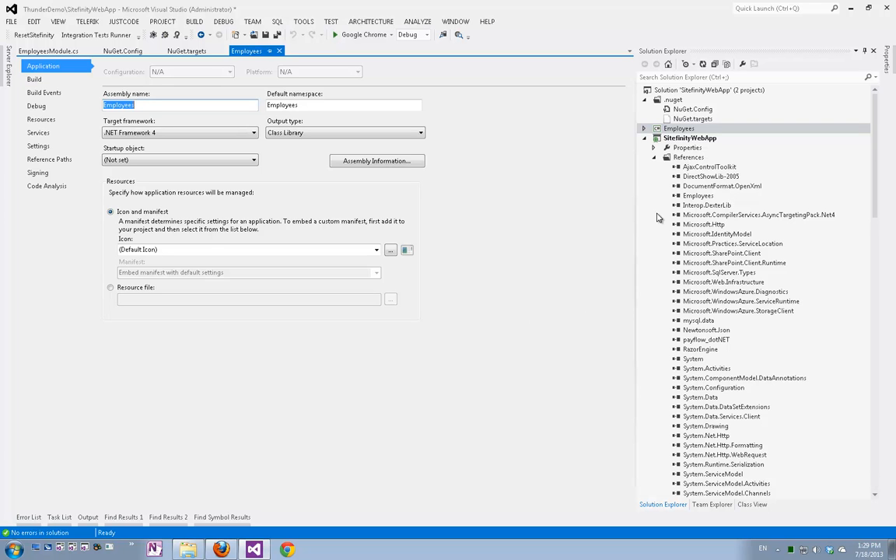
pyautogui.moveTo(483, 242)
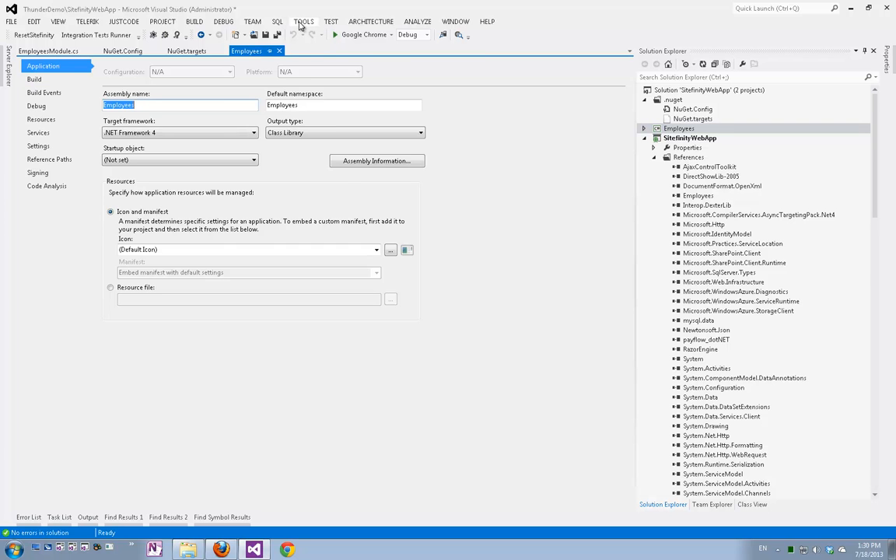
# Step: In Package Manager Console targeting Employees, run Enable-Migrations -EnableAutomaticMigrations and update the database
pyautogui.click(303, 21)
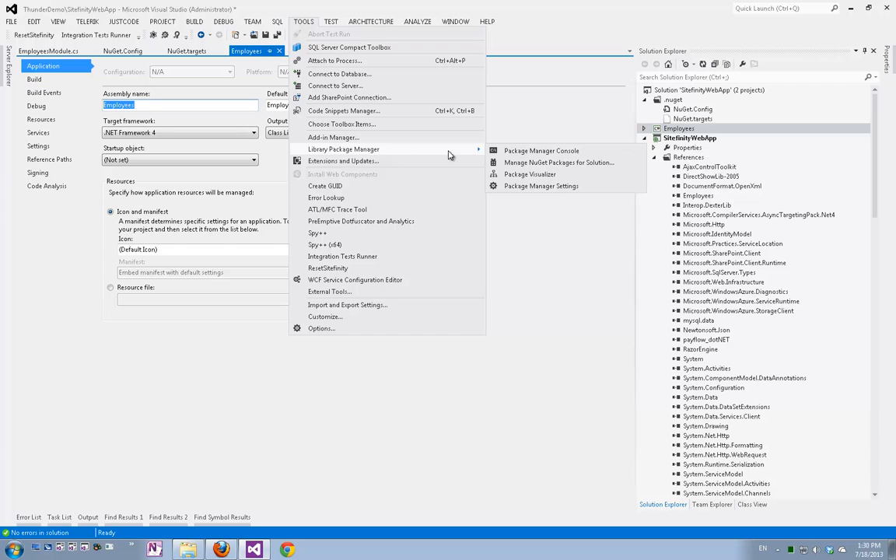
pyautogui.moveTo(541, 149)
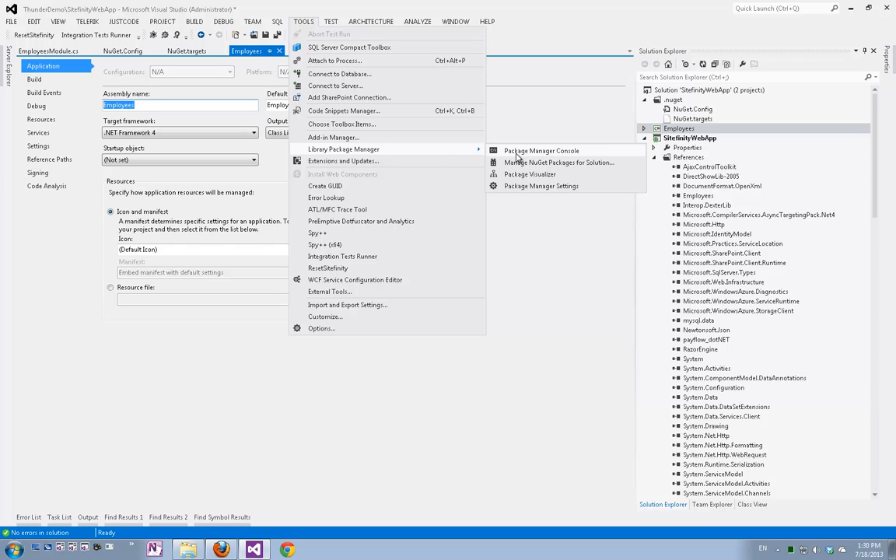
pyautogui.click(542, 151)
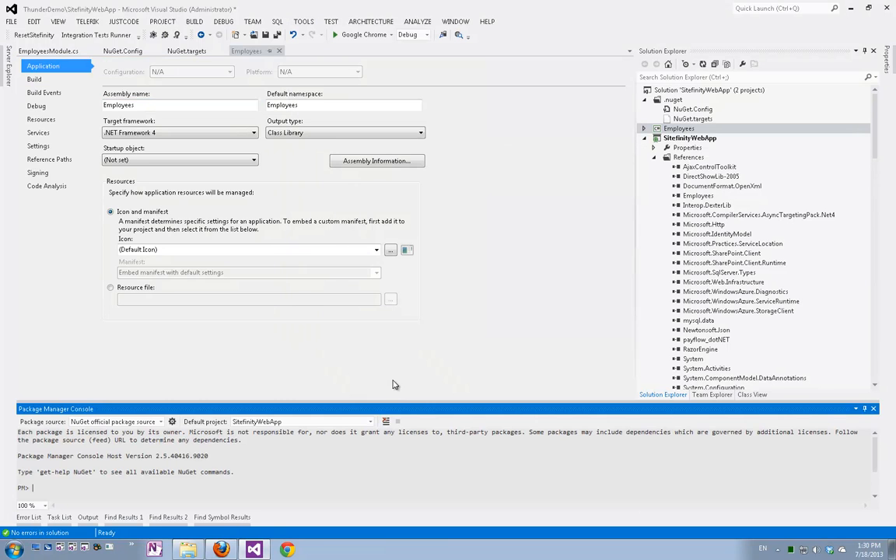
pyautogui.click(371, 422)
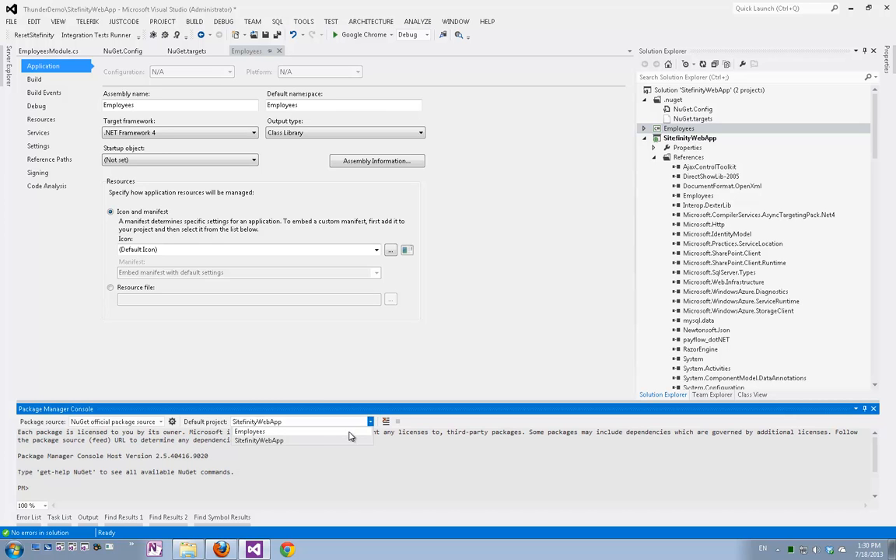
pyautogui.click(299, 422)
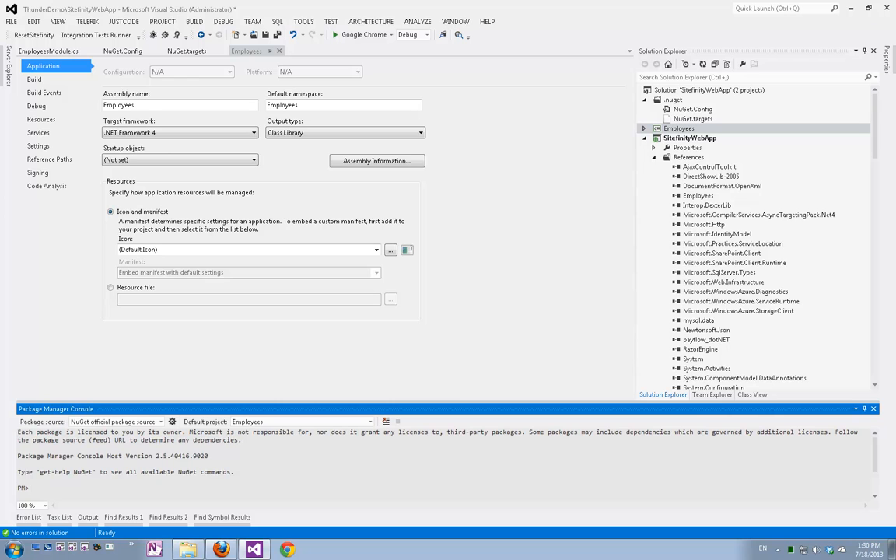
pyautogui.write('Enable-Migrations -EnableAutomaticMigrations')
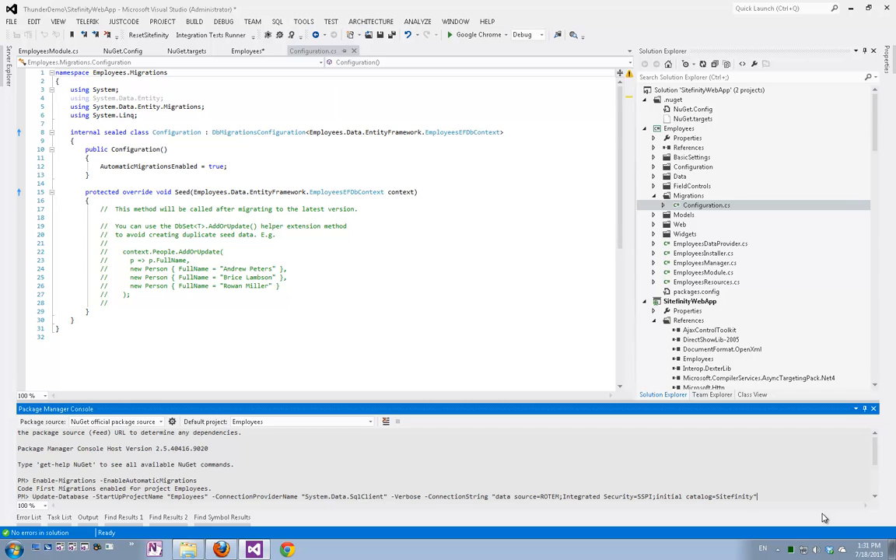
pyautogui.press('Return')
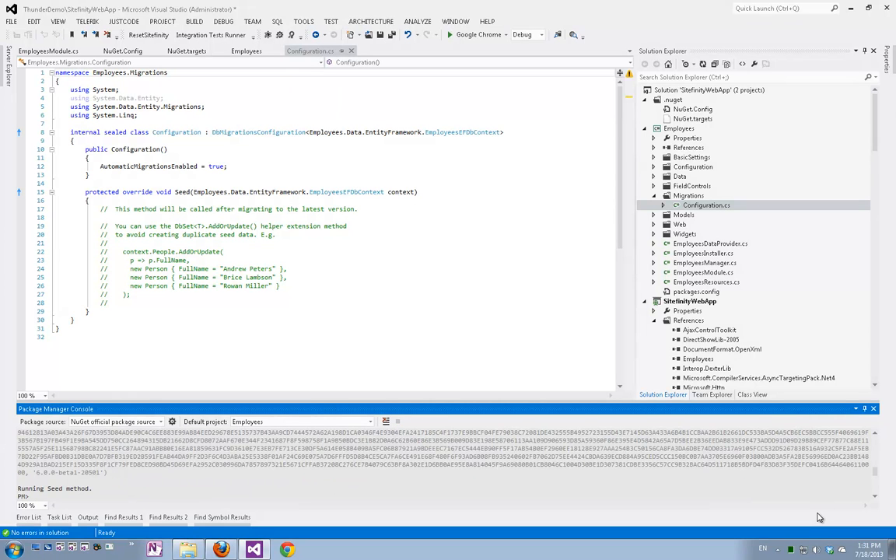
pyautogui.moveTo(267, 542)
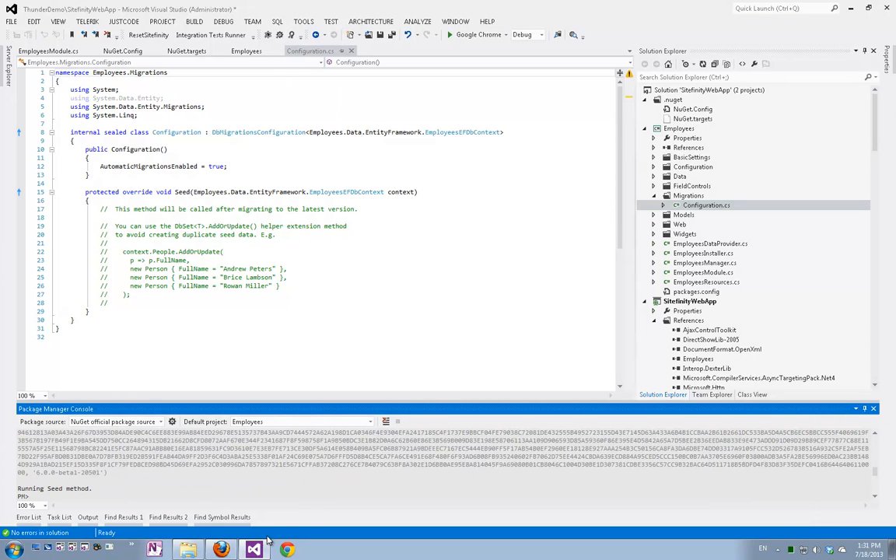
# Step: Install the Employees module from Administration > Modules & Services so it shows Active
pyautogui.click(287, 551)
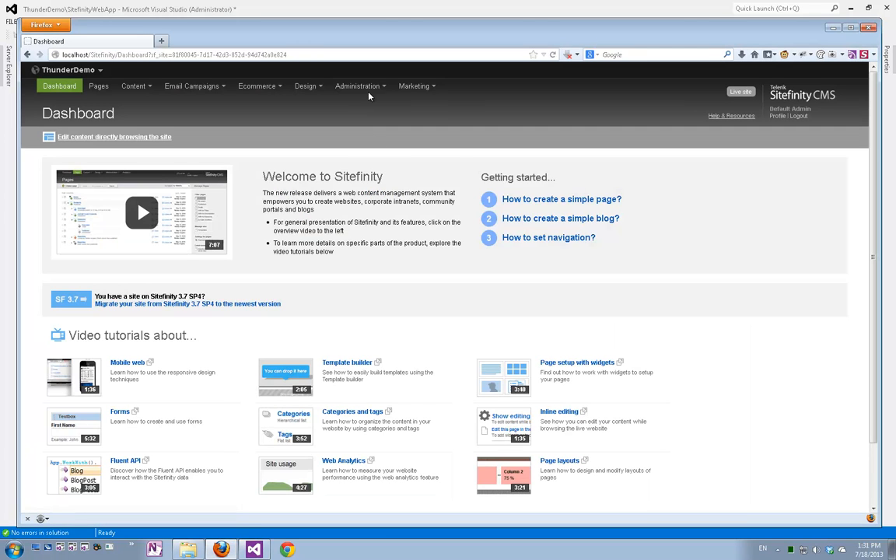
pyautogui.click(358, 86)
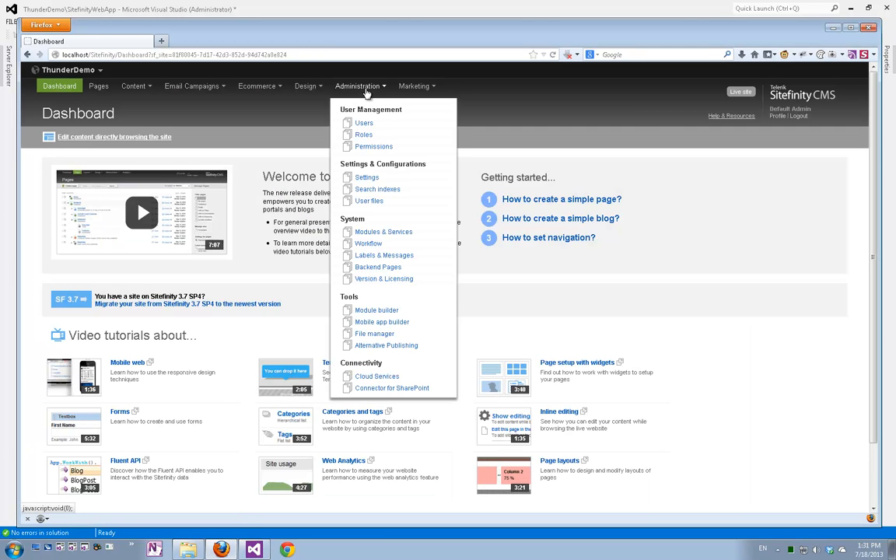
pyautogui.click(383, 232)
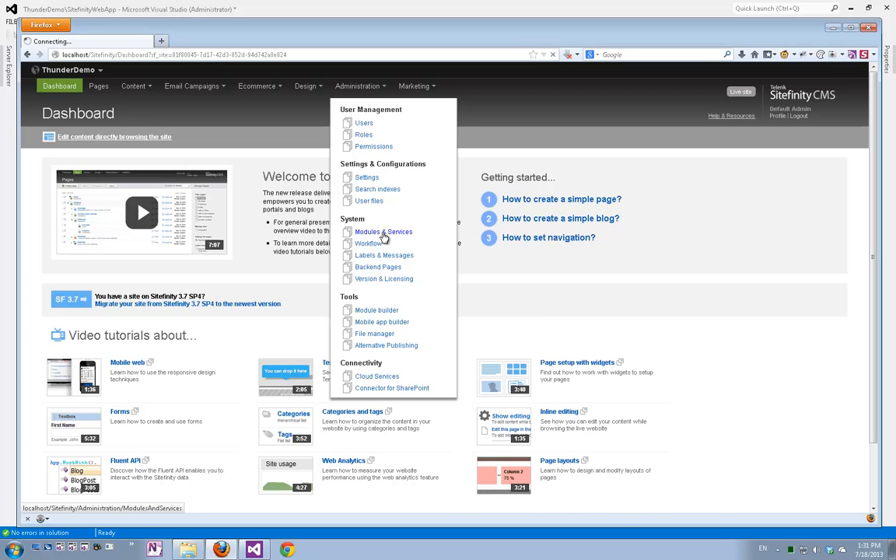
pyautogui.click(383, 232)
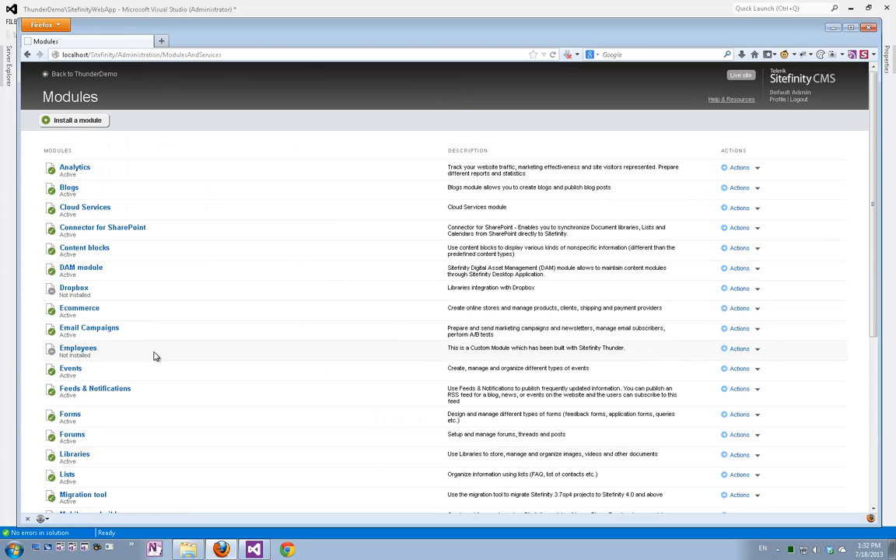
pyautogui.moveTo(165, 352)
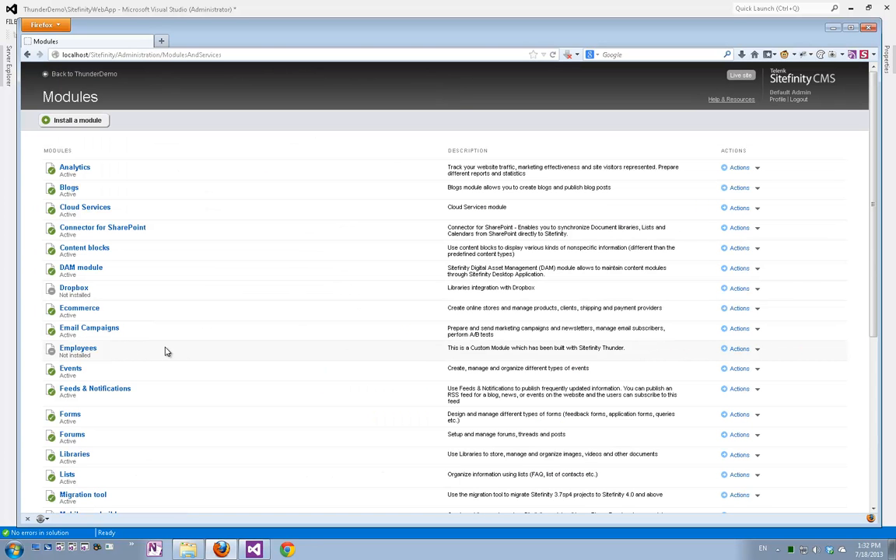
pyautogui.click(739, 349)
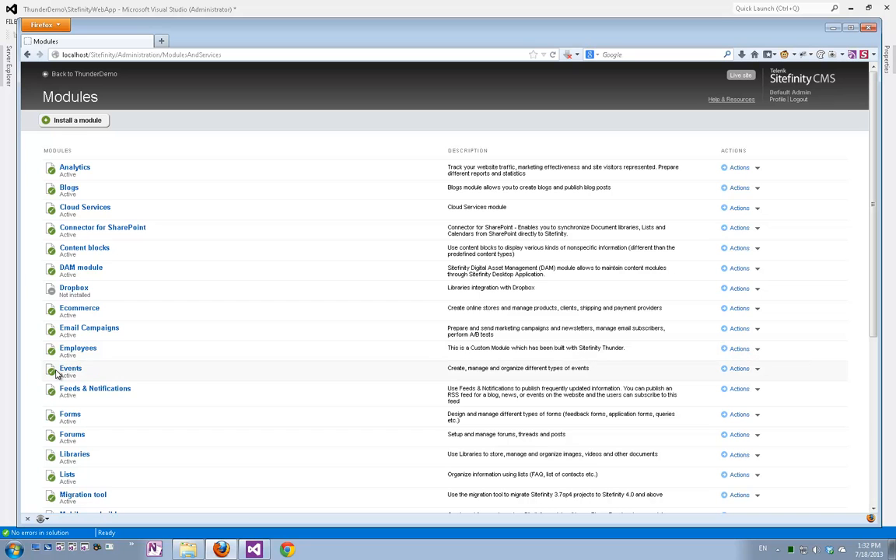
pyautogui.click(84, 73)
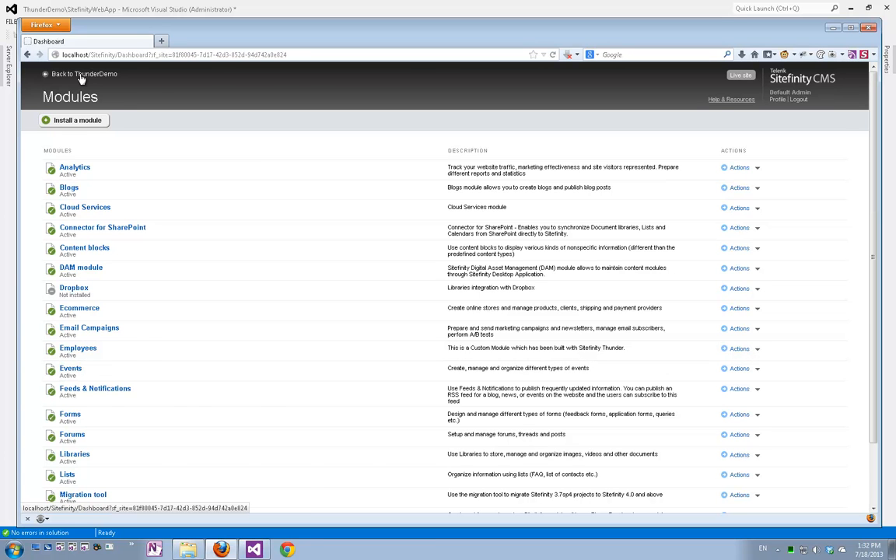
# Step: Go to Content > Employees from the dashboard and start creating a new employee
pyautogui.click(133, 86)
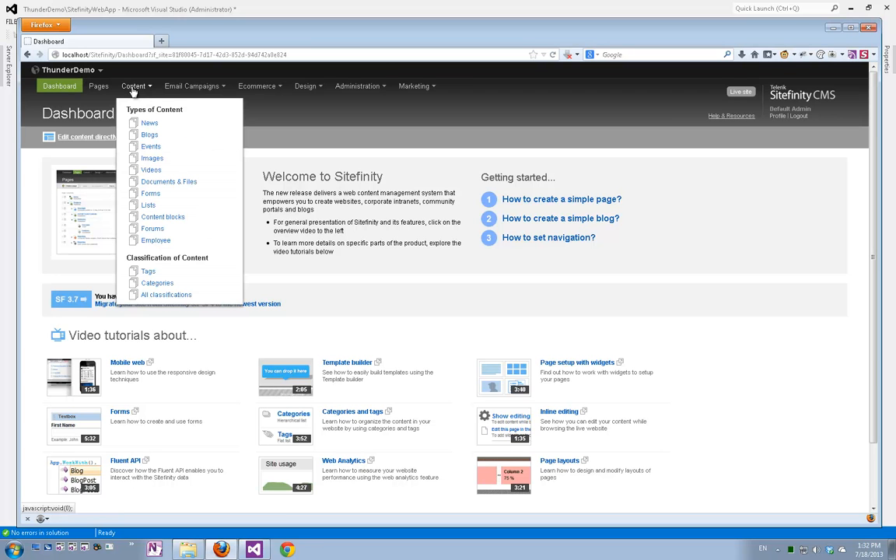
pyautogui.moveTo(156, 240)
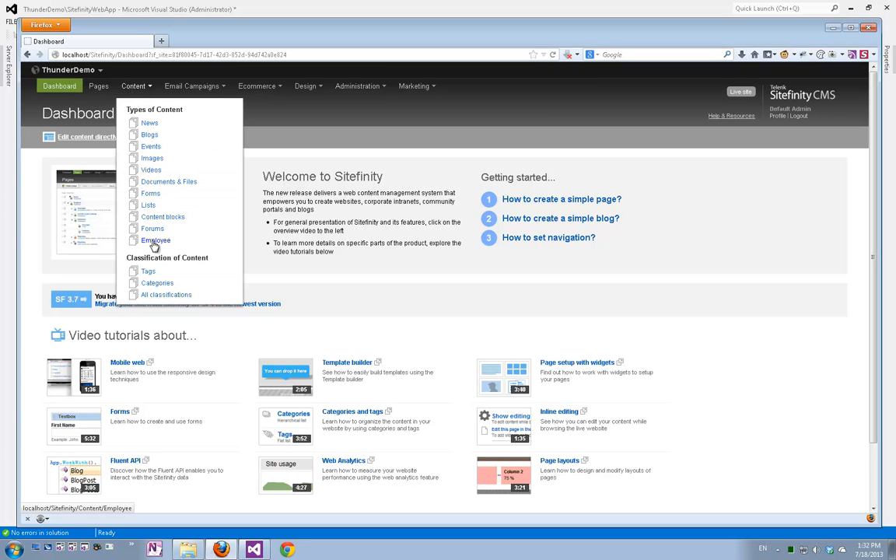
pyautogui.click(155, 240)
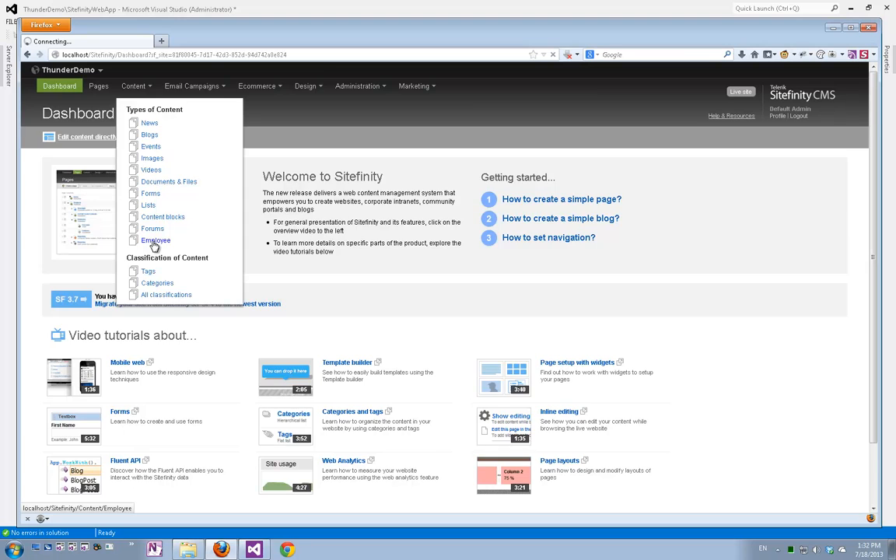
pyautogui.click(155, 239)
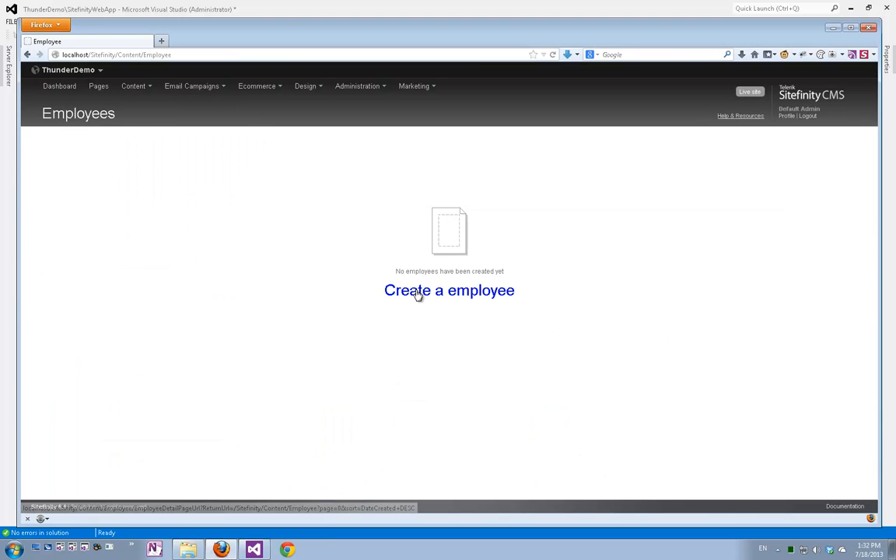
pyautogui.click(448, 291)
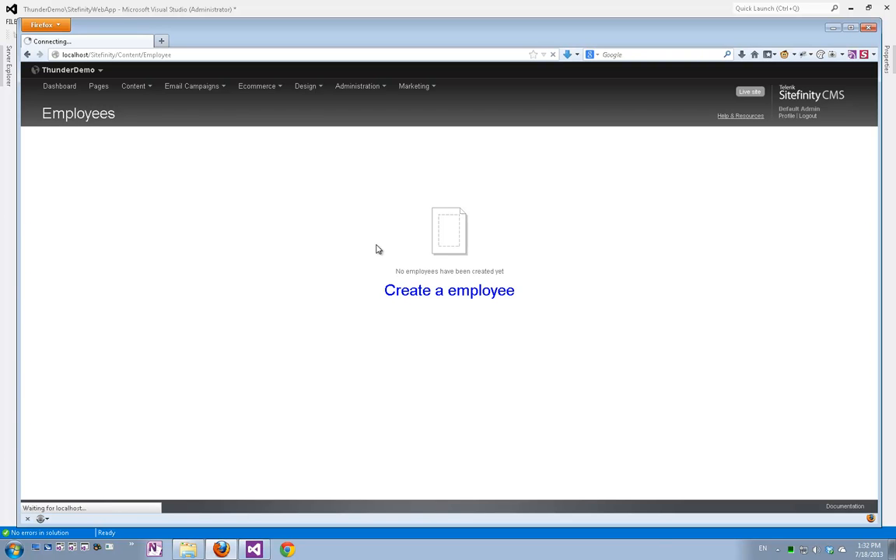
# Step: Enter the title 'Alon Rotem' and description 'The person recording this demo'
pyautogui.click(449, 291)
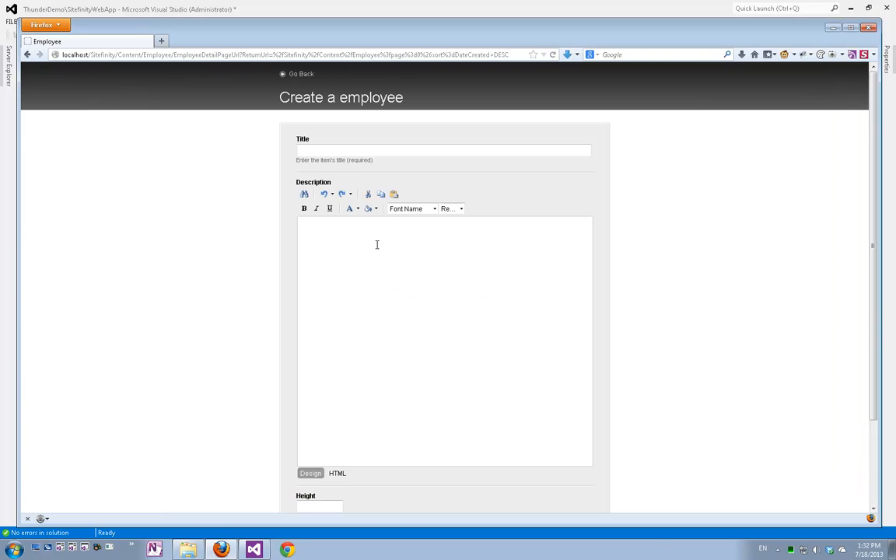
pyautogui.write('A')
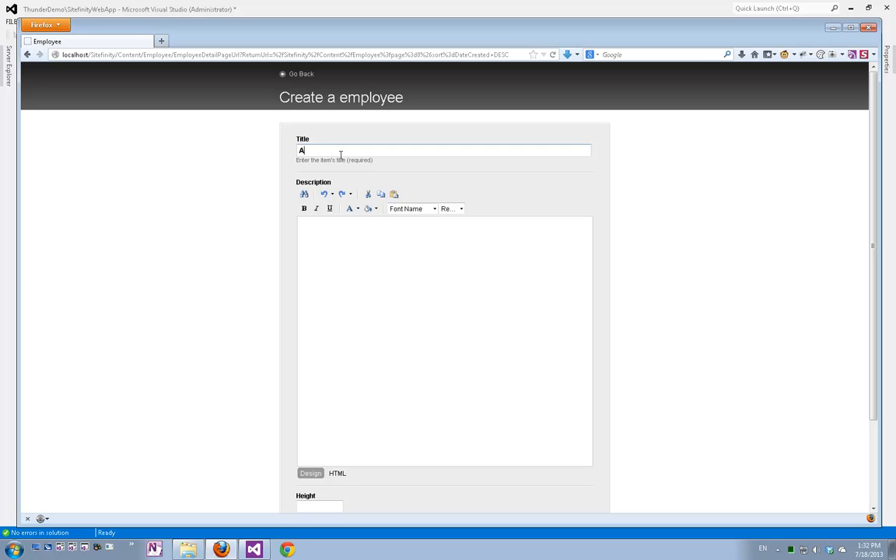
pyautogui.write('lon Rotem')
pyautogui.click(445, 342)
pyautogui.write('The')
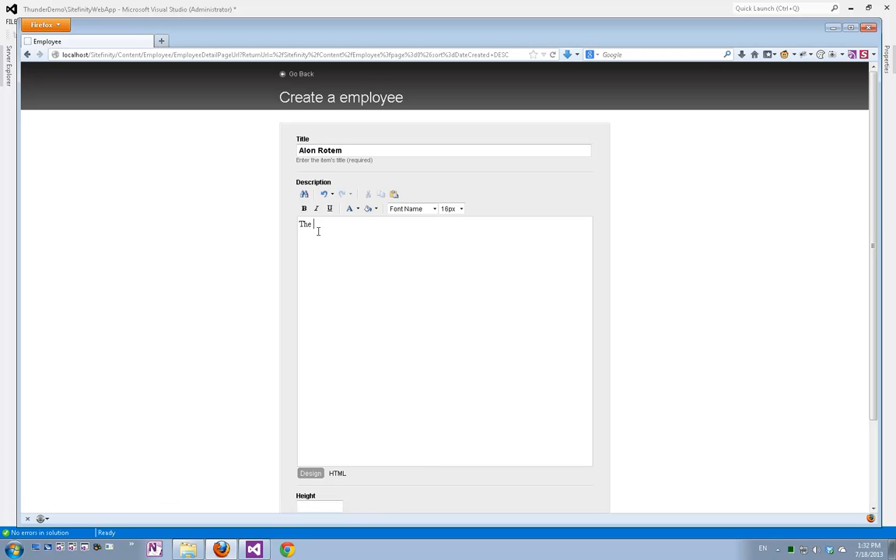
pyautogui.write('person re')
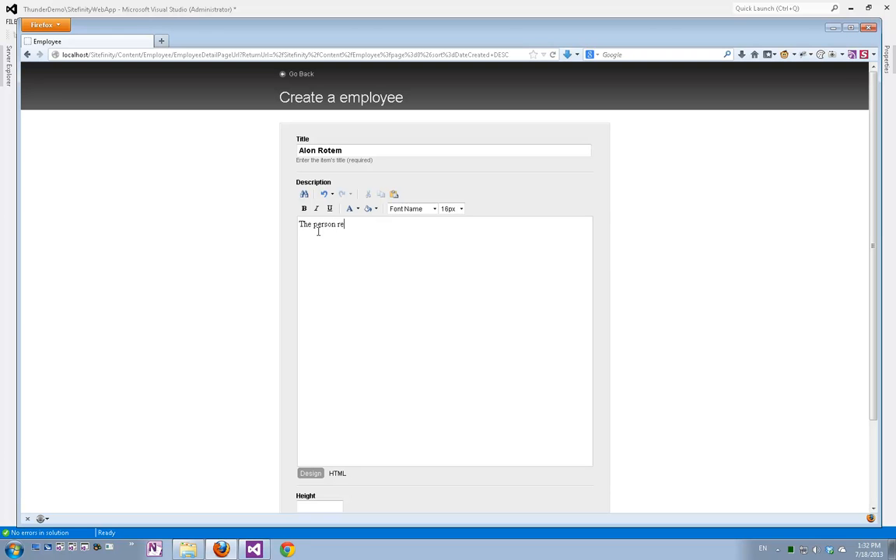
pyautogui.write('cording this d')
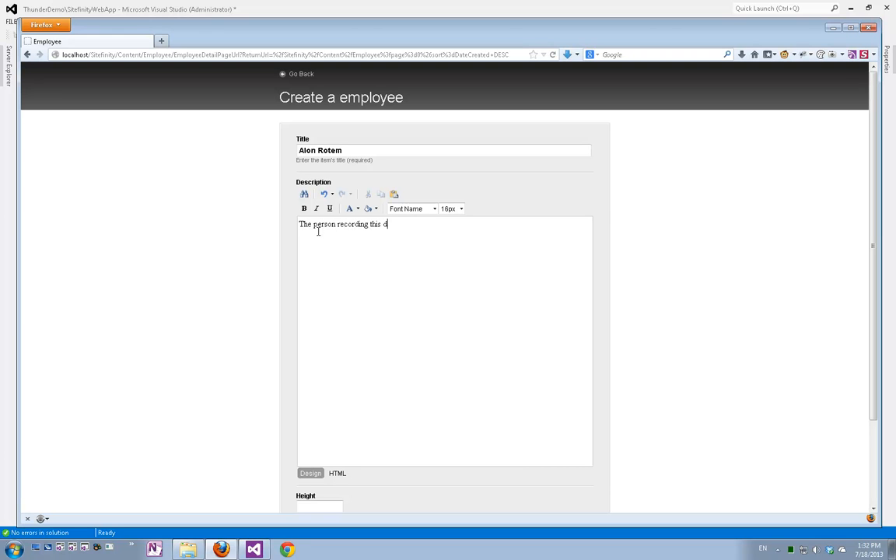
pyautogui.write('emo')
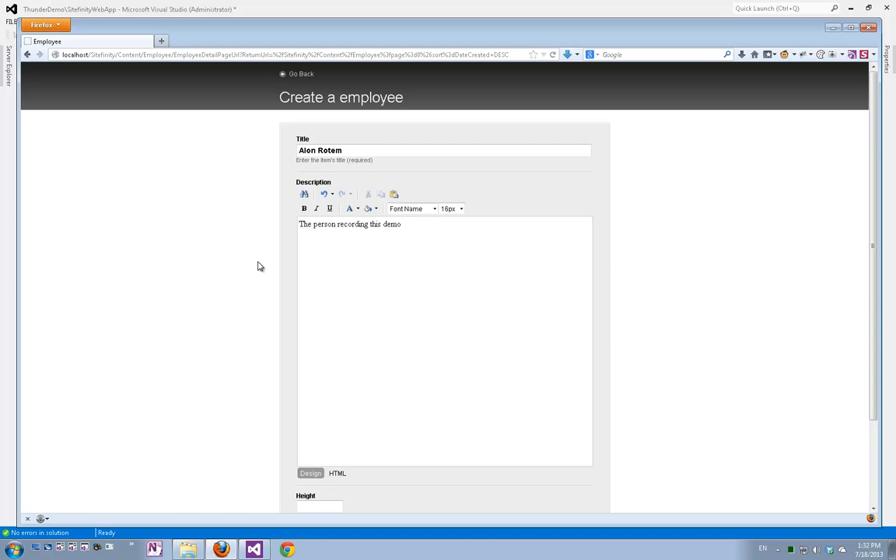
pyautogui.scroll(-3)
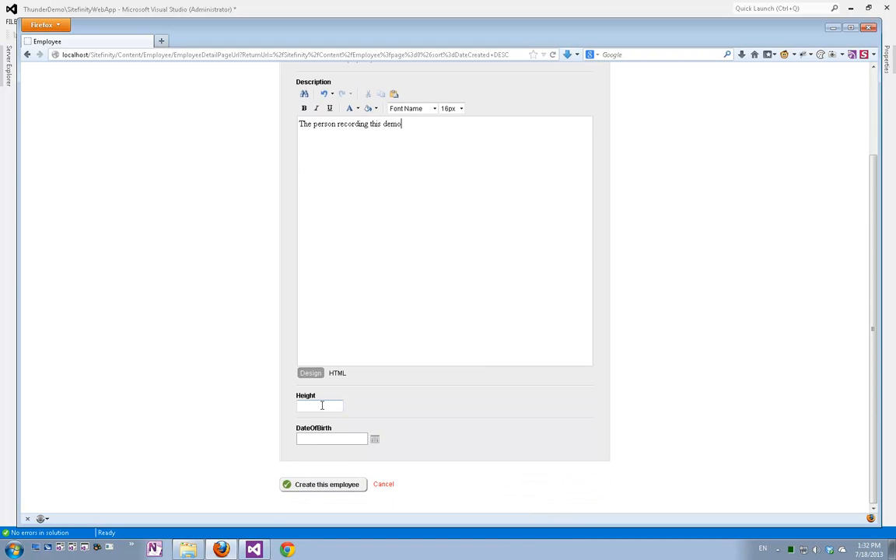
pyautogui.write('172')
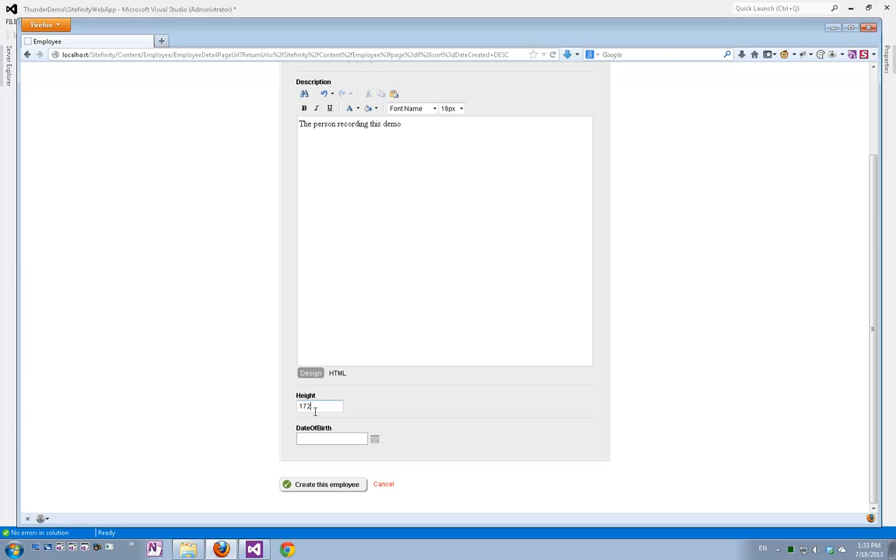
pyautogui.click(373, 439)
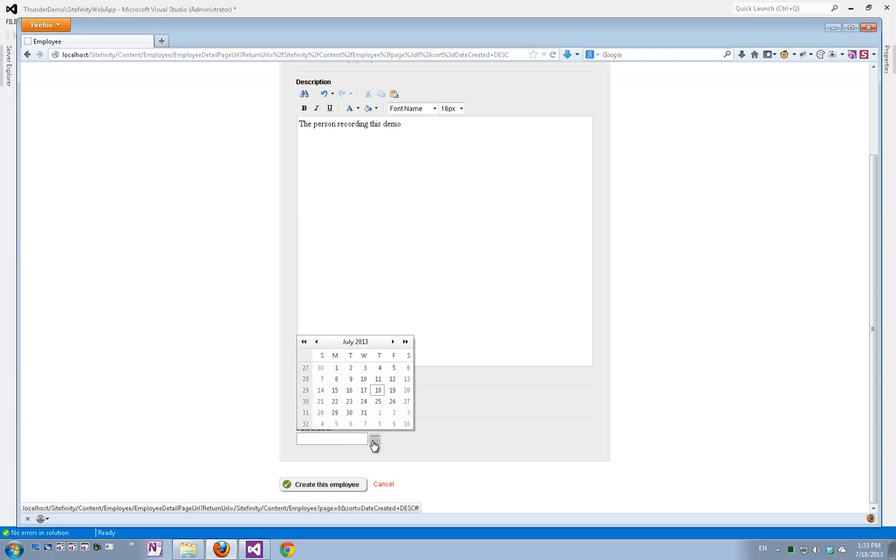
pyautogui.write('0')
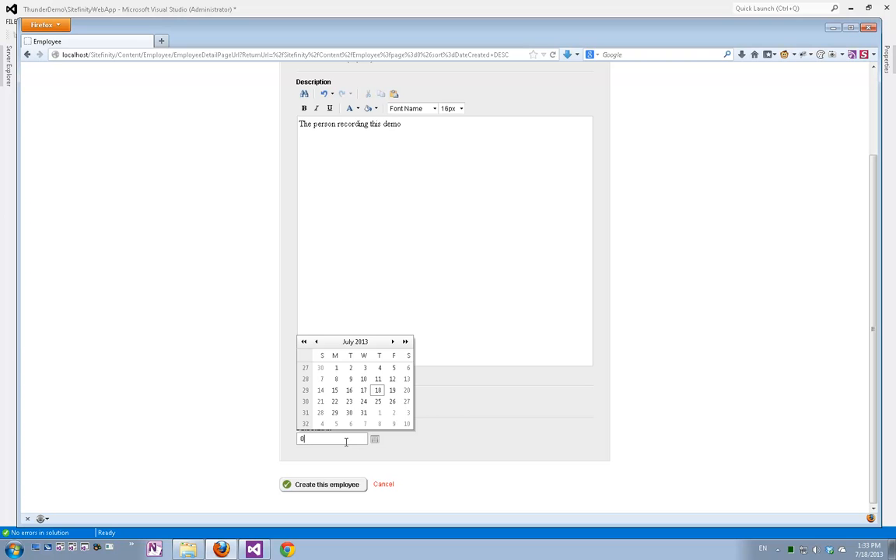
pyautogui.write('02/09/1')
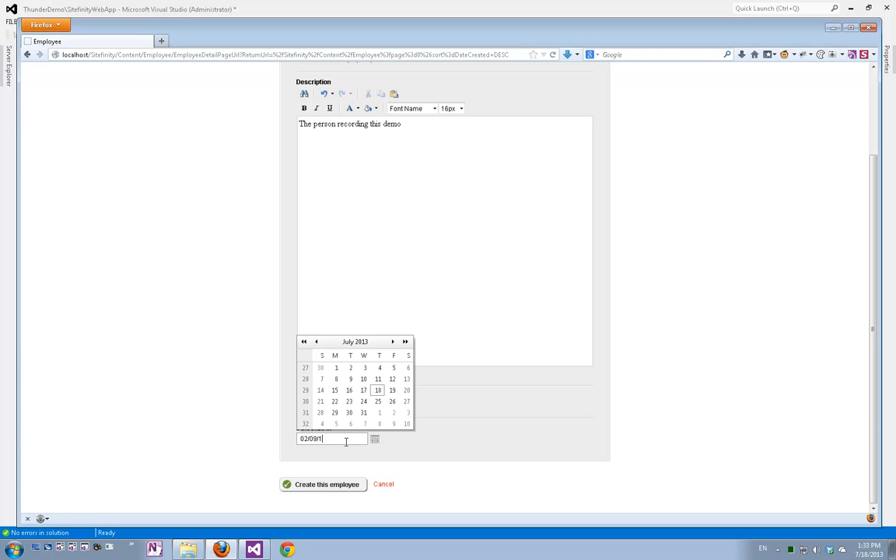
pyautogui.write('973')
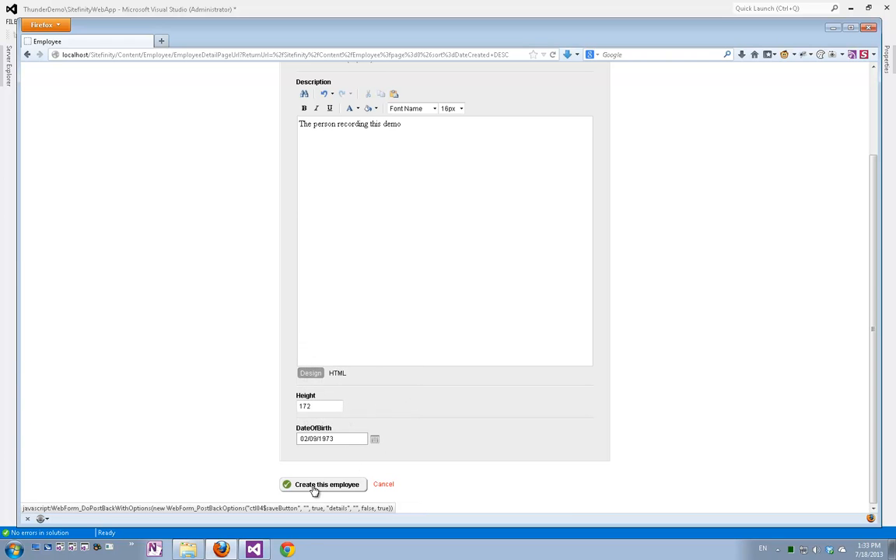
pyautogui.click(321, 483)
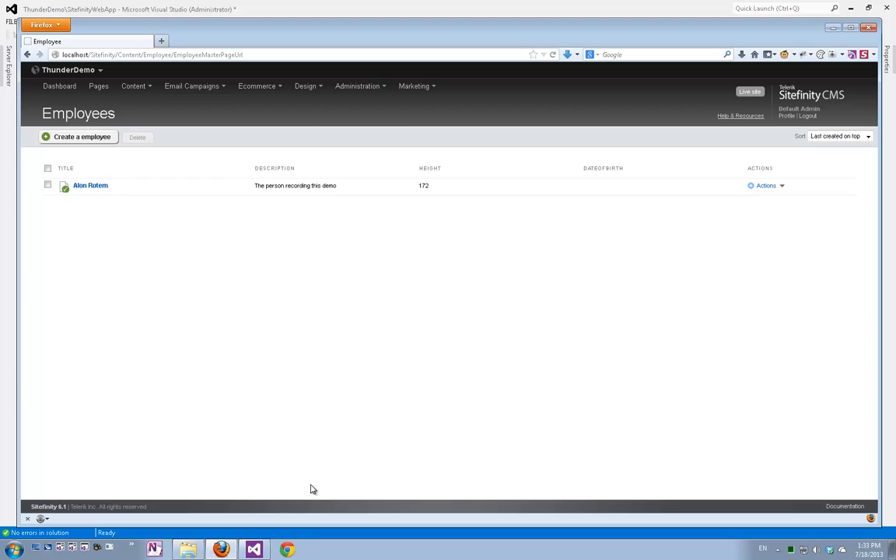
pyautogui.moveTo(279, 315)
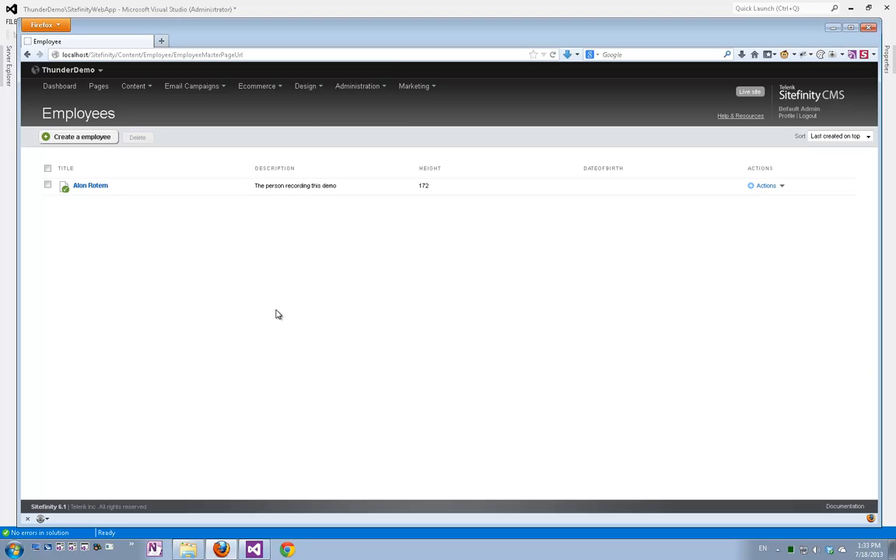
pyautogui.moveTo(75, 218)
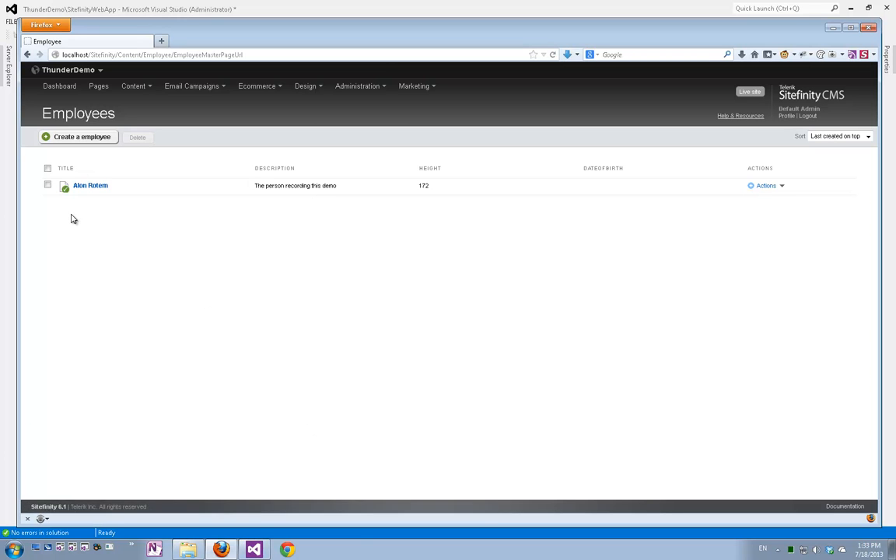
pyautogui.moveTo(856, 143)
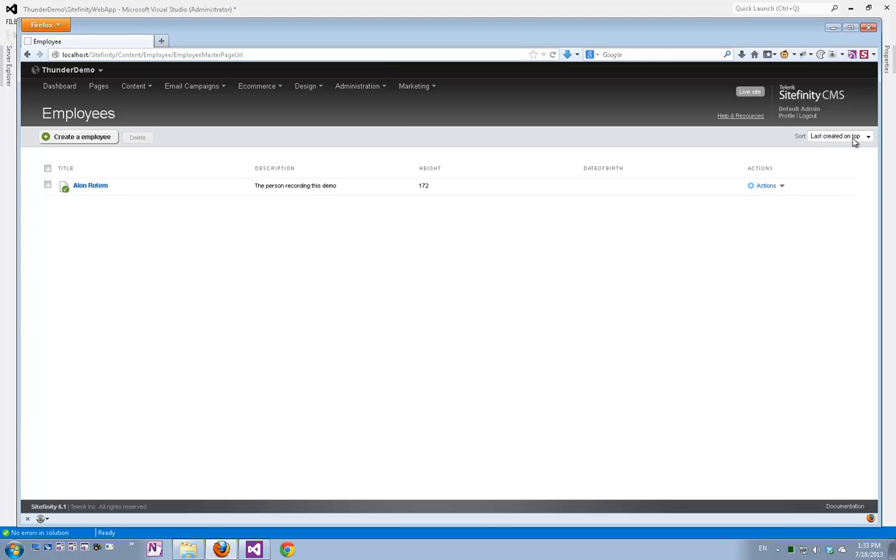
pyautogui.moveTo(112, 153)
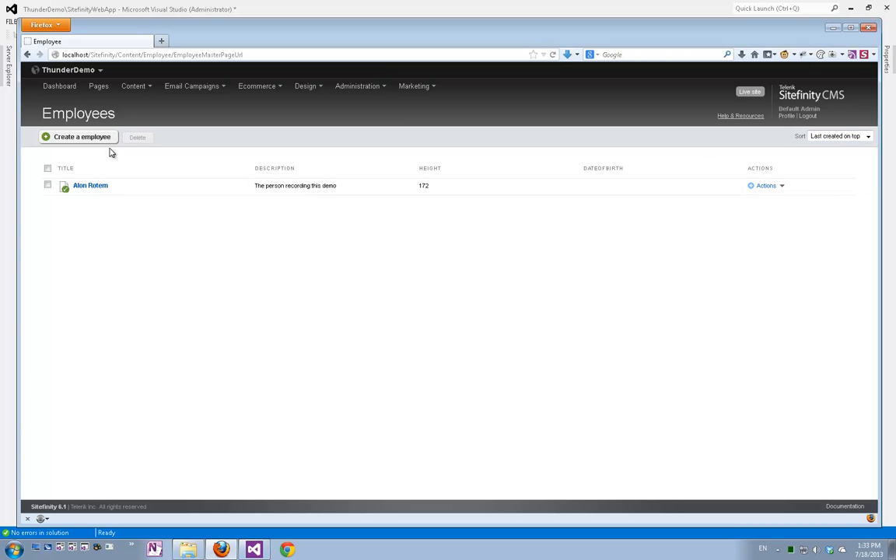
pyautogui.click(47, 168)
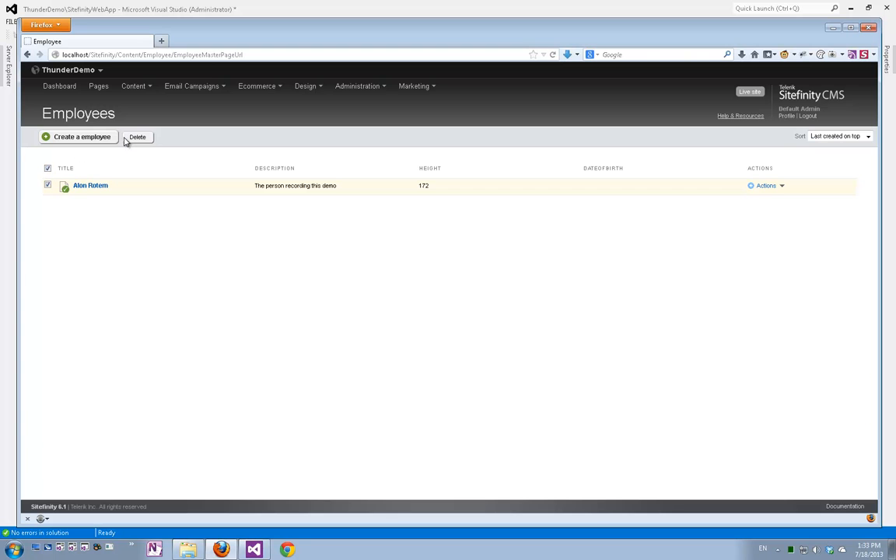
pyautogui.click(47, 169)
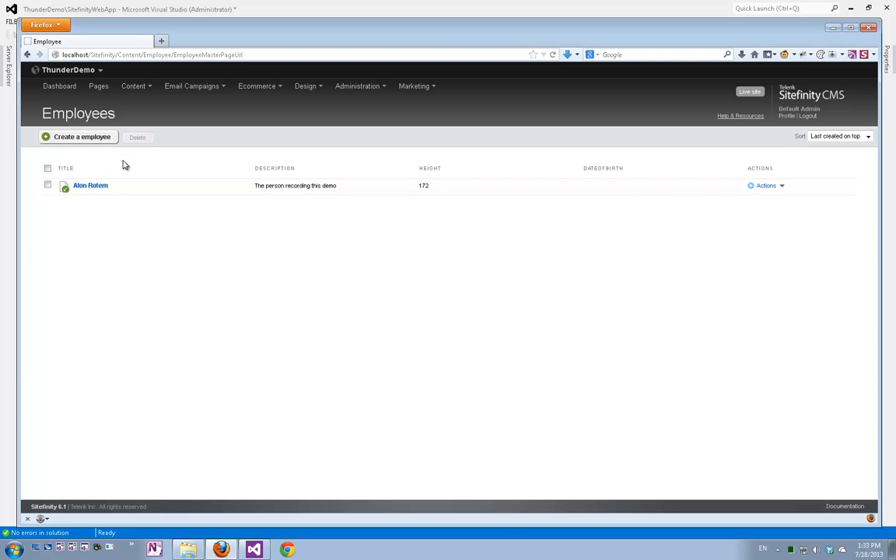
pyautogui.click(766, 185)
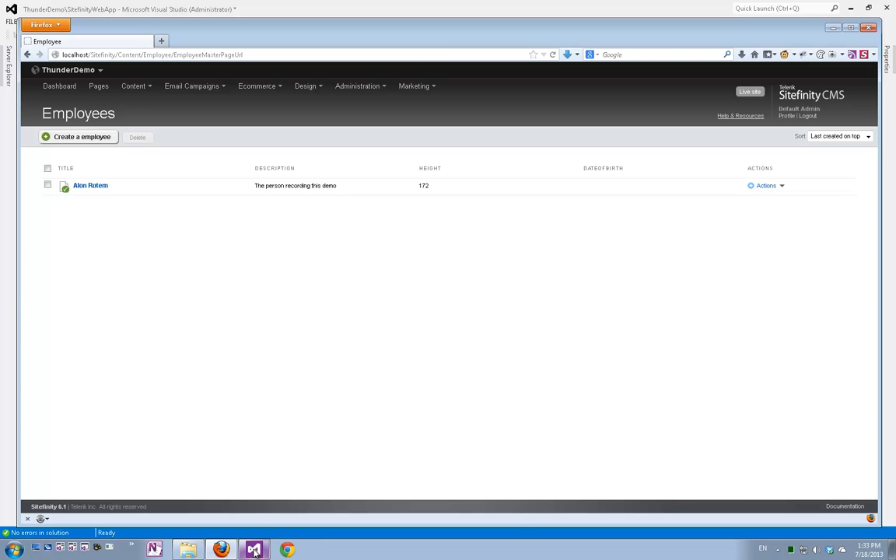
# Step: Read EmployeesModule.cs with its Module Initialization region expanded: Initialize, Install, Upgrade, Uninstall
pyautogui.click(255, 549)
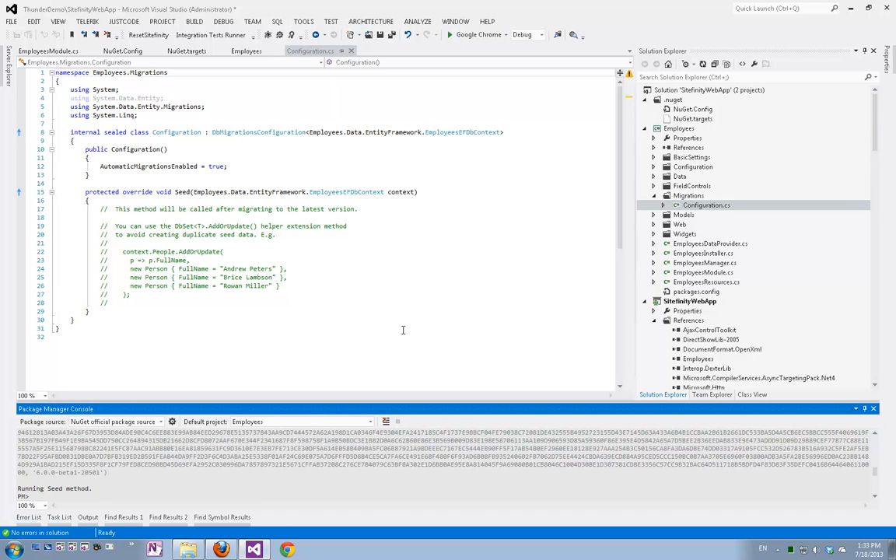
pyautogui.moveTo(504, 240)
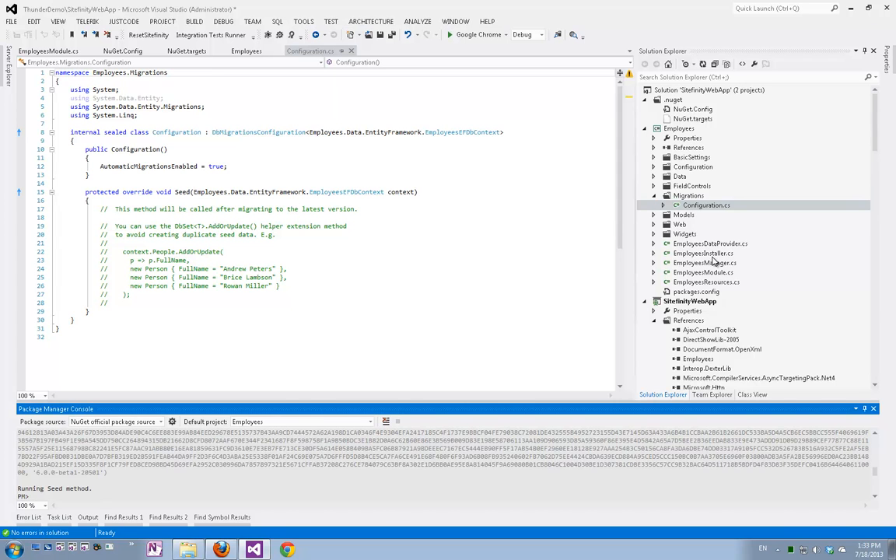
pyautogui.moveTo(703, 280)
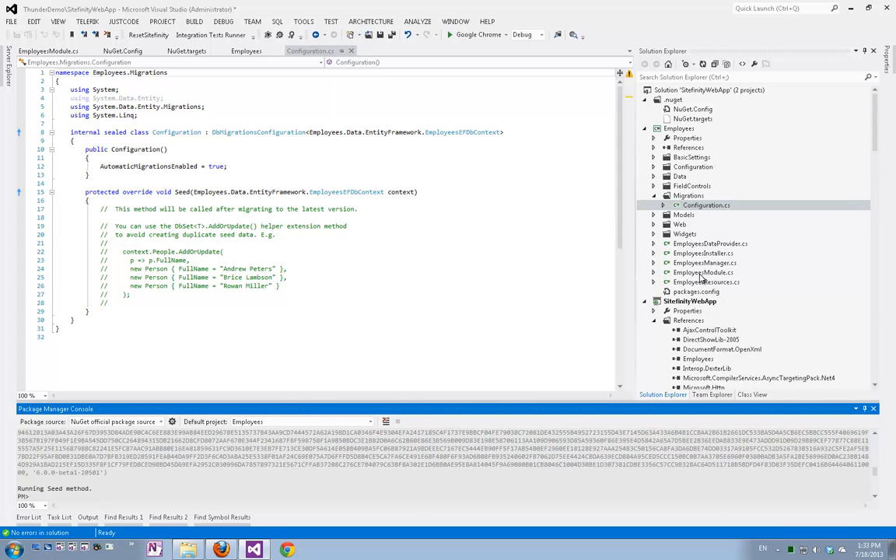
pyautogui.click(703, 272)
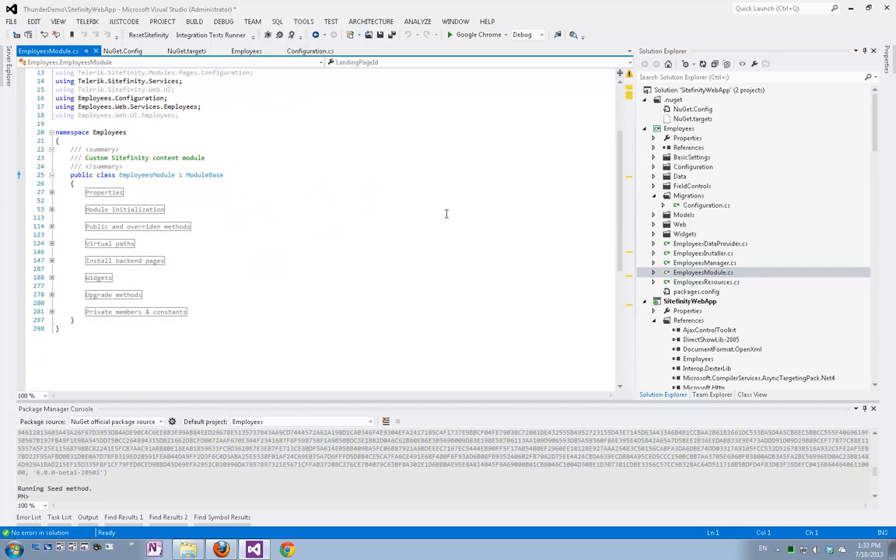
pyautogui.moveTo(439, 216)
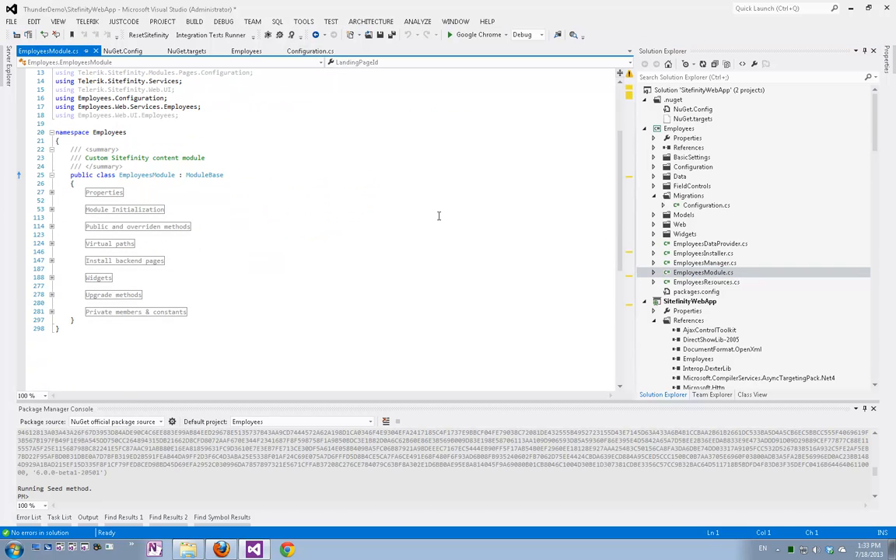
pyautogui.click(51, 209)
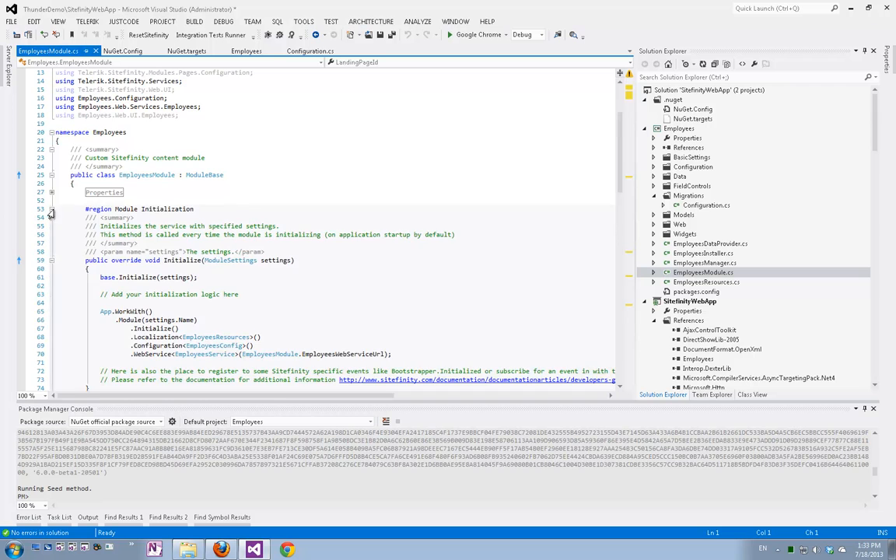
pyautogui.scroll(-3)
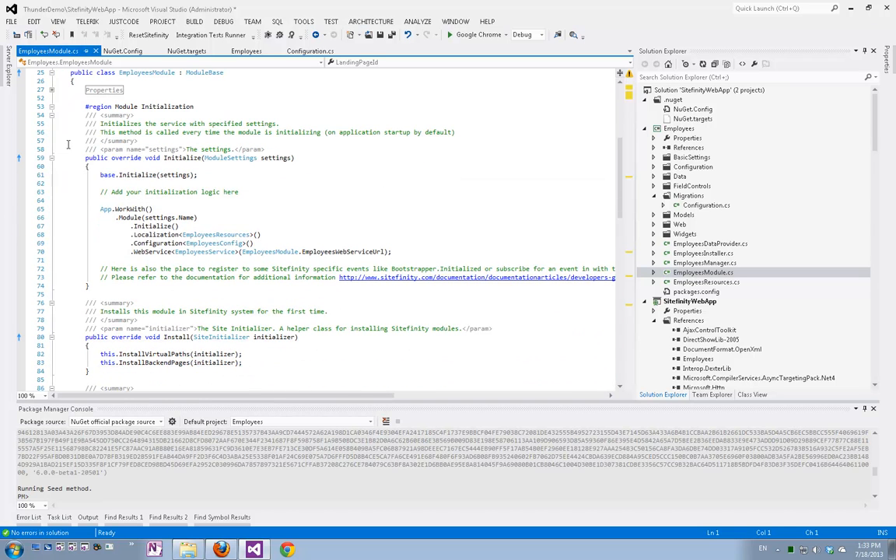
pyautogui.moveTo(226, 199)
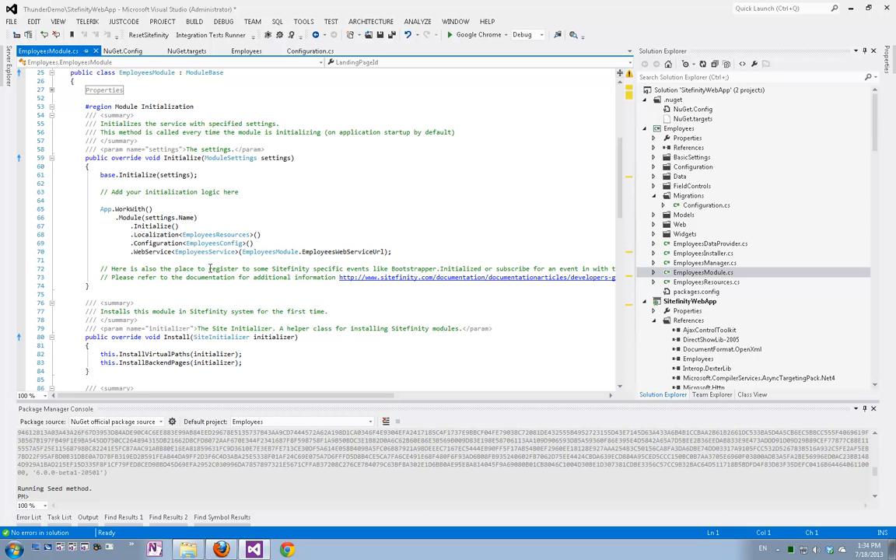
pyautogui.moveTo(204, 252)
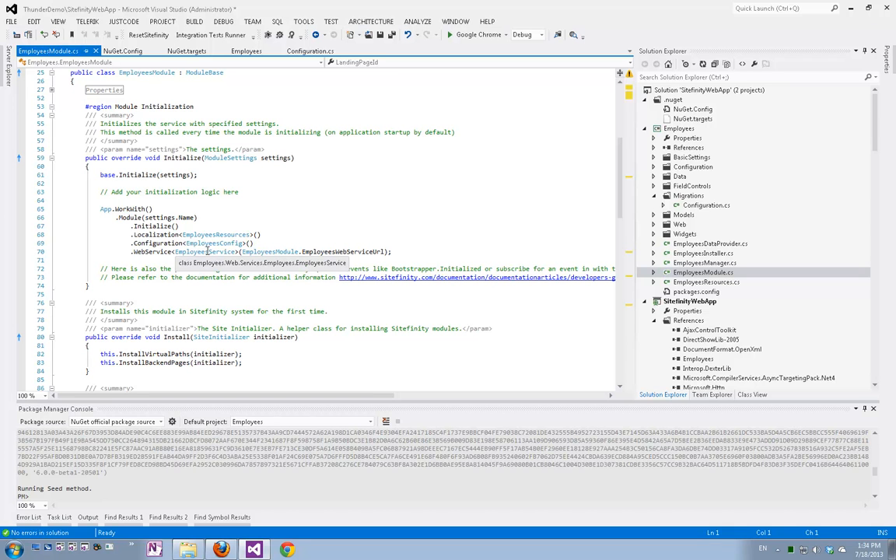
pyautogui.scroll(-3)
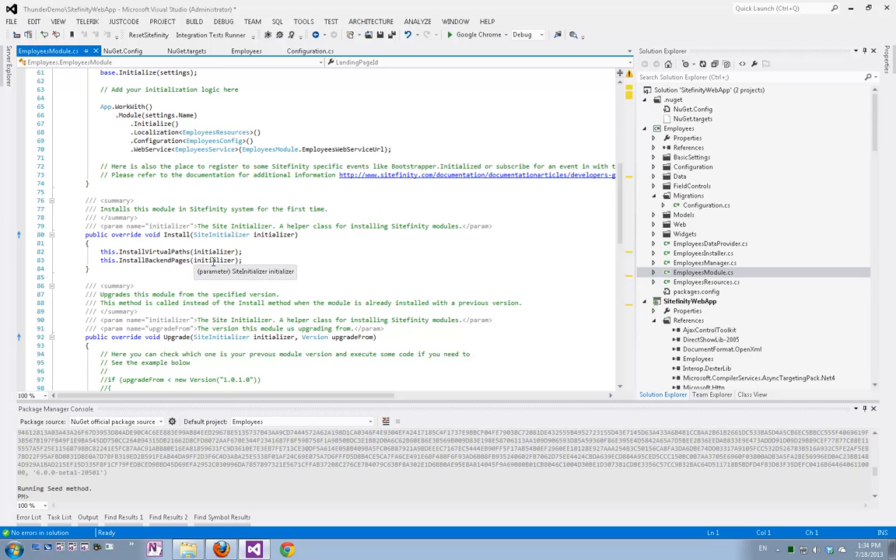
pyautogui.scroll(-3)
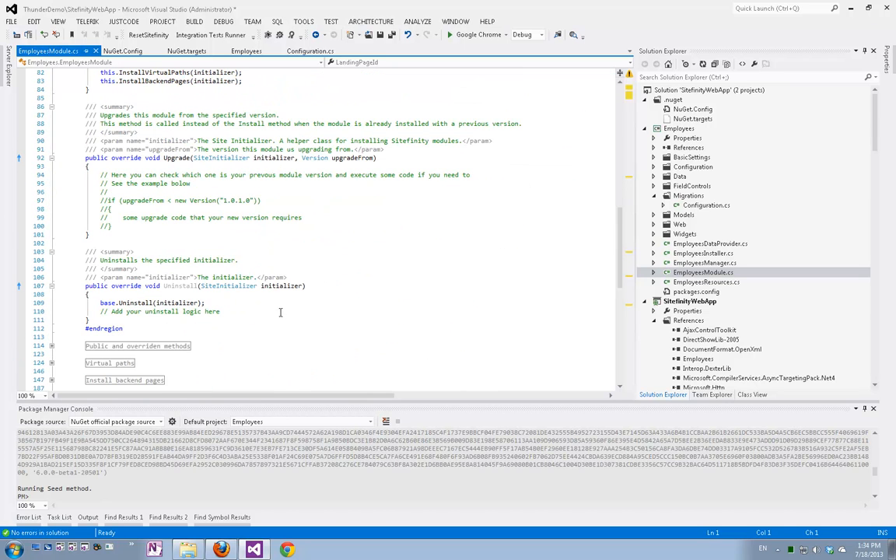
pyautogui.moveTo(652, 224)
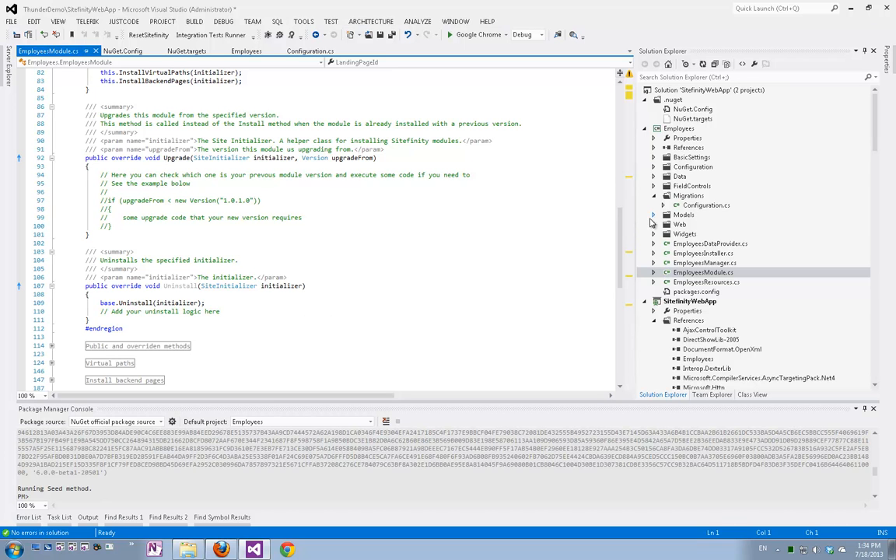
# Step: Review the Employee model class properties: Title, Description, Height and DateOfBirth
pyautogui.doubleClick(700, 225)
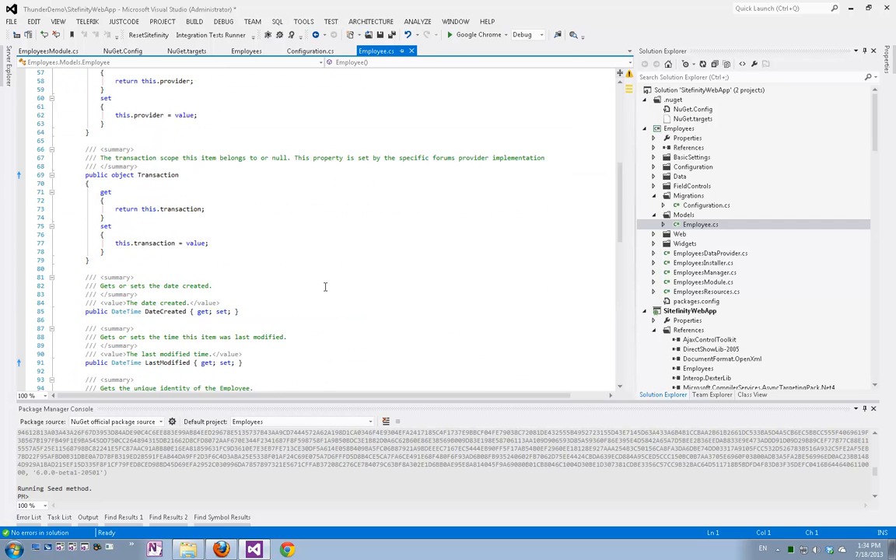
pyautogui.scroll(-3)
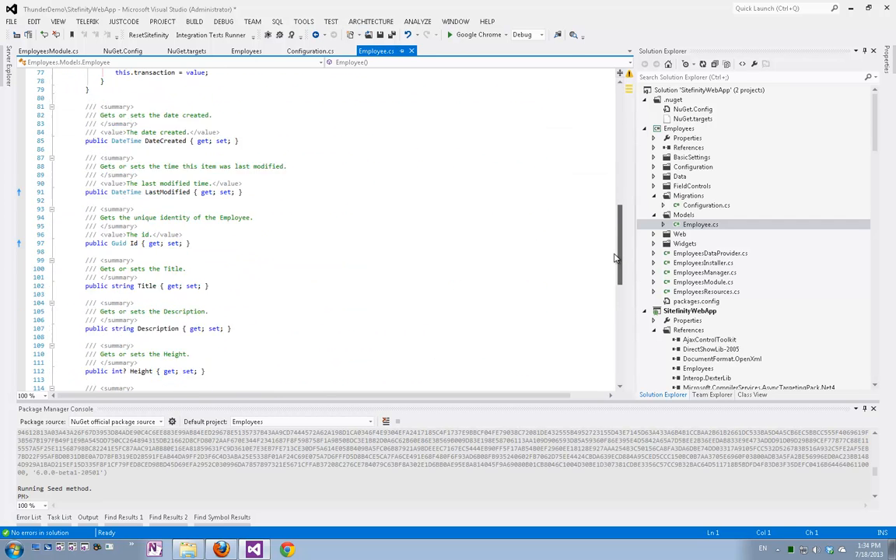
pyautogui.scroll(-3)
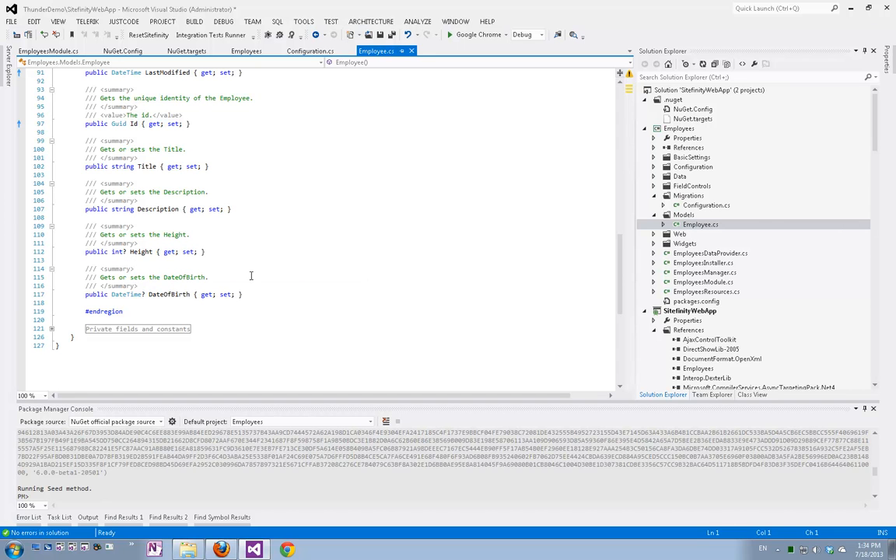
pyautogui.moveTo(656, 239)
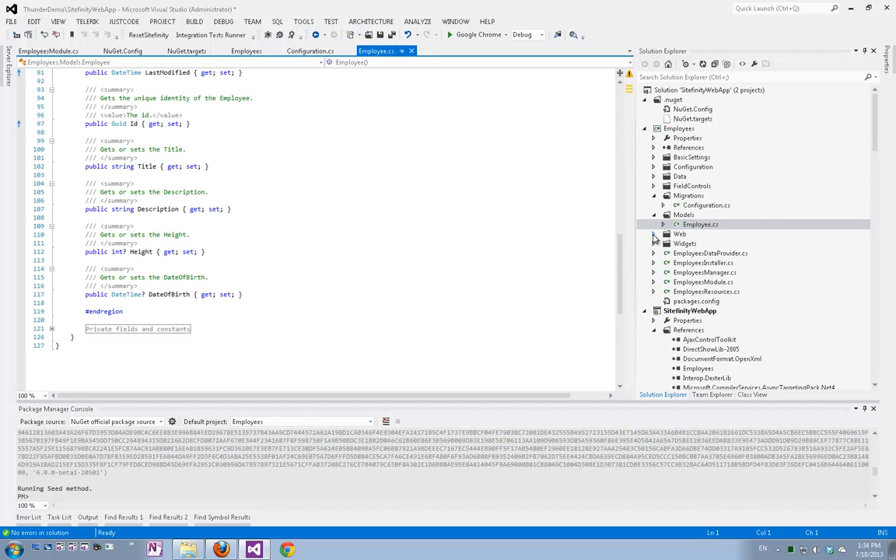
# Step: Reveal the generated Employee view files under Web > UI and select EmployeeDetails.ascx
pyautogui.click(657, 233)
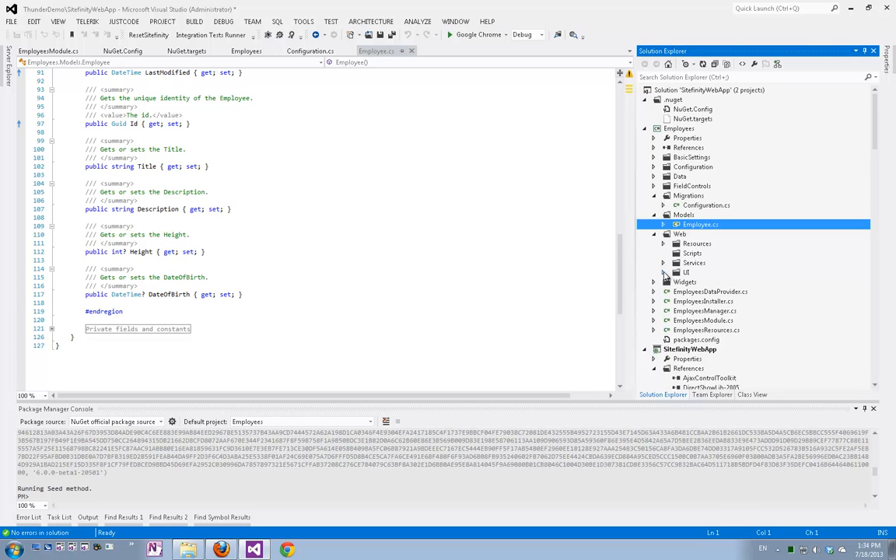
pyautogui.click(675, 272)
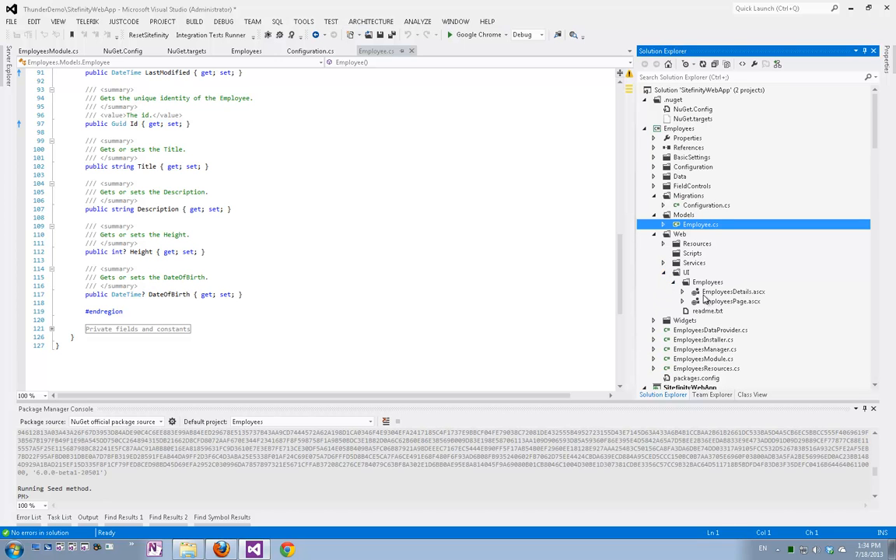
pyautogui.moveTo(708, 302)
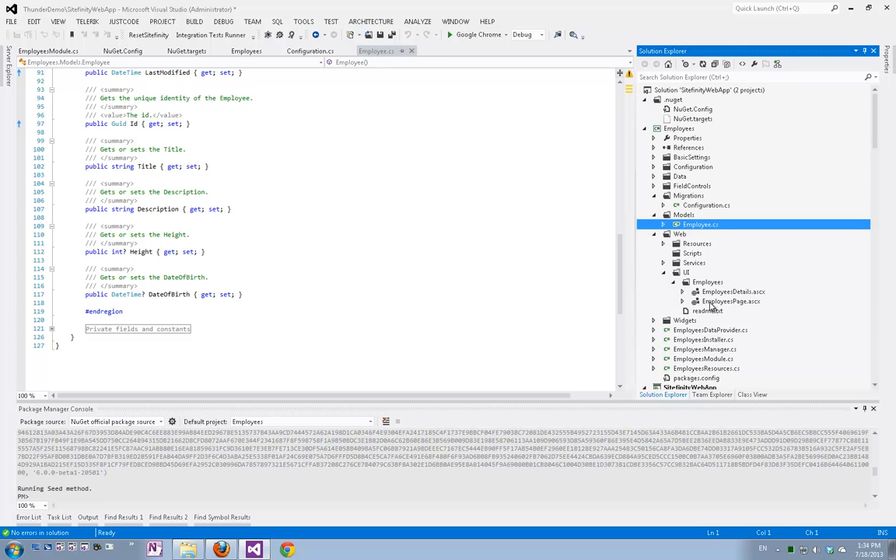
pyautogui.click(732, 291)
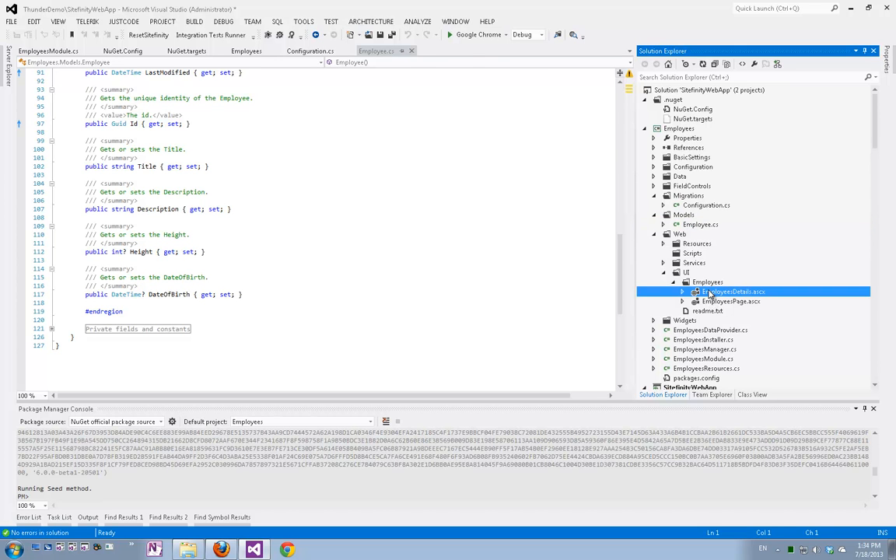
pyautogui.doubleClick(732, 291)
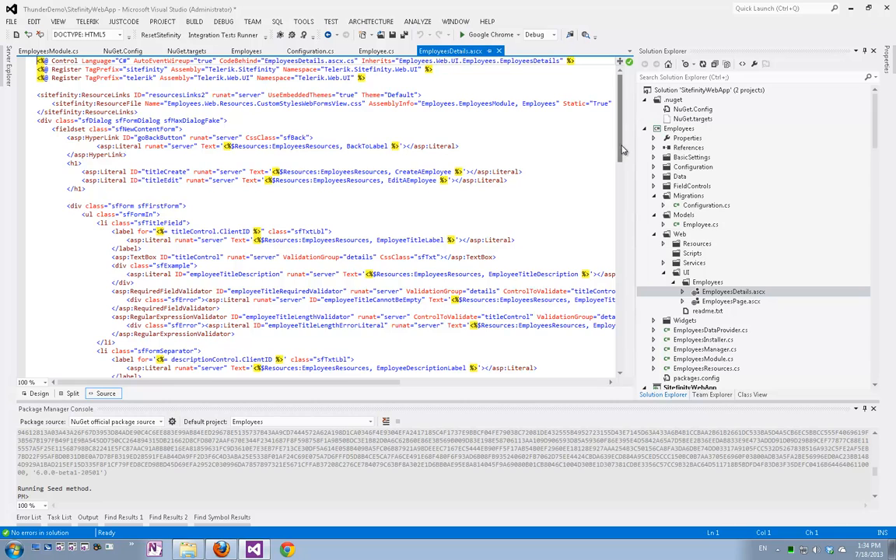
pyautogui.scroll(-3)
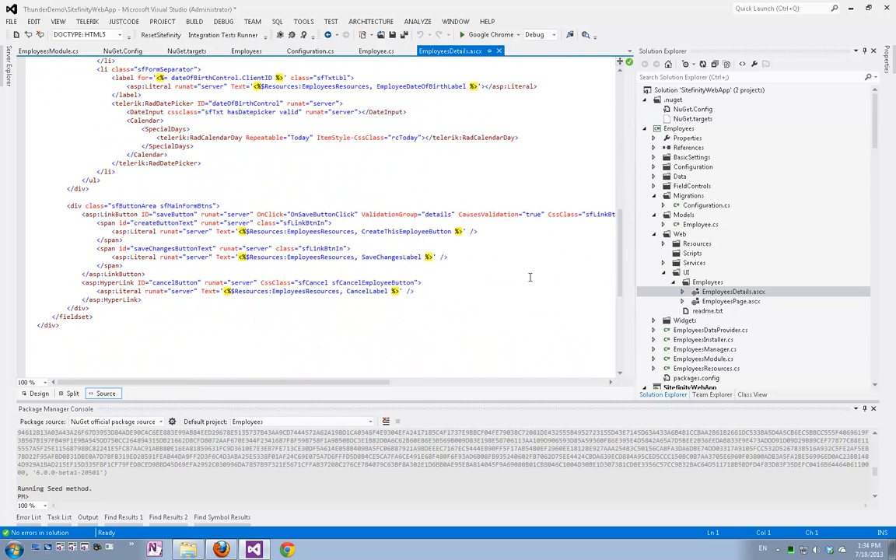
pyautogui.click(535, 50)
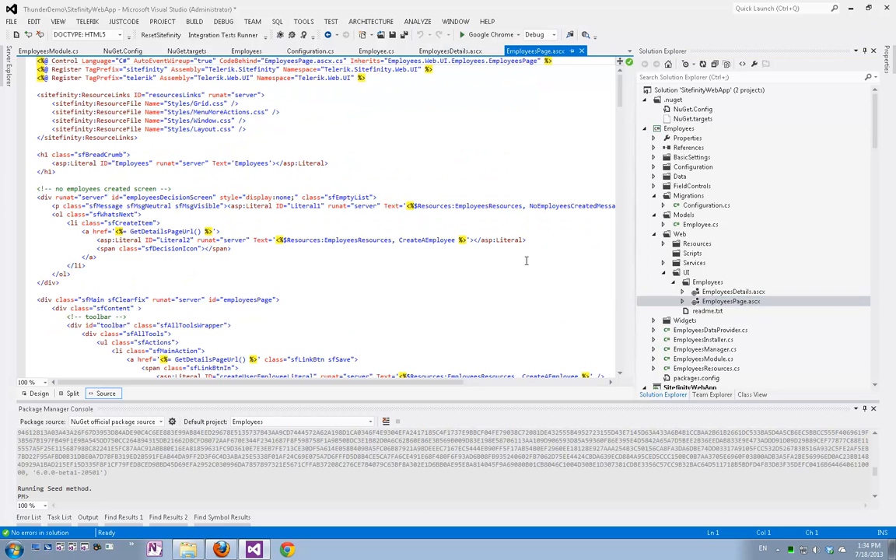
pyautogui.scroll(-3)
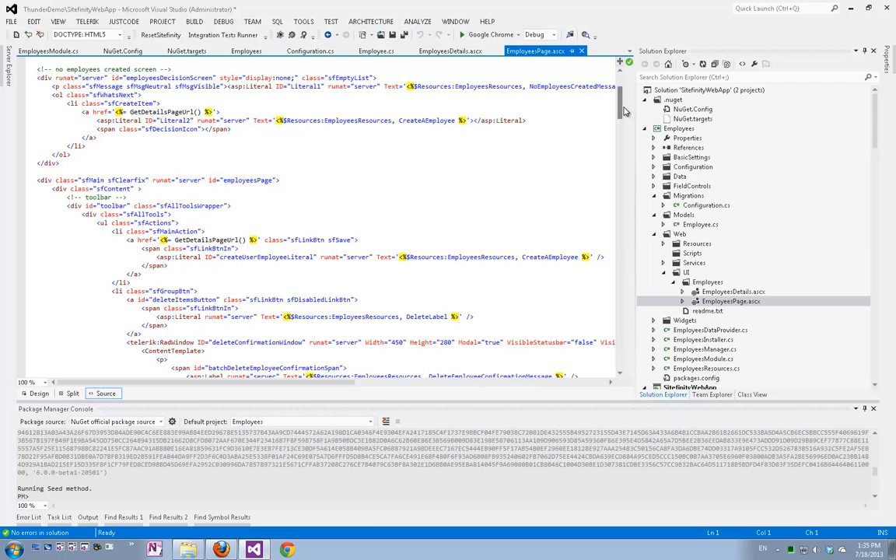
pyautogui.scroll(-3)
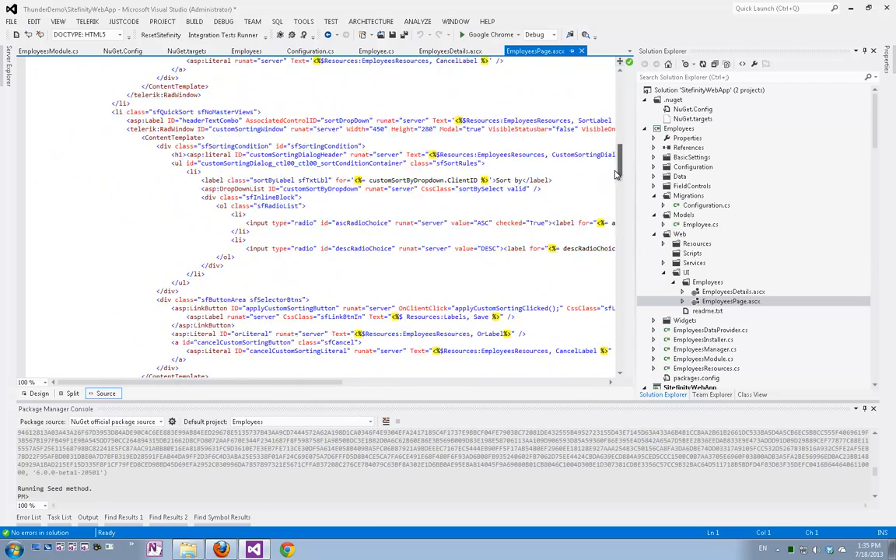
pyautogui.scroll(-3)
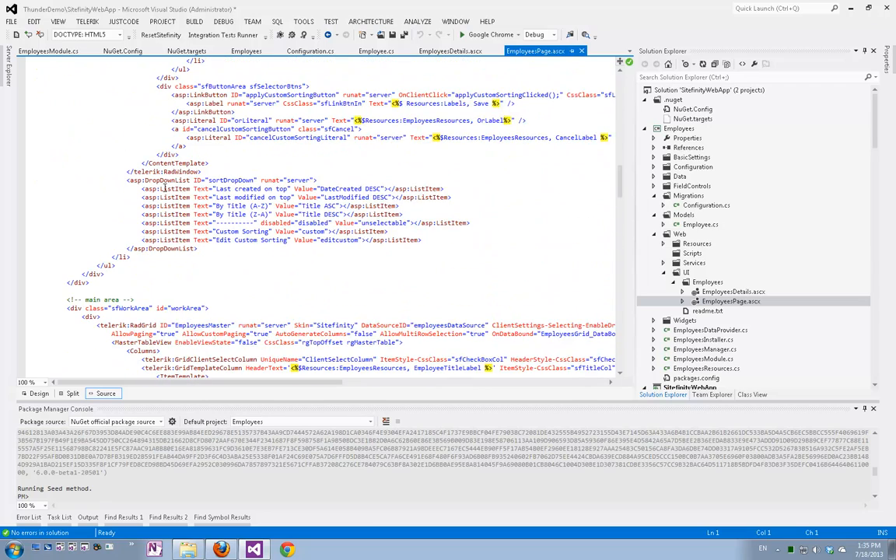
pyautogui.scroll(-3)
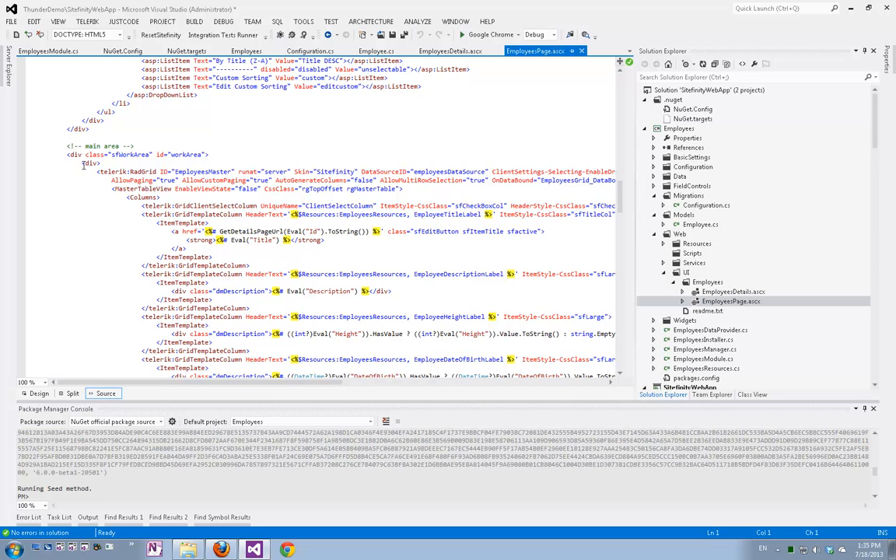
pyautogui.moveTo(208, 308)
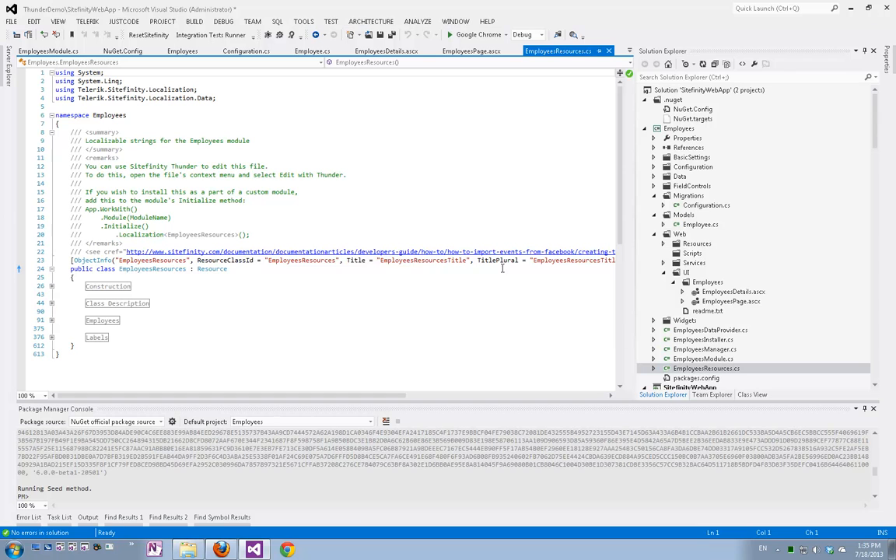
pyautogui.moveTo(348, 308)
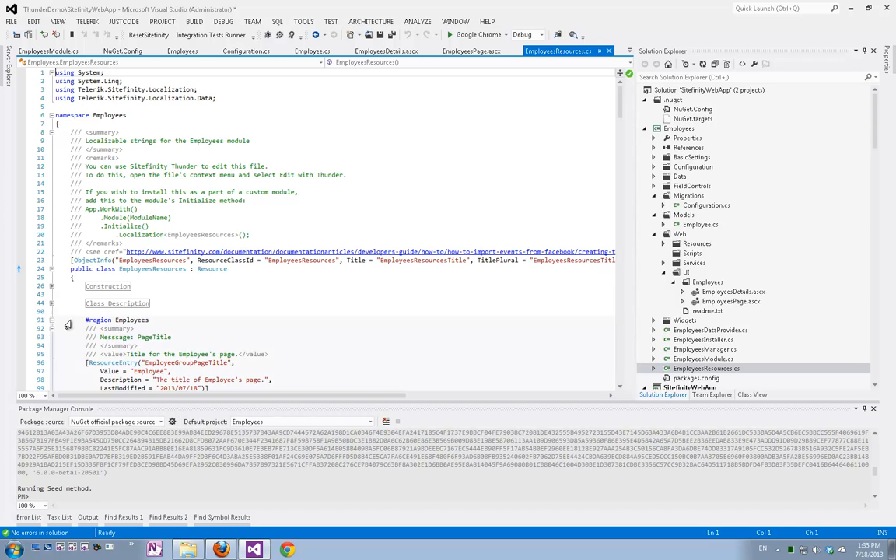
# Step: Scroll through the generated EmployeesResources localization string entries
pyautogui.scroll(-3)
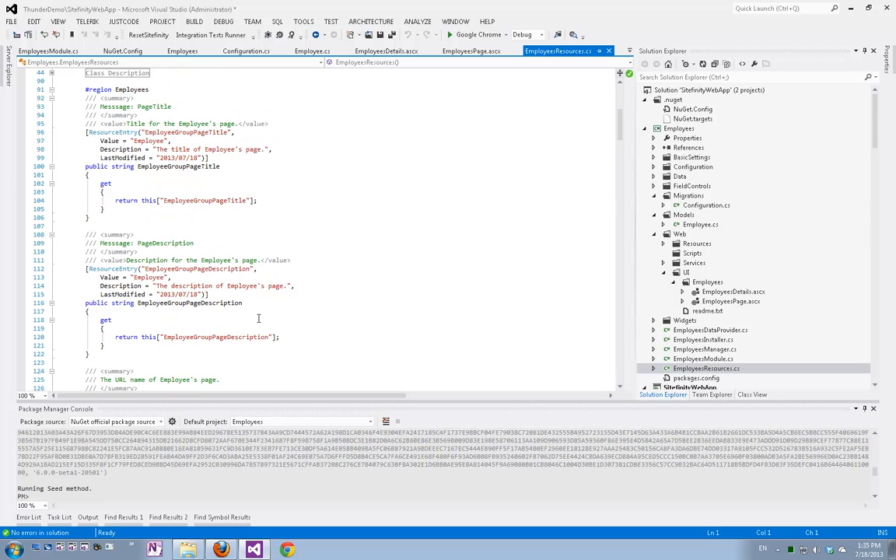
pyautogui.scroll(-3)
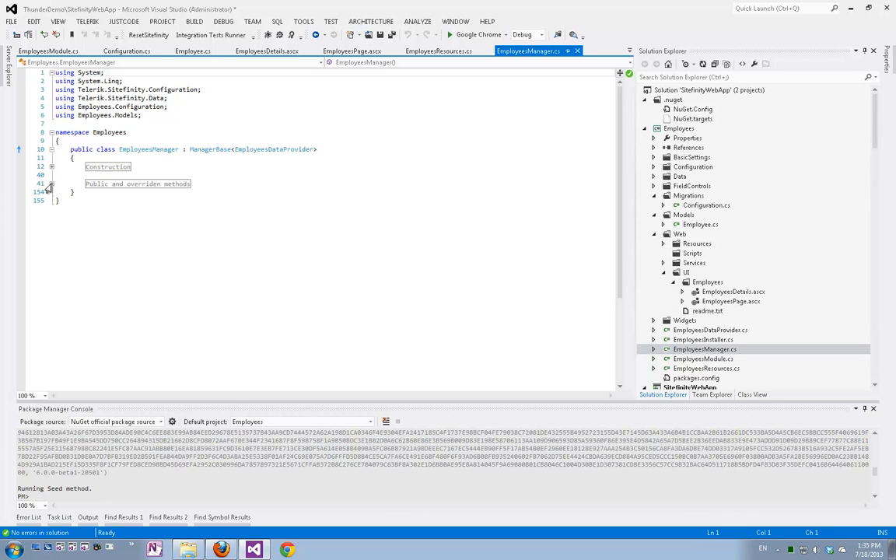
# Step: Read the EmployeesManager GetManager and CRUD methods, then bring up EmployeesDataProvider.cs
pyautogui.click(51, 187)
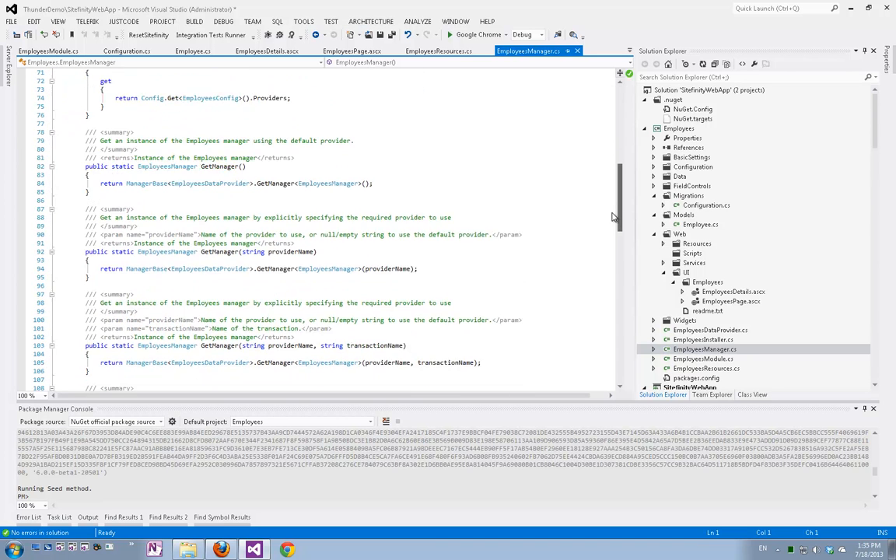
pyautogui.scroll(-3)
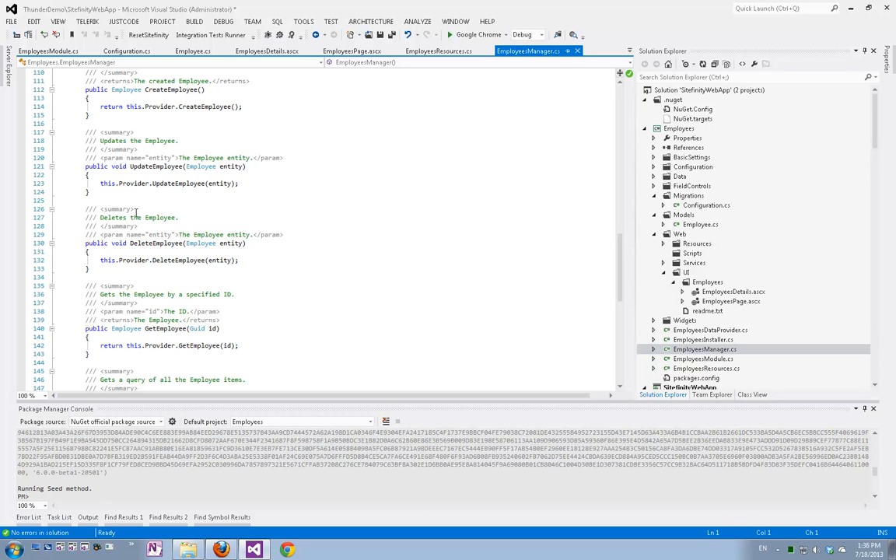
pyautogui.moveTo(203, 243)
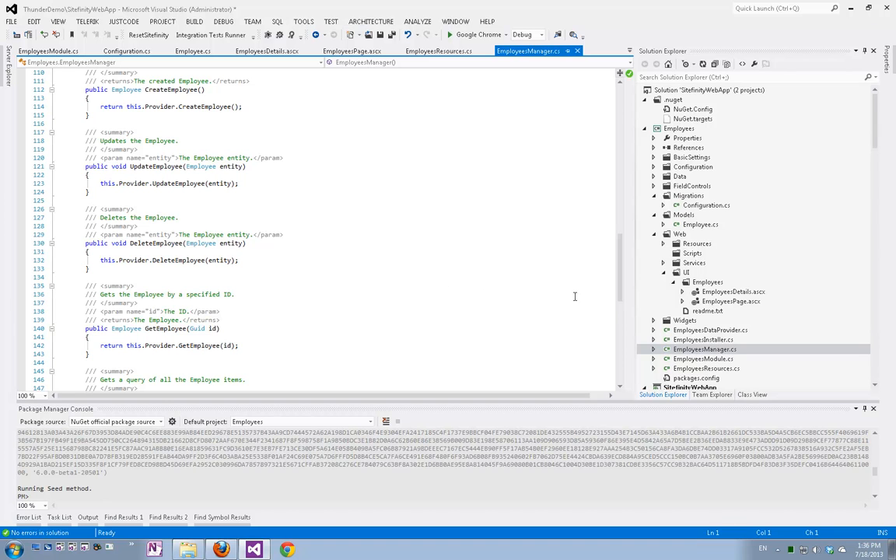
pyautogui.doubleClick(710, 330)
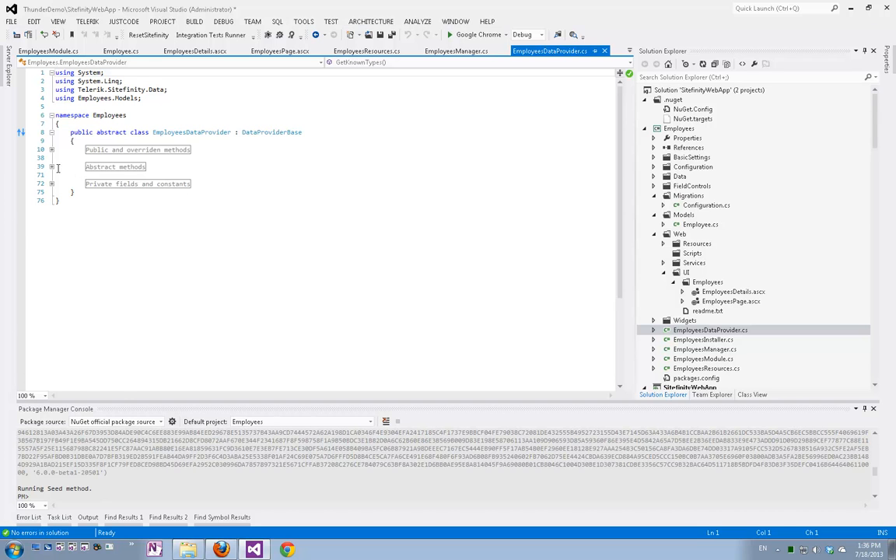
# Step: Review the abstract provider methods, then the EmployeesEFDataProvider create, update and delete implementations
pyautogui.click(51, 166)
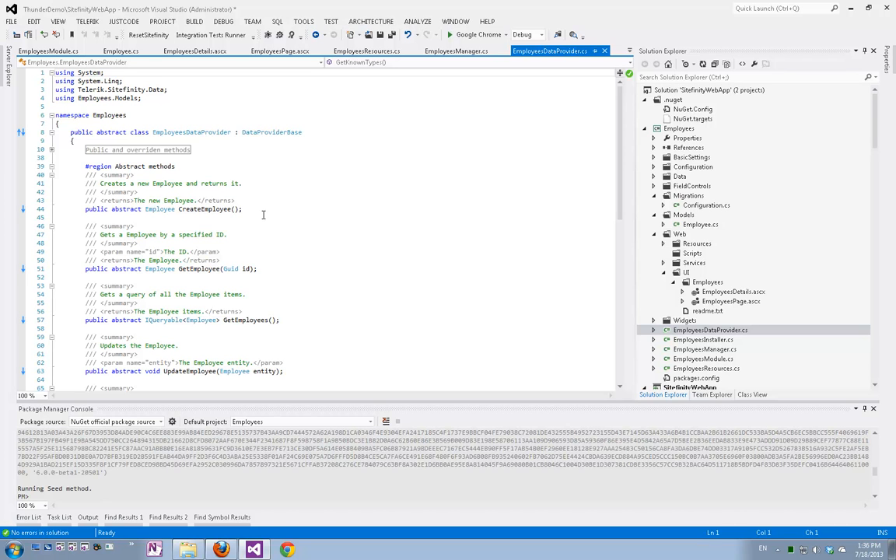
pyautogui.moveTo(305, 187)
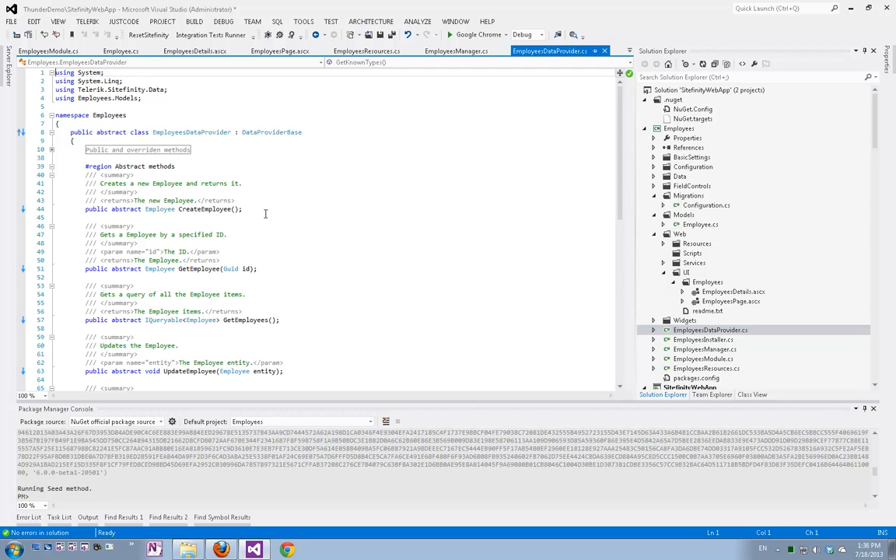
pyautogui.moveTo(272, 215)
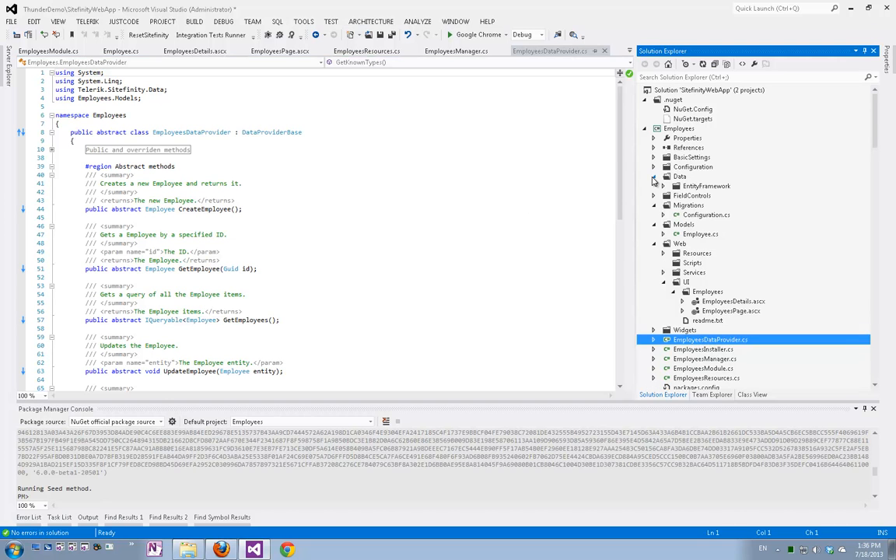
pyautogui.click(654, 185)
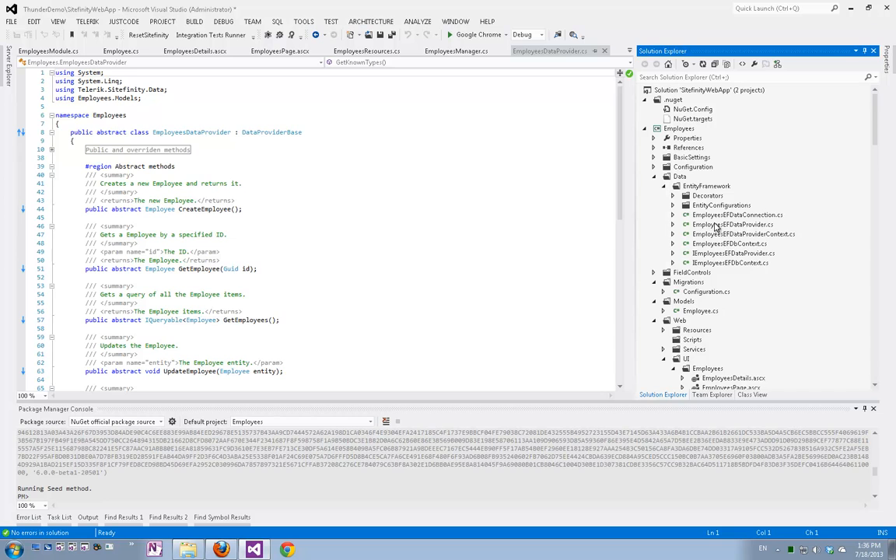
pyautogui.doubleClick(733, 224)
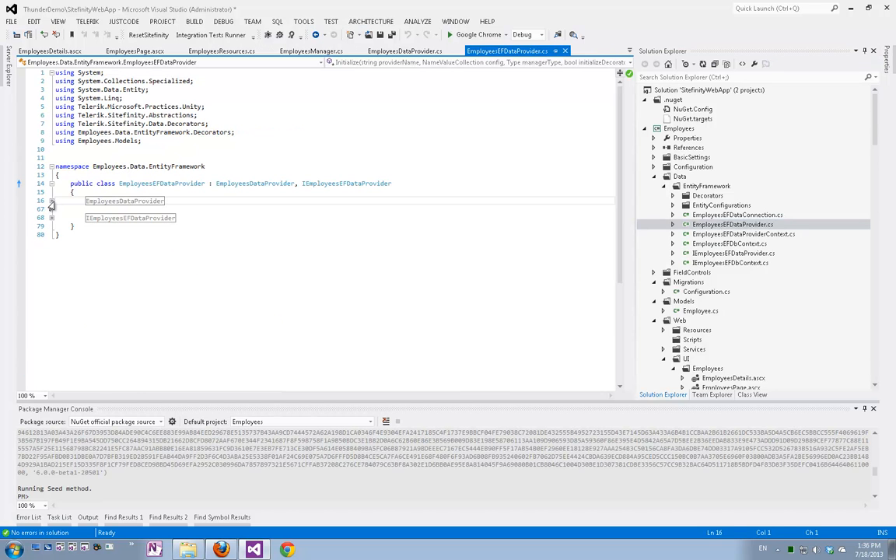
pyautogui.click(51, 201)
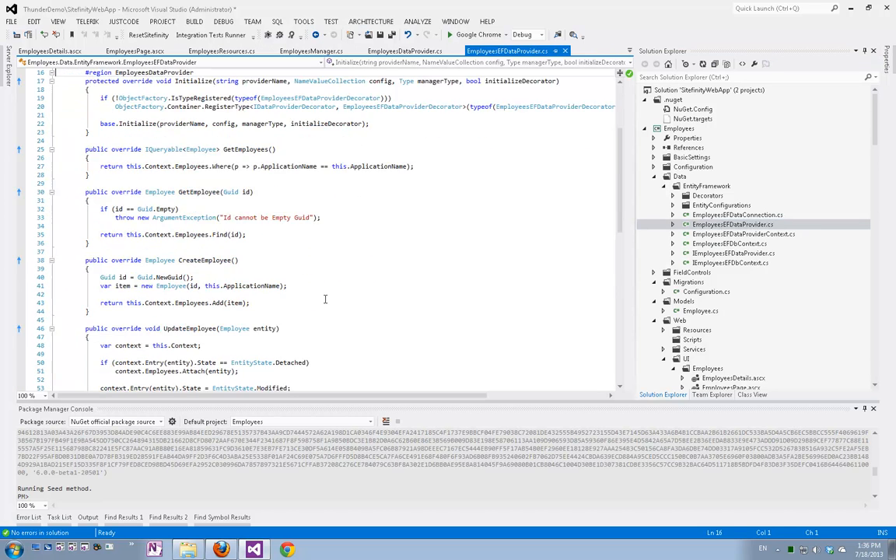
pyautogui.scroll(-3)
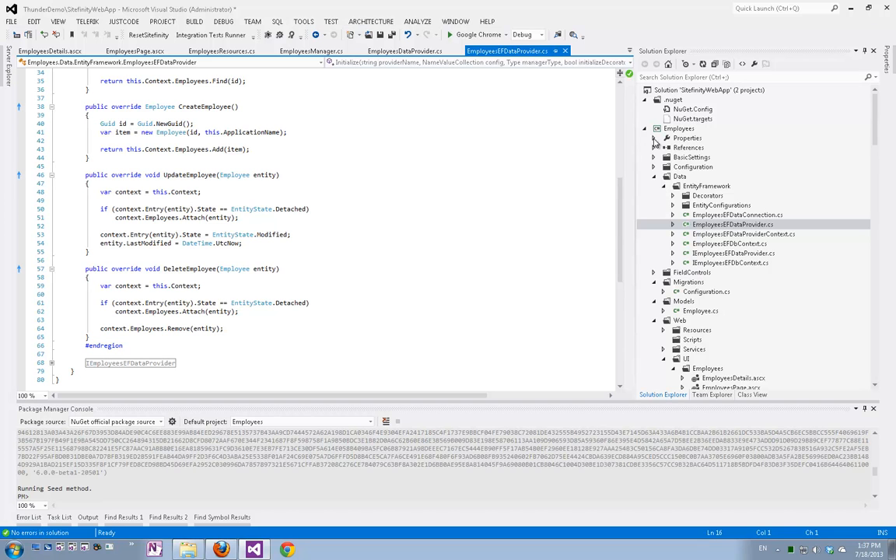
# Step: Add a Sitefinity Custom Content Type item named Addresses to the Employees project
pyautogui.rightClick(679, 128)
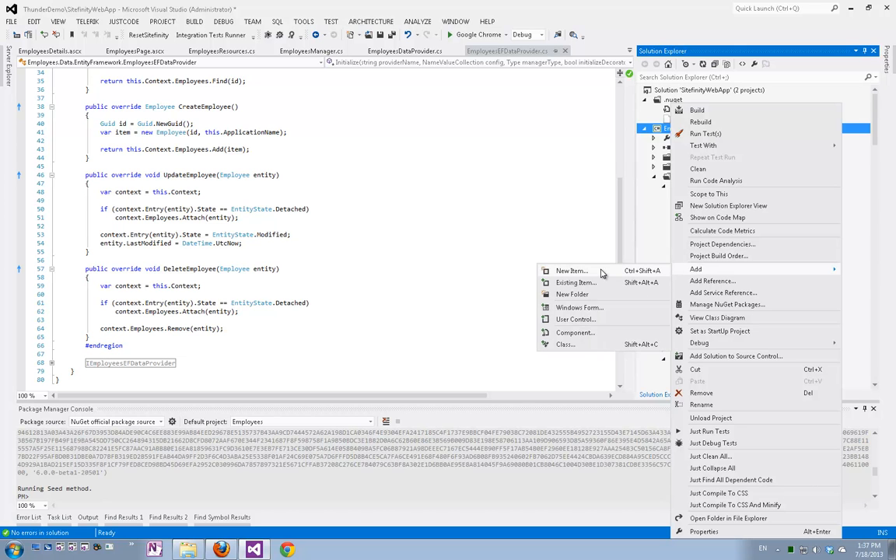
pyautogui.click(572, 271)
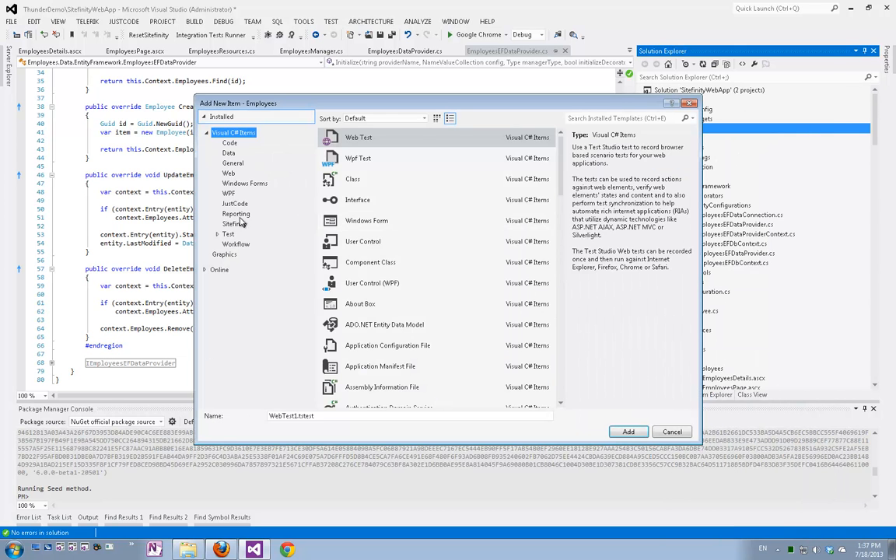
pyautogui.click(233, 224)
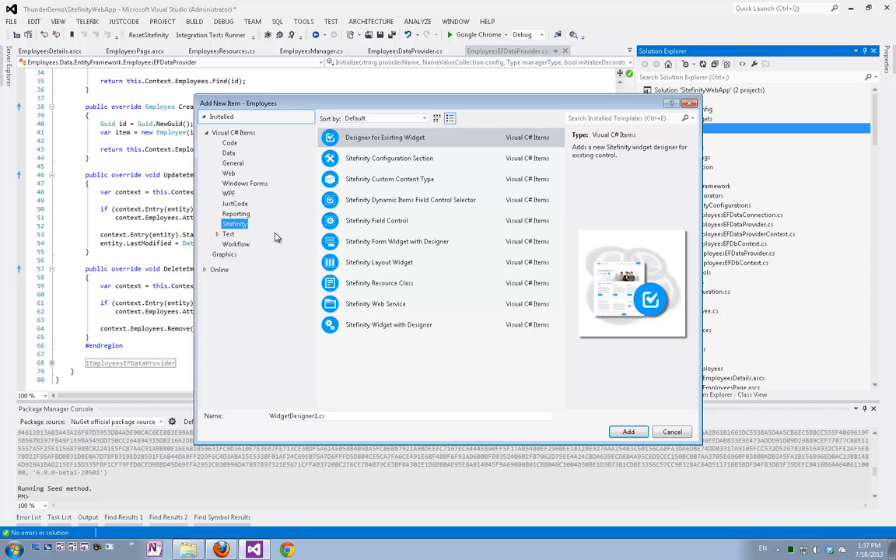
pyautogui.click(389, 179)
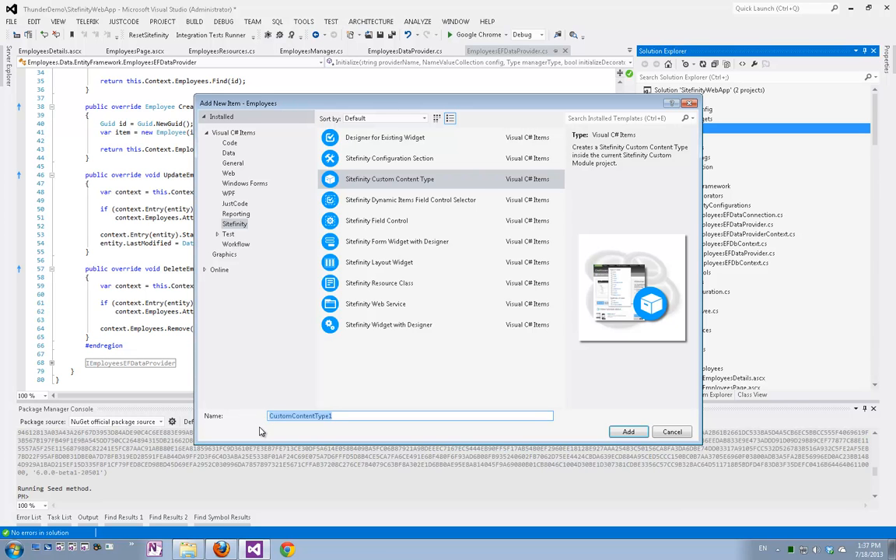
pyautogui.write('Addr')
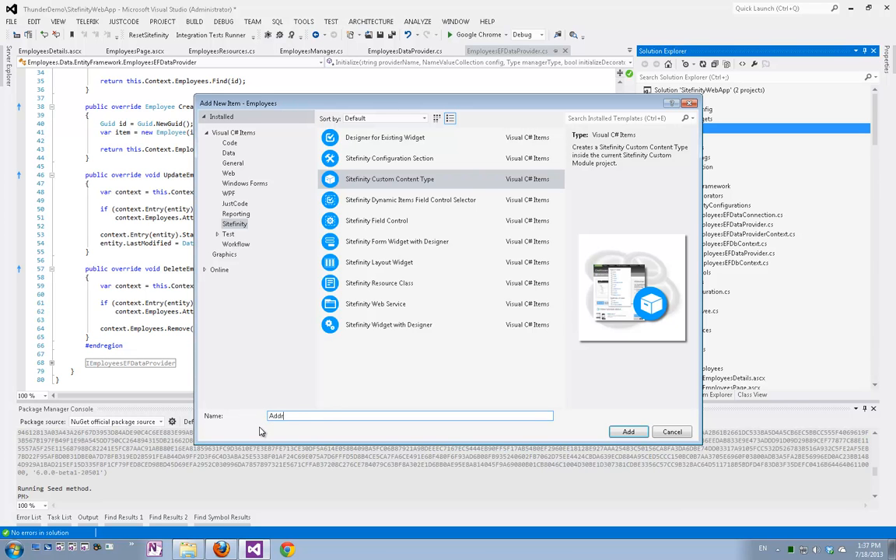
pyautogui.write('esses')
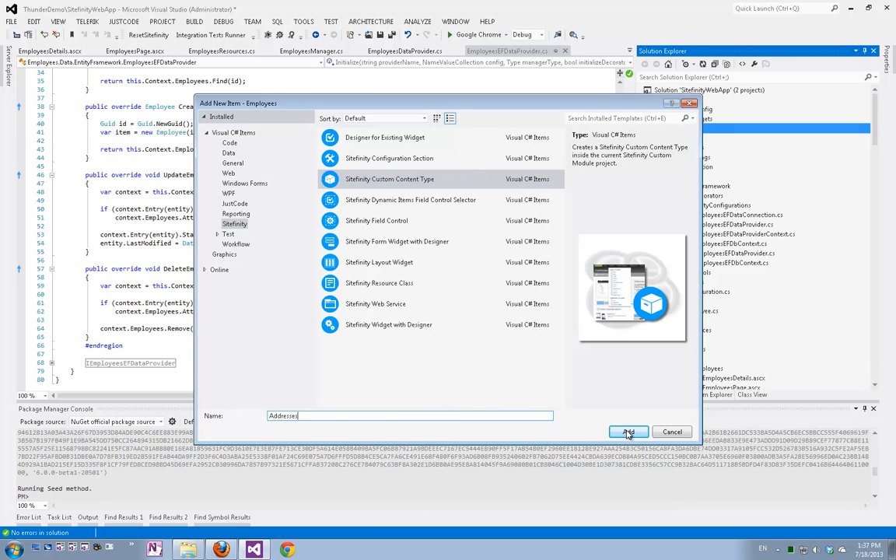
pyautogui.click(629, 432)
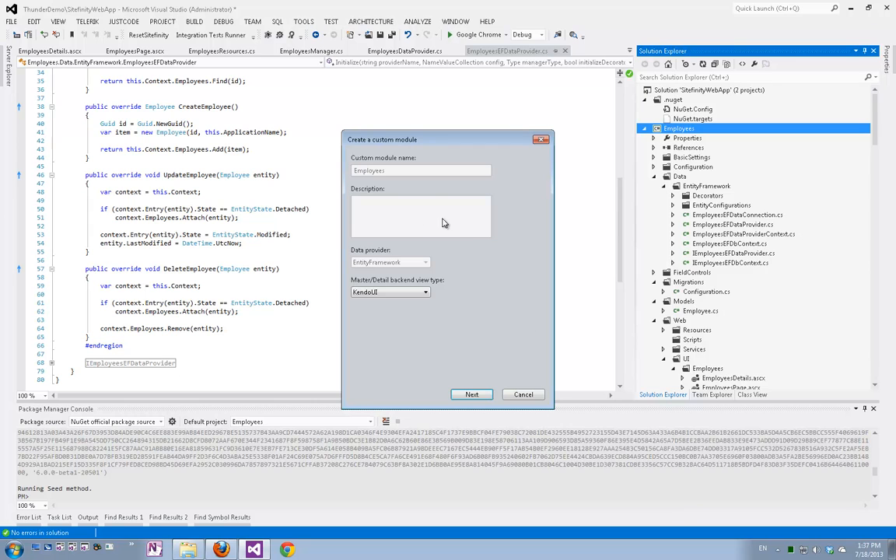
pyautogui.moveTo(460, 252)
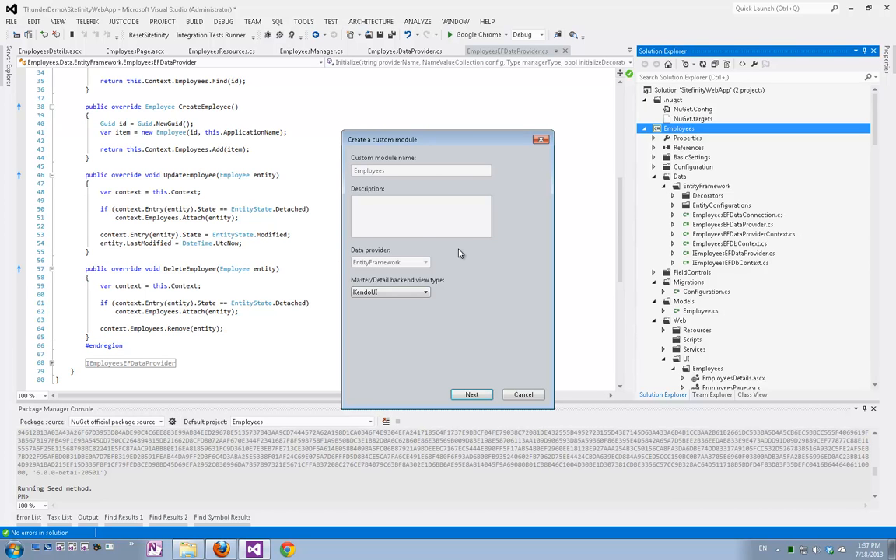
pyautogui.moveTo(495, 339)
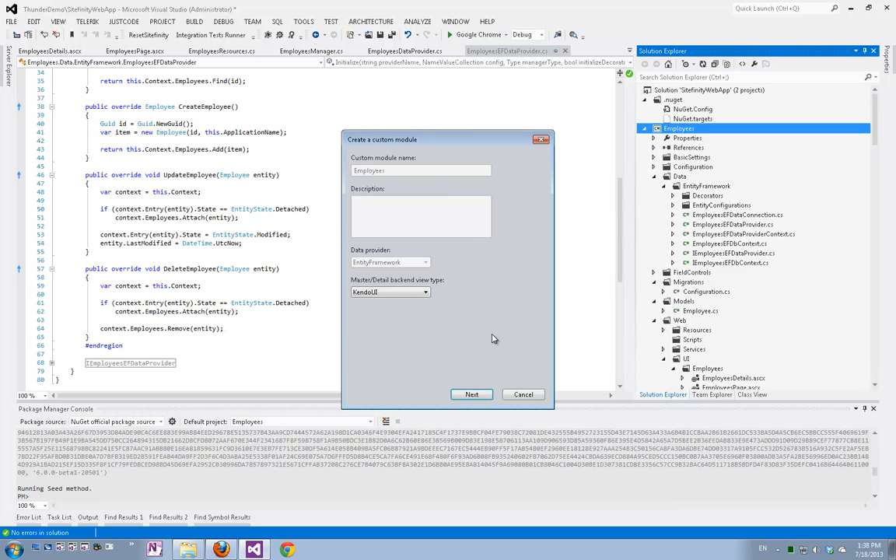
pyautogui.moveTo(475, 314)
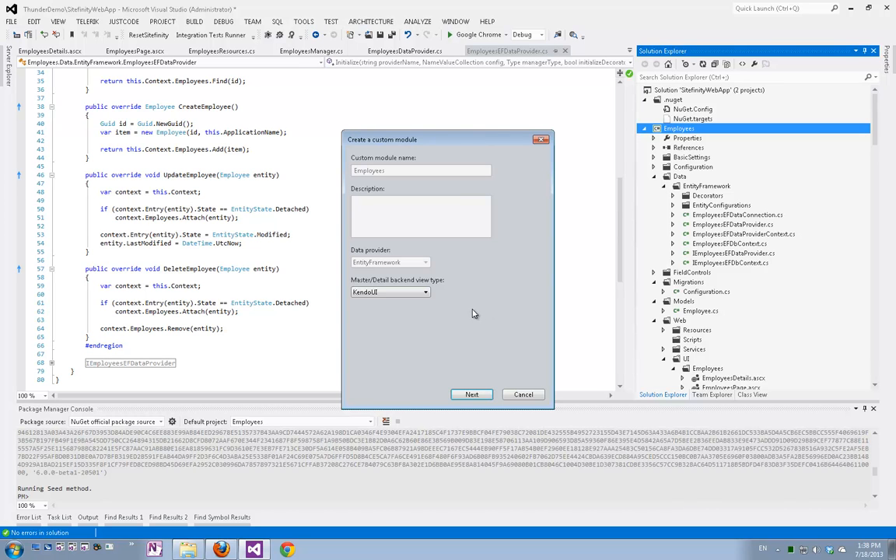
pyautogui.moveTo(373, 315)
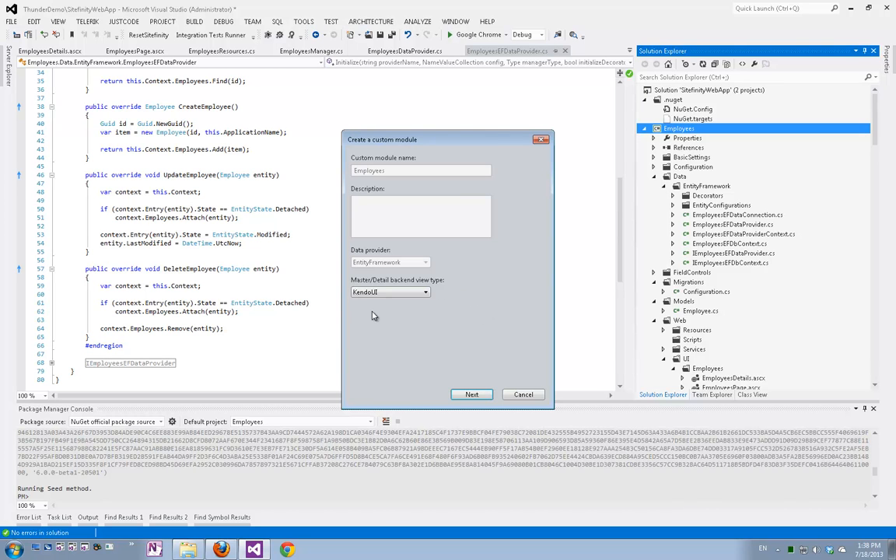
pyautogui.moveTo(419, 319)
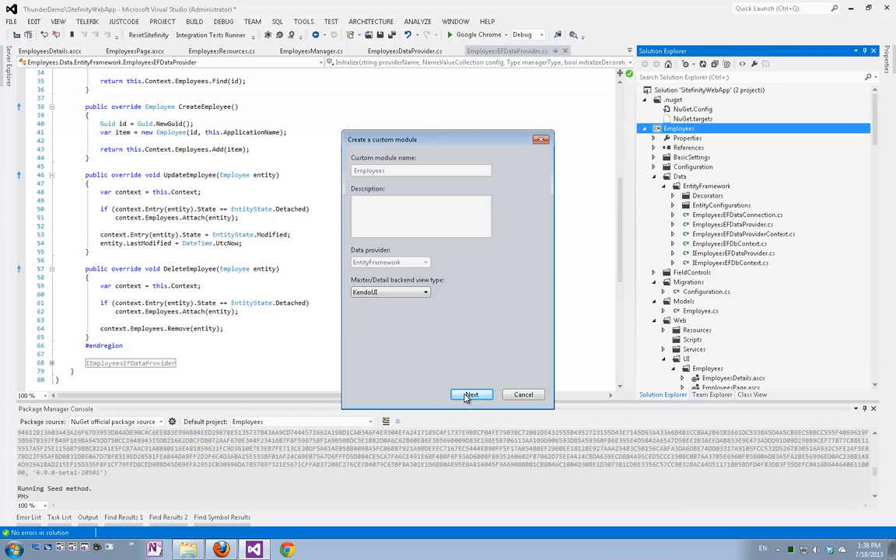
# Step: Keep the Employees module name and KendoUI view type and continue to the content type step
pyautogui.click(470, 395)
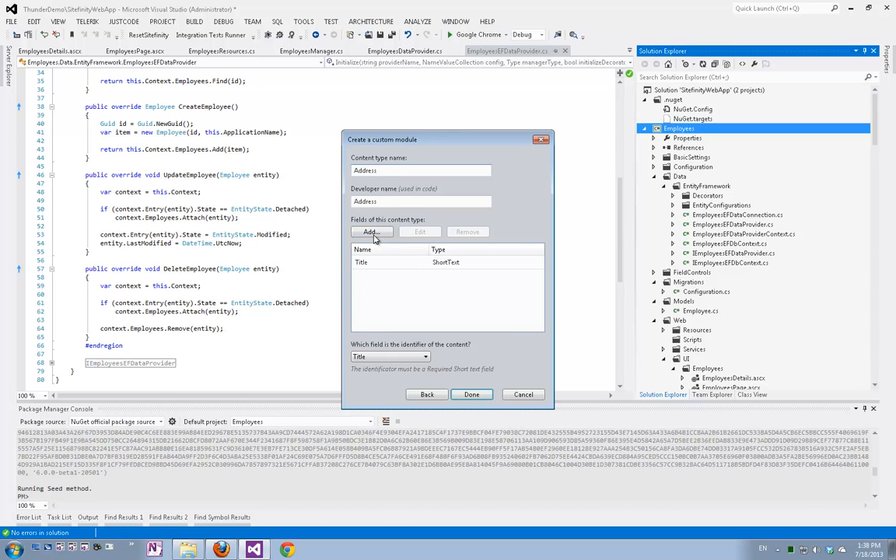
# Step: Add StreetAddress (LongText), City and Country (ShortText) fields to the Address content type
pyautogui.click(371, 232)
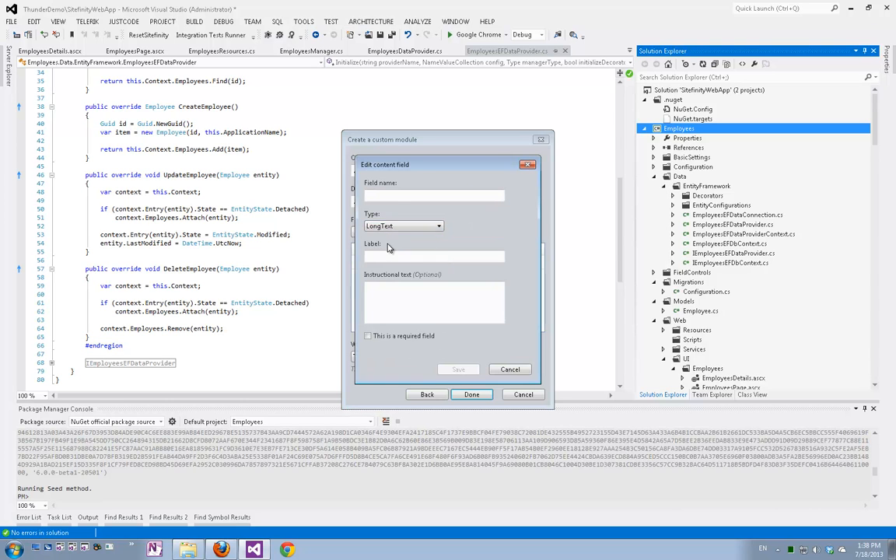
pyautogui.click(435, 196)
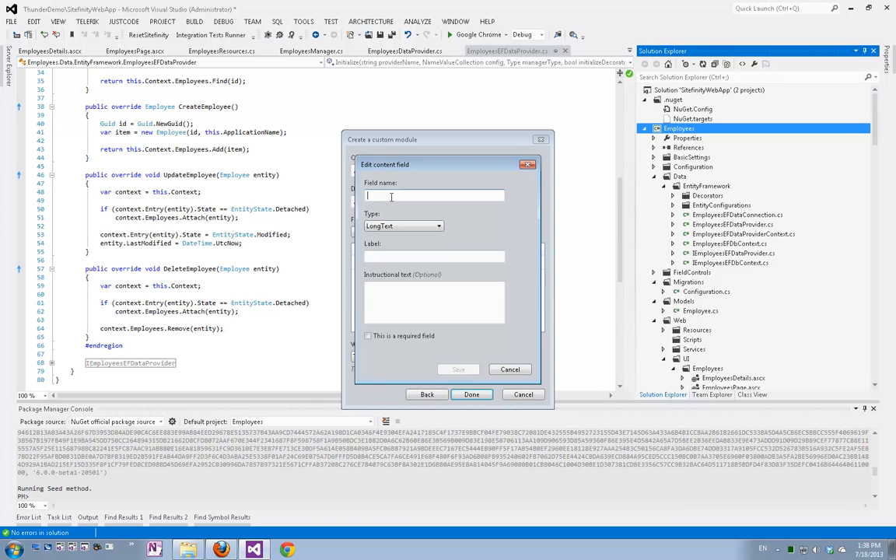
pyautogui.write('StreetAddress')
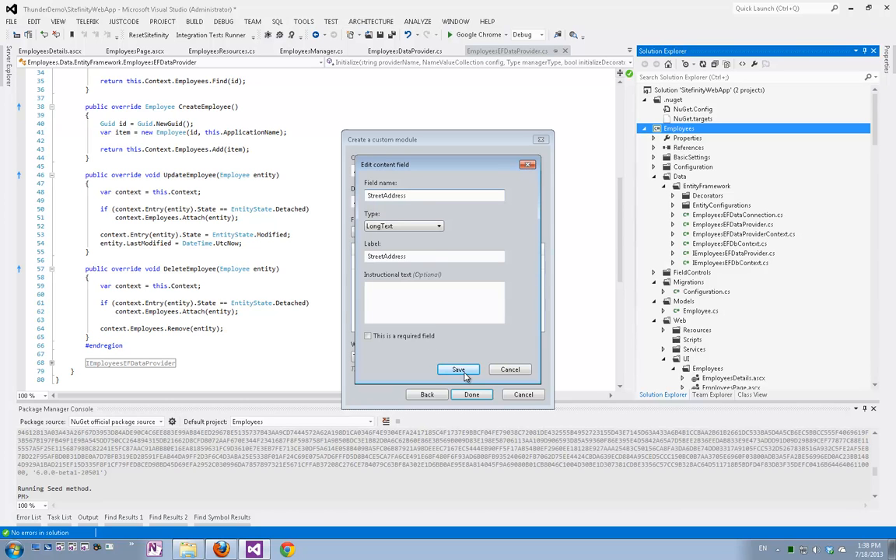
pyautogui.click(457, 370)
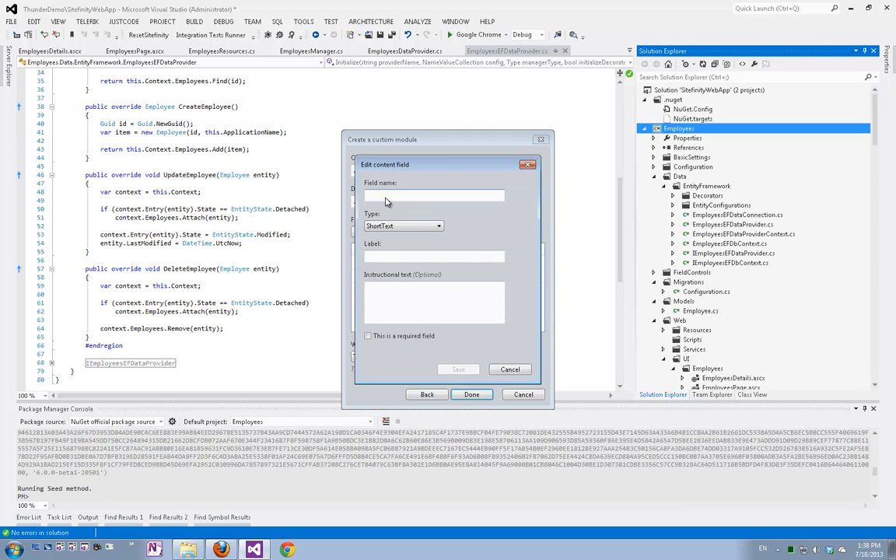
pyautogui.write('Ci')
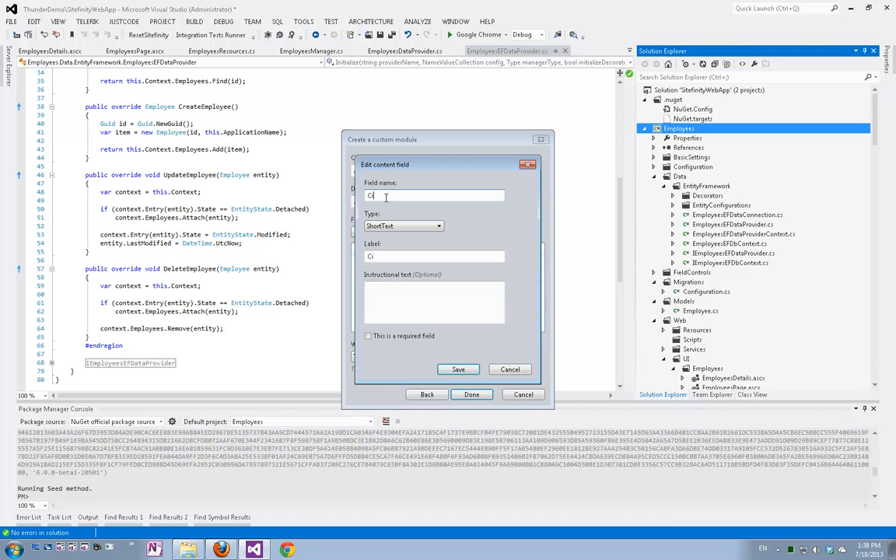
pyautogui.click(458, 370)
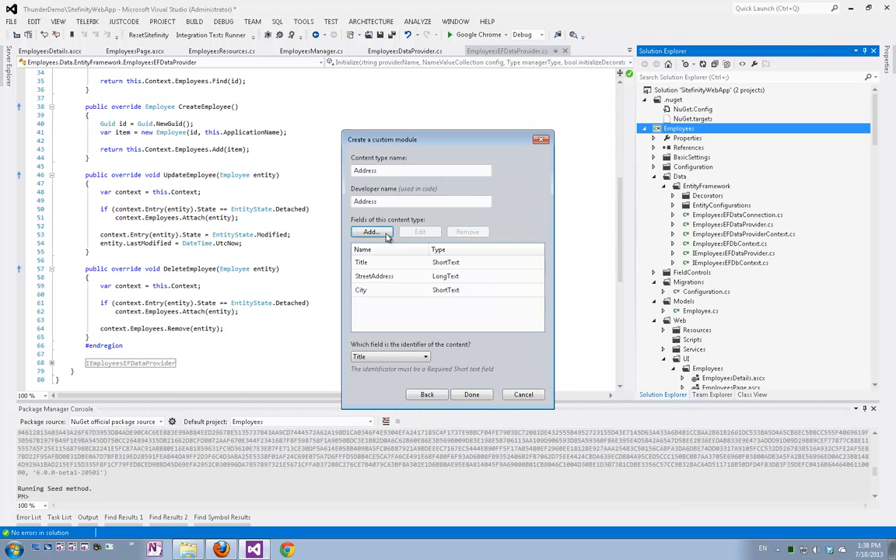
pyautogui.click(372, 231)
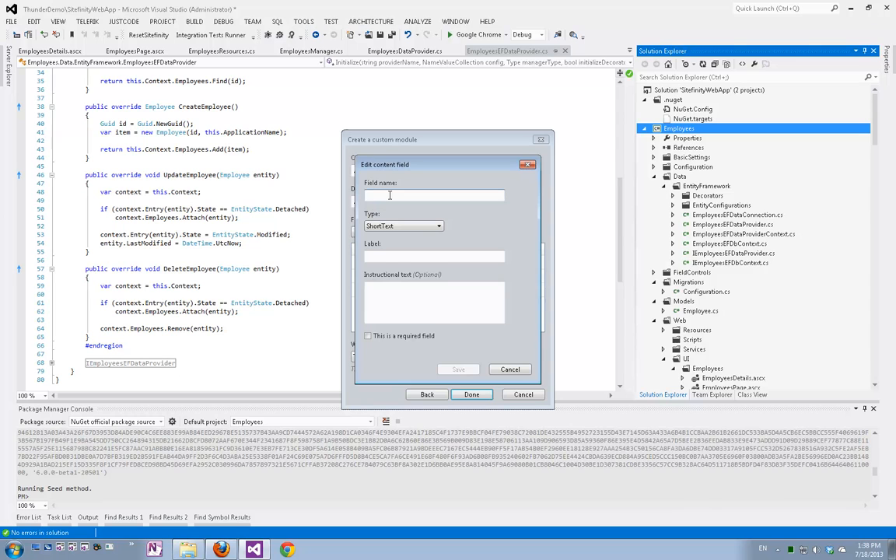
pyautogui.write('Country')
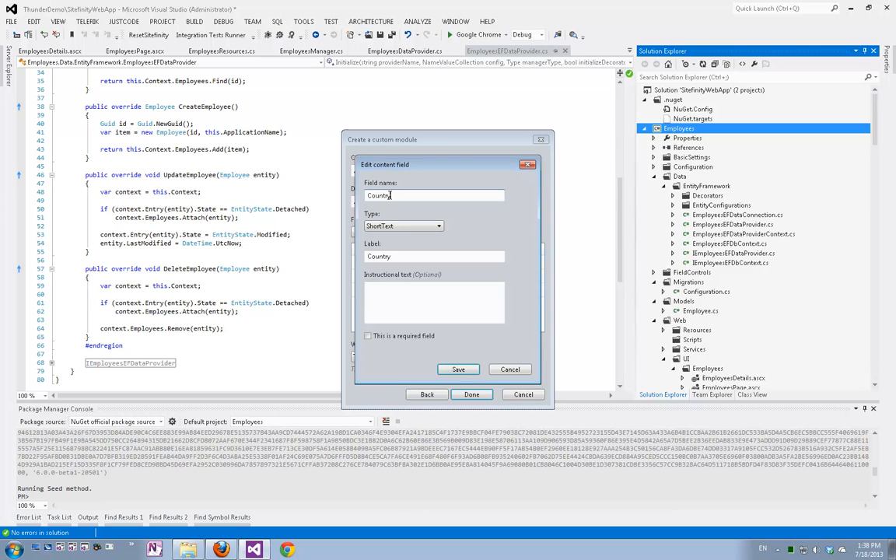
pyautogui.click(458, 368)
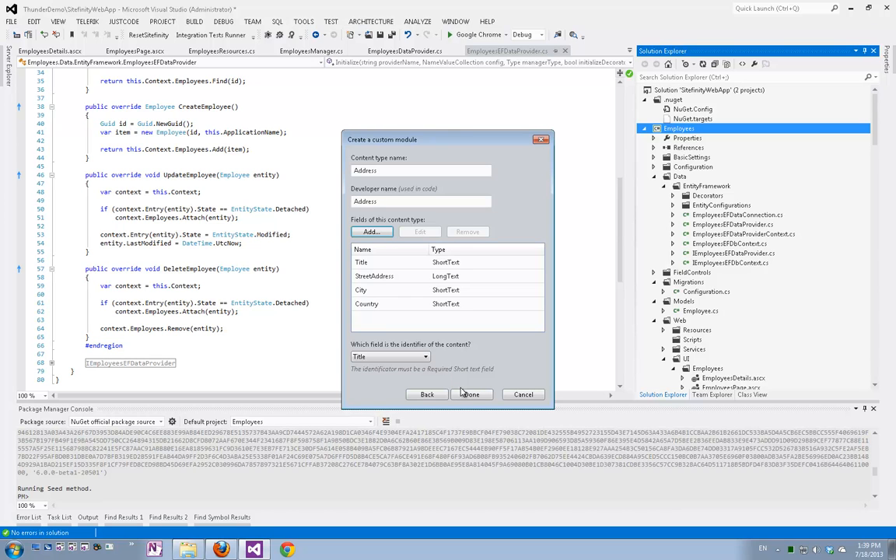
# Step: Finish the wizard and review the generated Address methods such as GetAddresses and CreateAddress
pyautogui.click(470, 396)
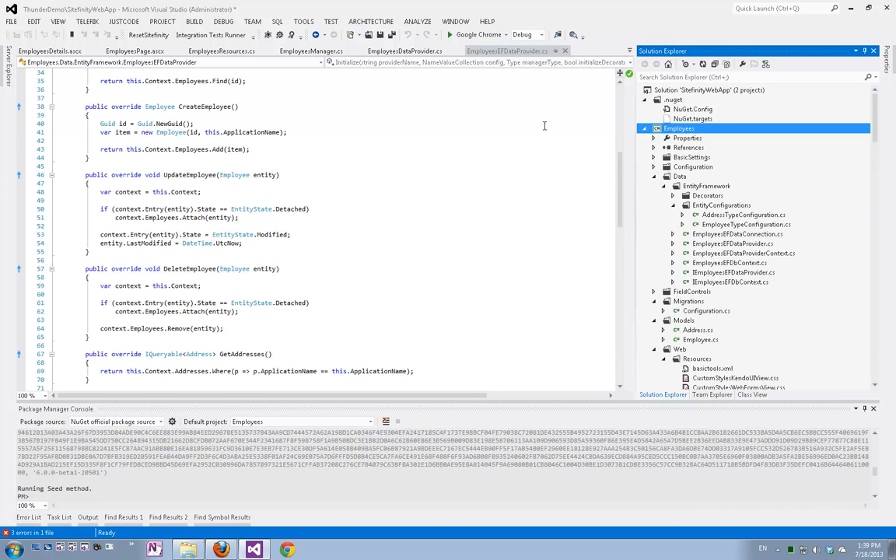
pyautogui.scroll(-3)
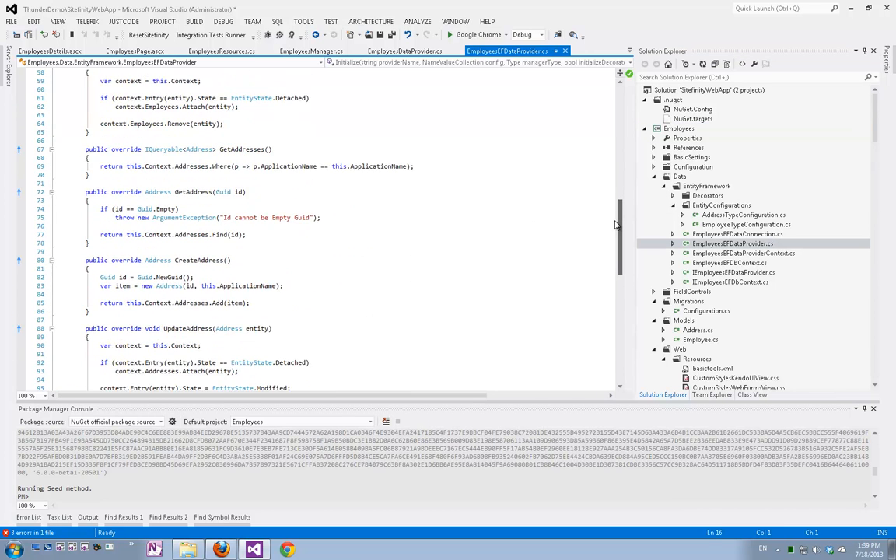
pyautogui.scroll(-3)
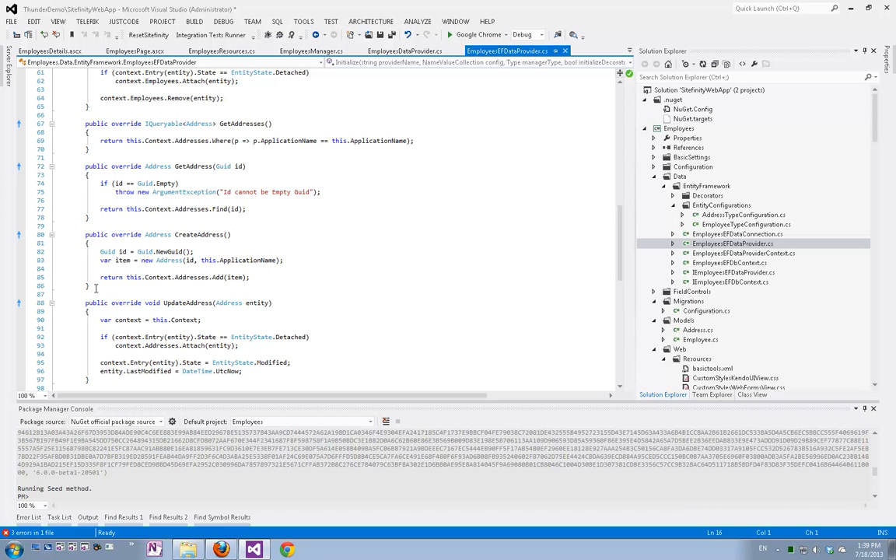
pyautogui.moveTo(81, 227)
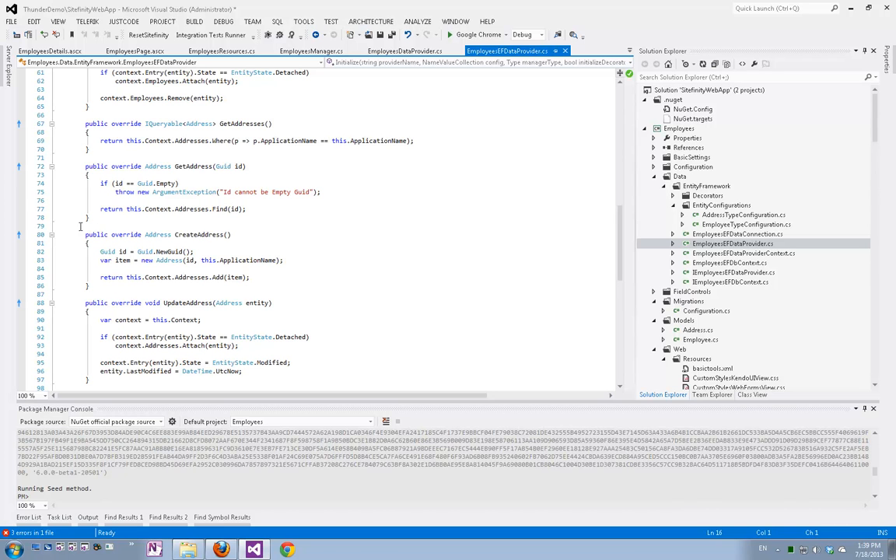
pyautogui.moveTo(295, 292)
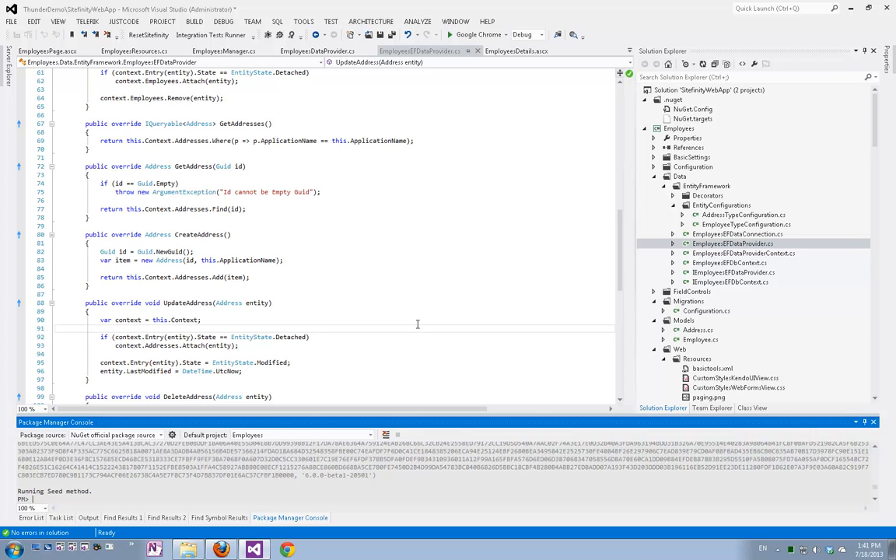
# Step: Run Update-Database -StartUpProjectName "Employees" with the Sitefinity connection provider in Package Manager Console
pyautogui.write('Update-Database -StartUpProjectName "Employees" -ConnectionProviderName "System.Data.SqlClient" -Verbose -ConnectionString "data source=ROTEM;Integrated Security=SSPI;initial catalog=Sitefinity"')
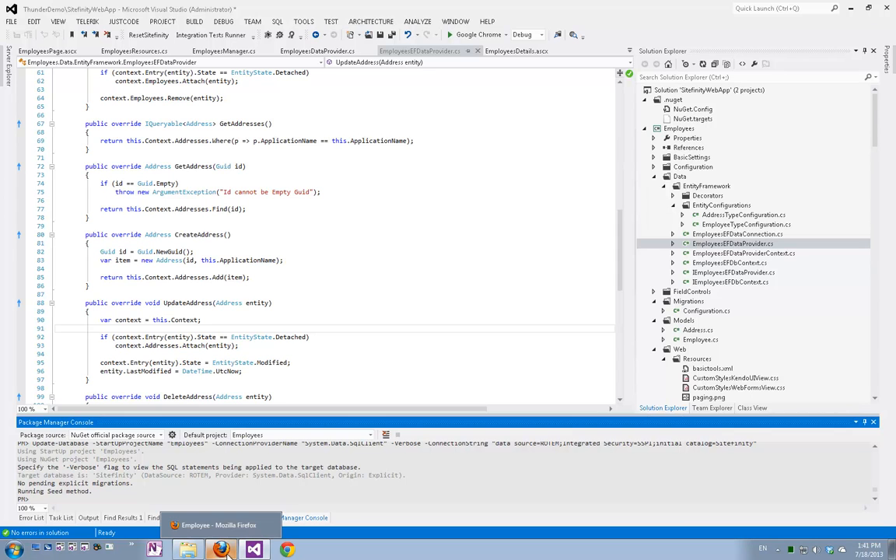
# Step: Go to the Sitefinity site's Administration > Modules & Services list
pyautogui.click(221, 550)
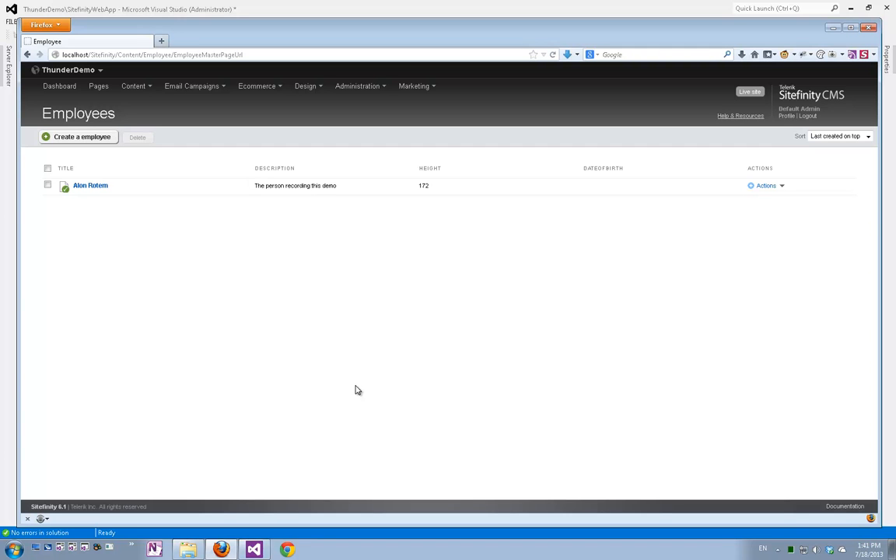
pyautogui.moveTo(354, 360)
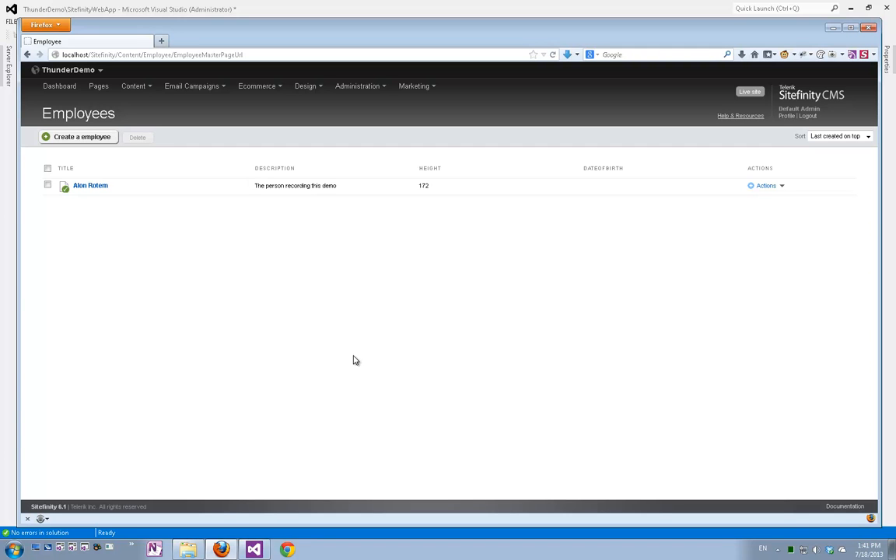
pyautogui.click(358, 86)
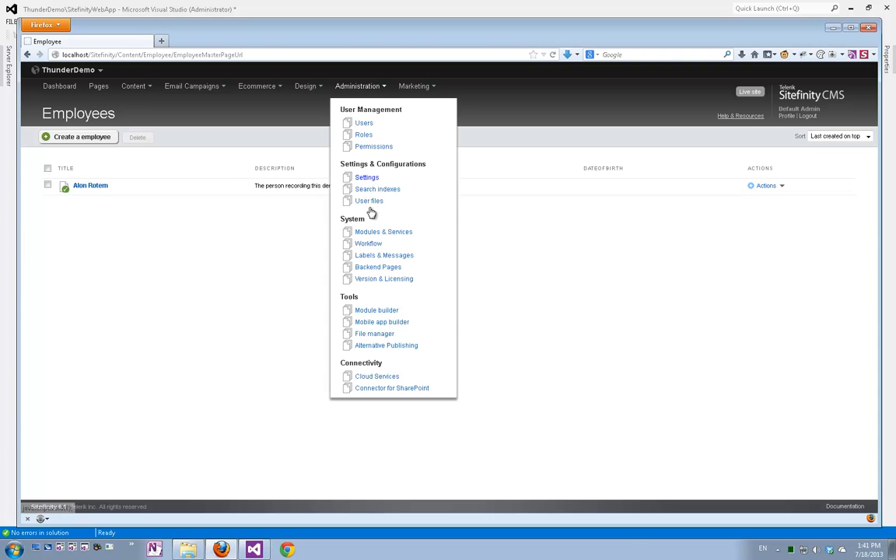
pyautogui.click(383, 230)
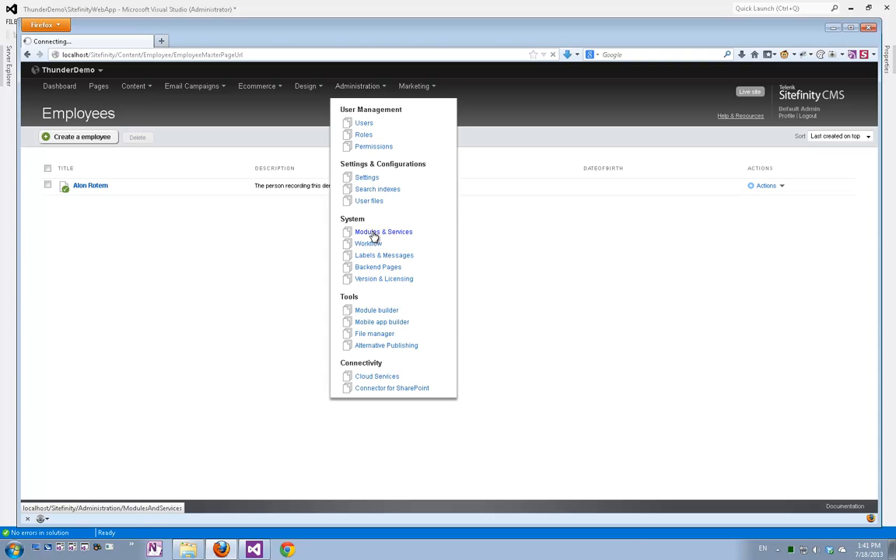
pyautogui.click(383, 230)
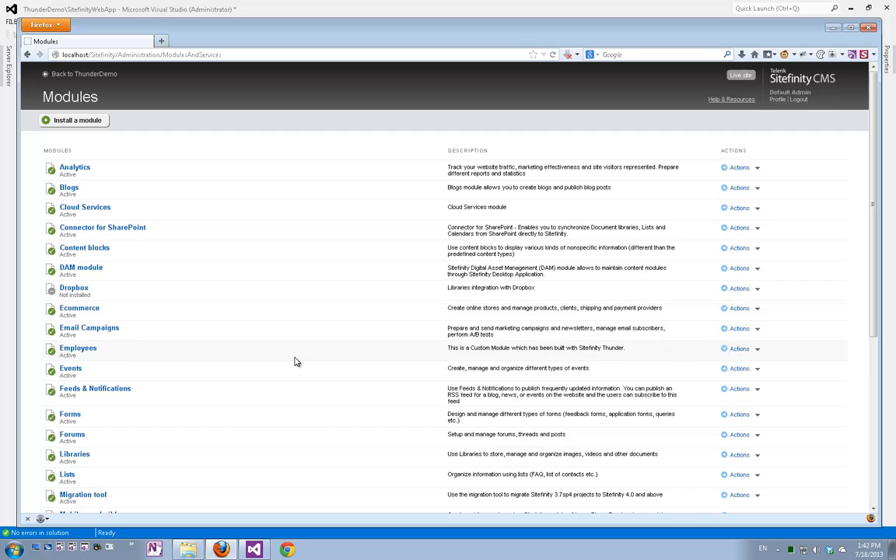
# Step: Deactivate the Employees module, confirm, uninstall it, and return to the ThunderDemo dashboard
pyautogui.click(739, 348)
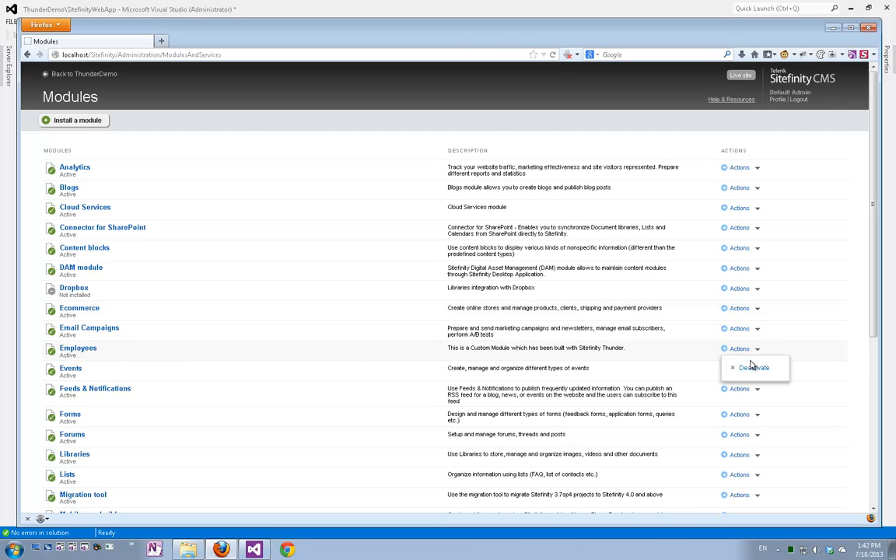
pyautogui.click(753, 367)
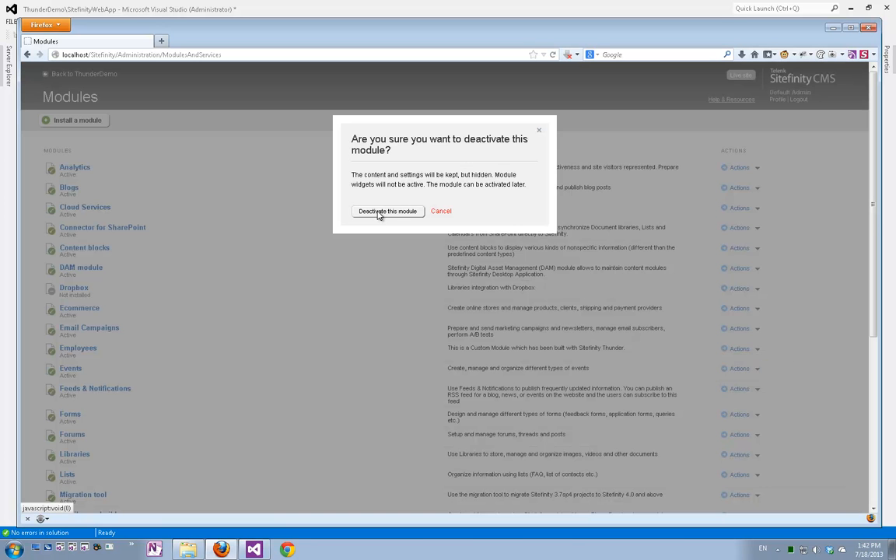
pyautogui.click(387, 212)
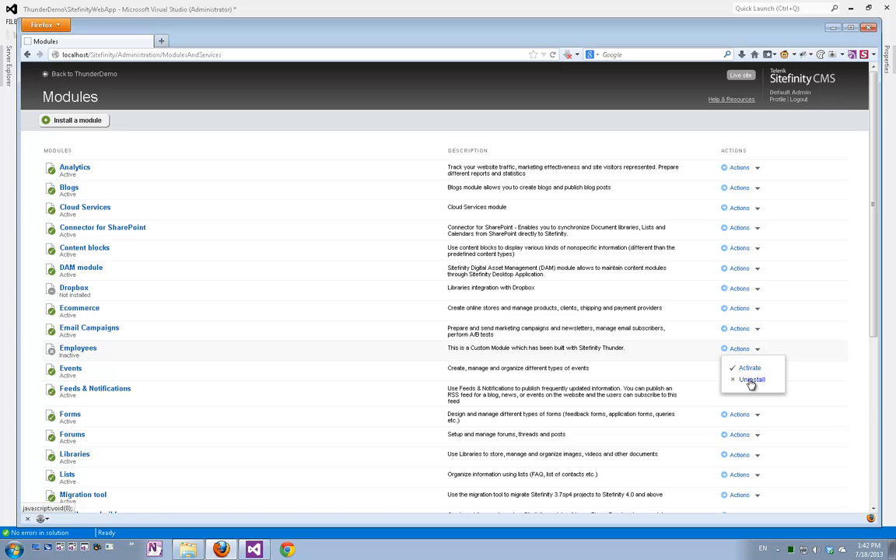
pyautogui.click(752, 380)
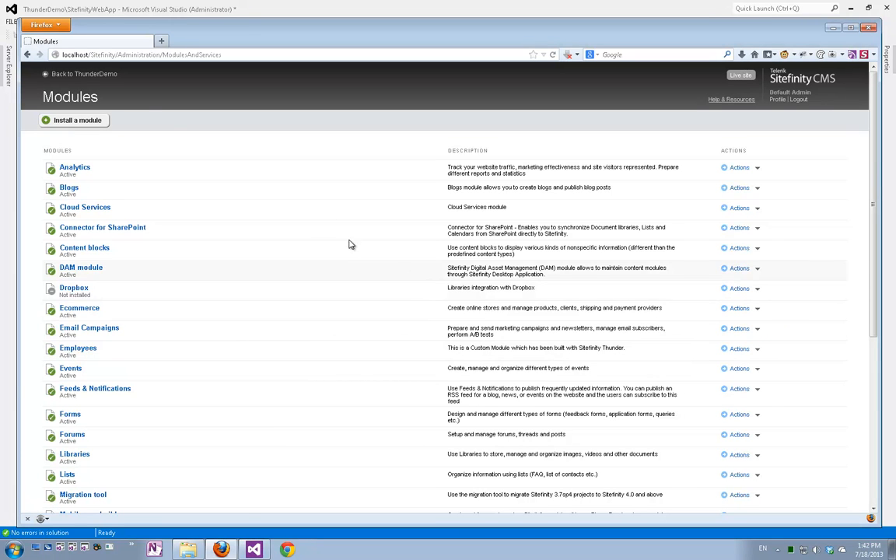
pyautogui.click(84, 75)
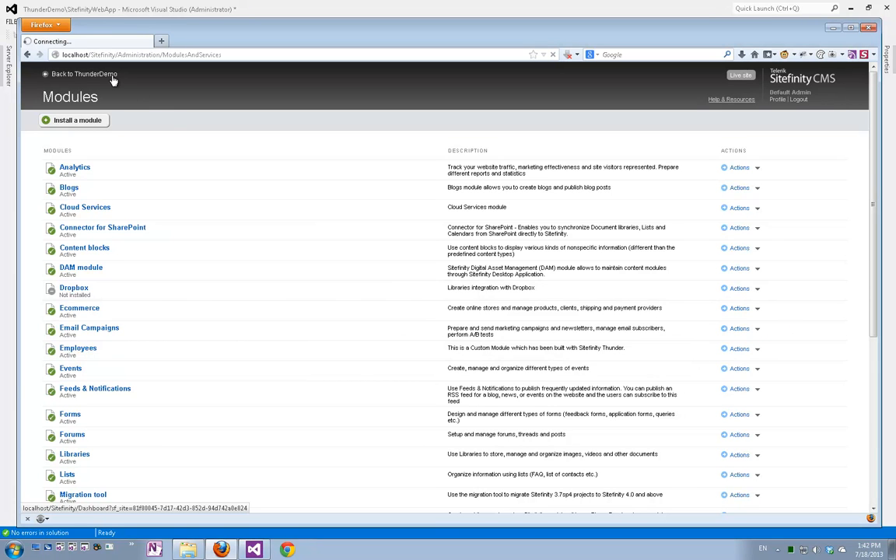
# Step: Show the empty Address content list from the Content menu's Types of Content
pyautogui.click(84, 74)
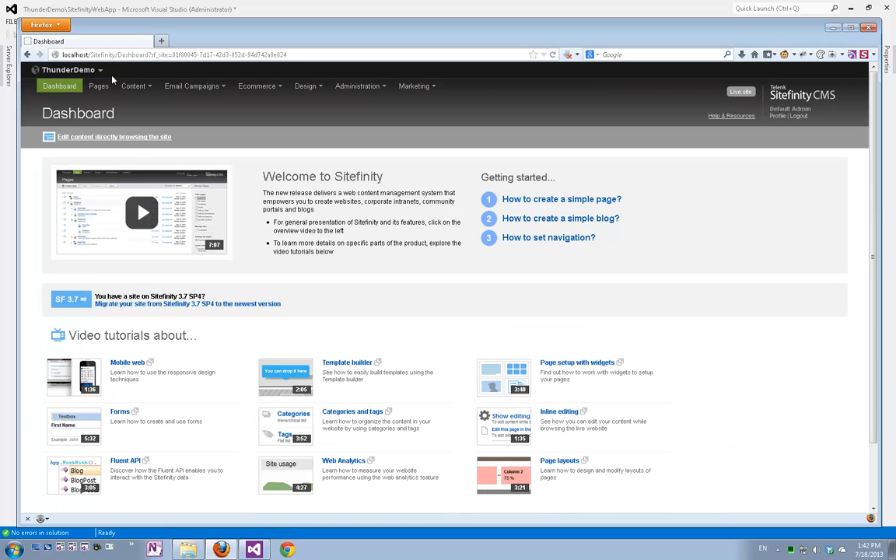
pyautogui.click(134, 86)
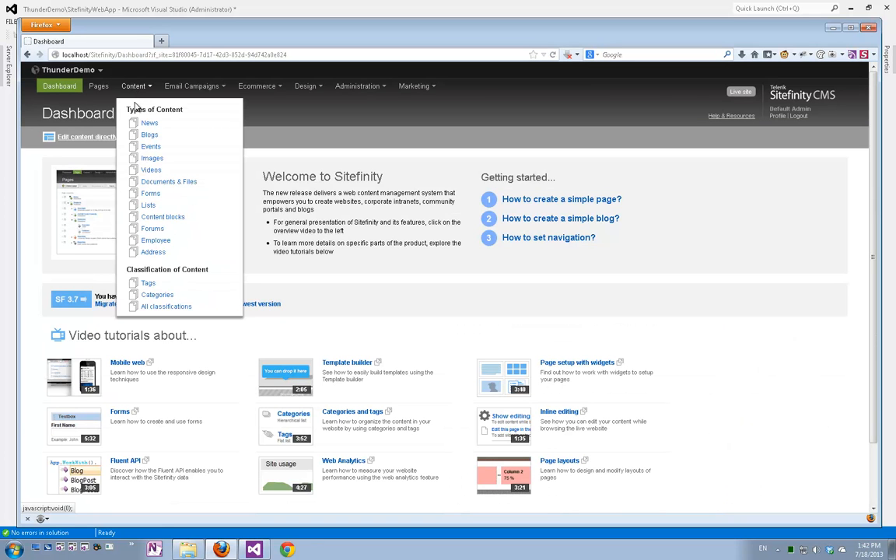
pyautogui.moveTo(153, 252)
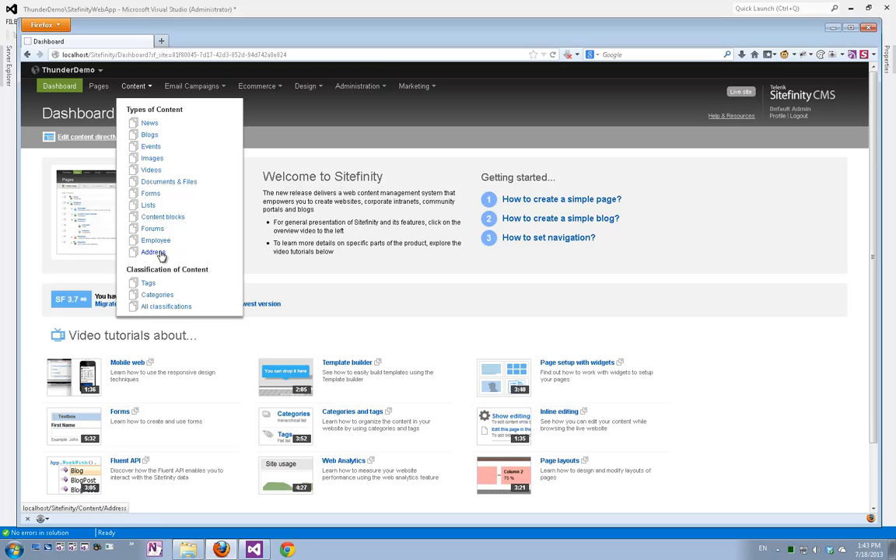
pyautogui.click(152, 252)
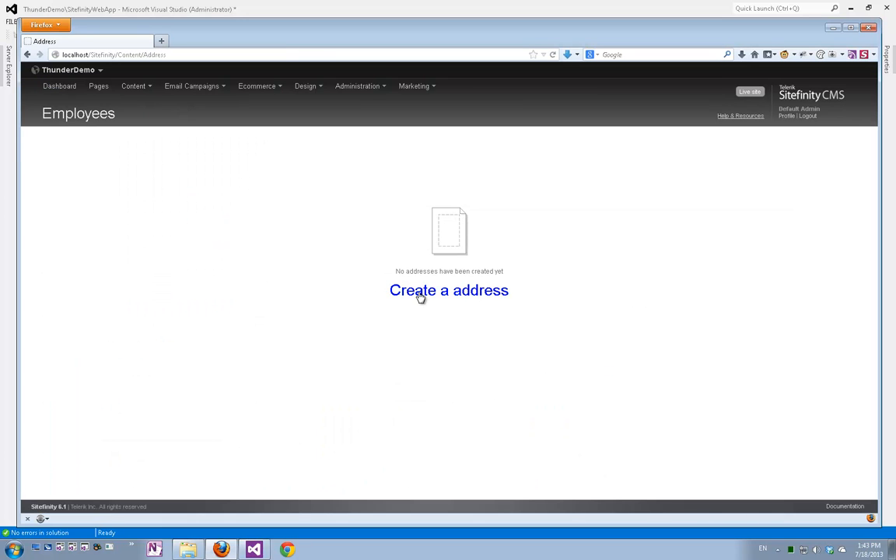
# Step: Create address 'Telerik HQ' at 33 Alexander Malinov, Sofia, Bulgaria and save it
pyautogui.click(449, 291)
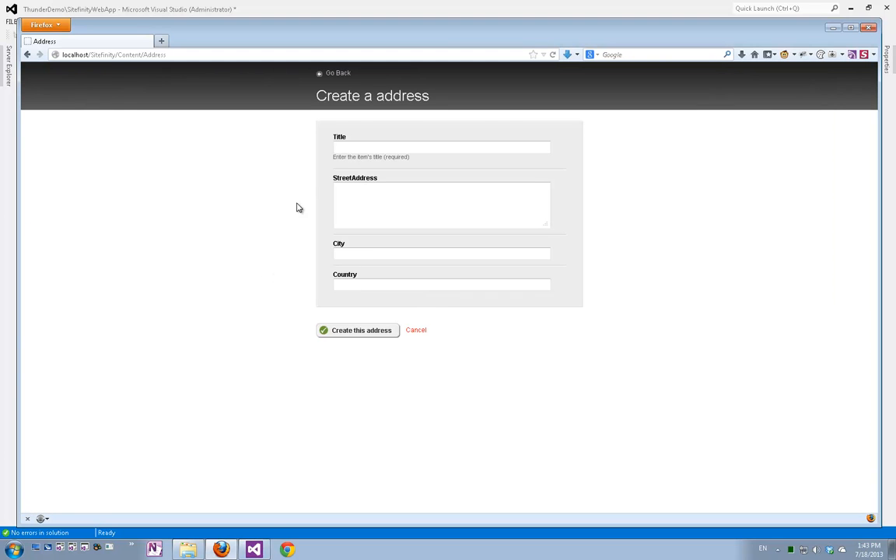
pyautogui.click(442, 146)
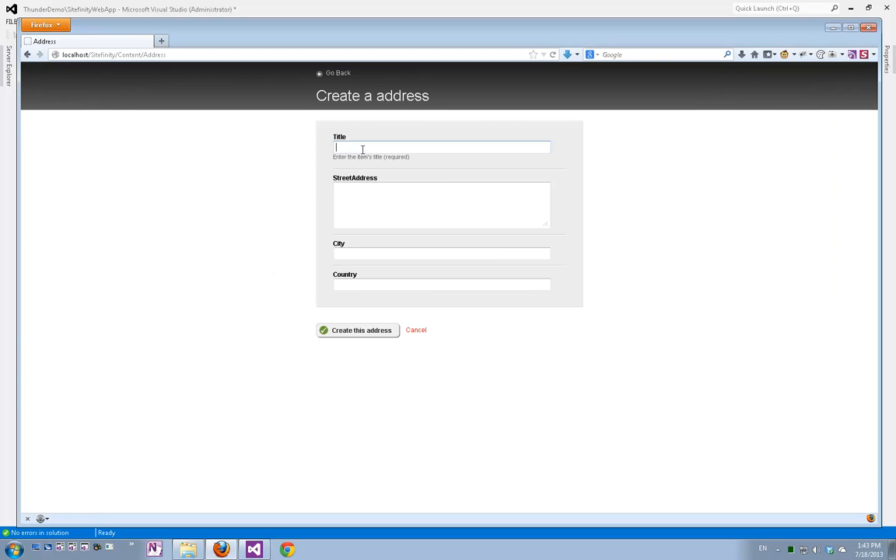
pyautogui.write('T')
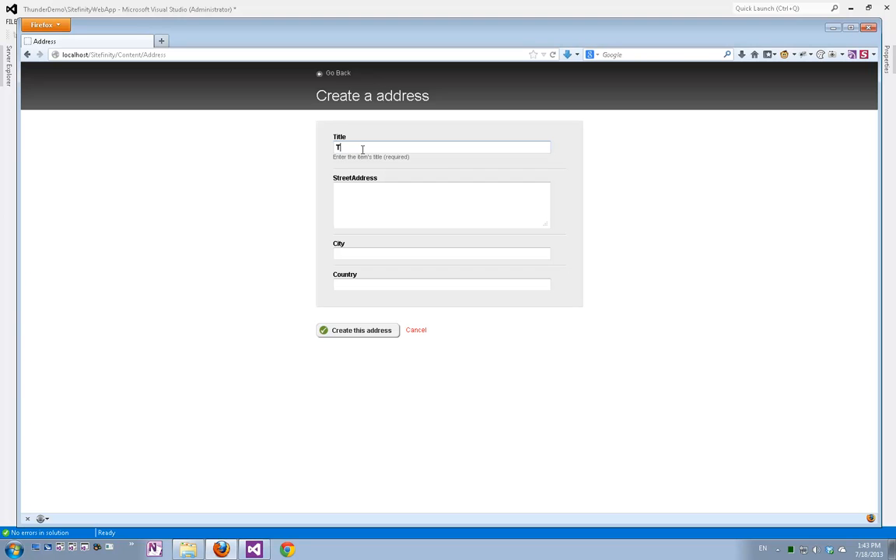
pyautogui.write('elerik HQ')
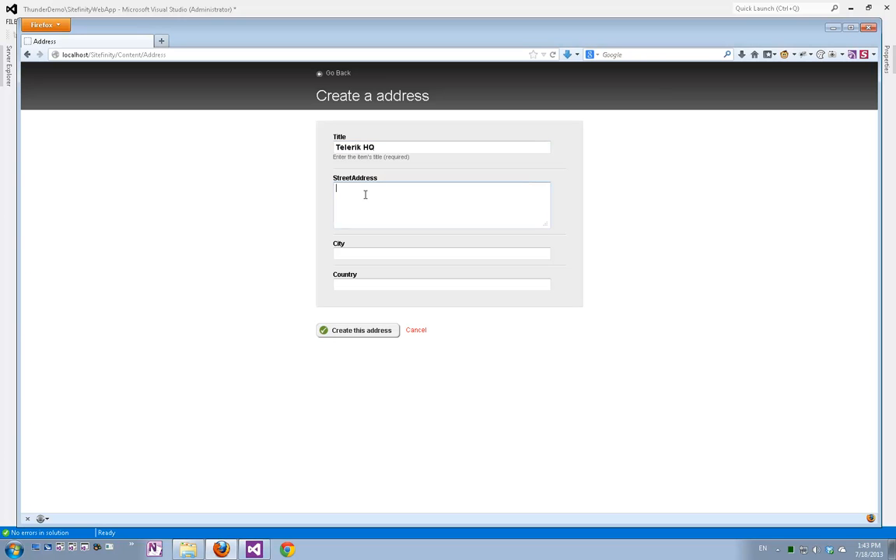
pyautogui.write('Alexander')
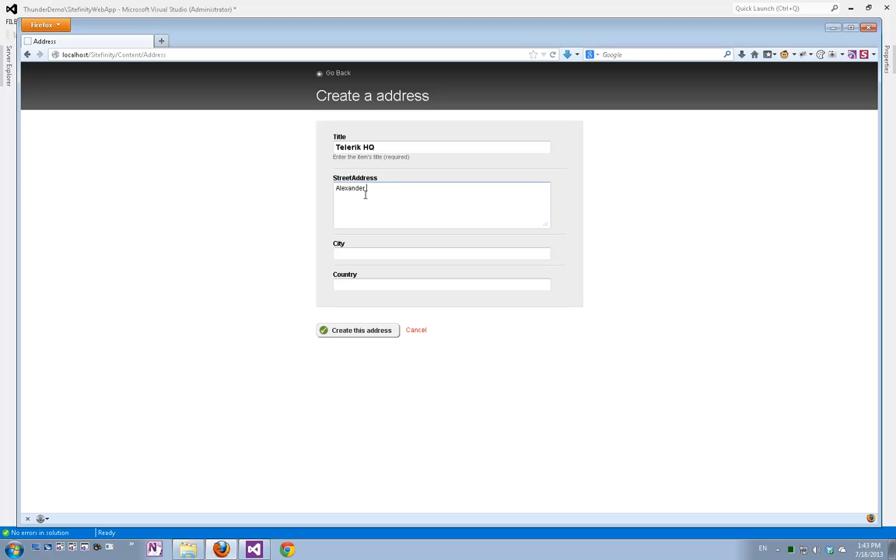
pyautogui.write('Malinov')
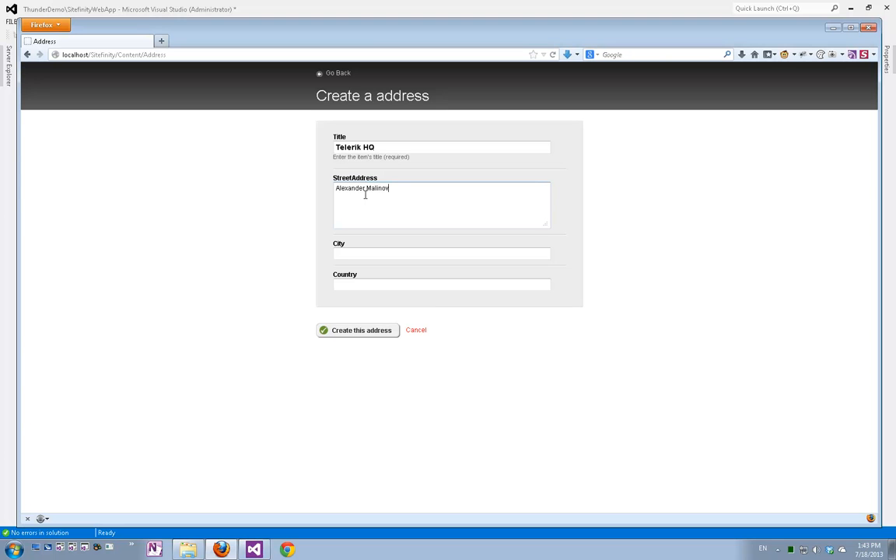
pyautogui.write('33')
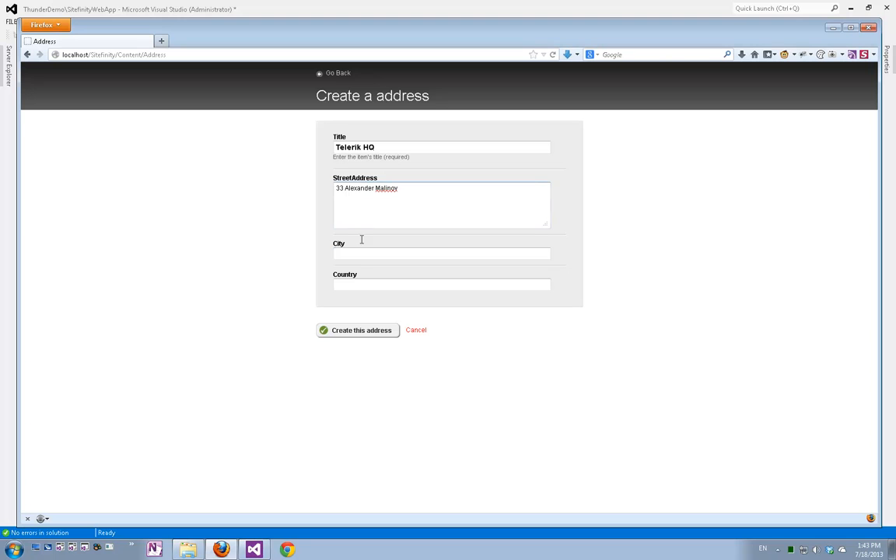
pyautogui.write('Sofia')
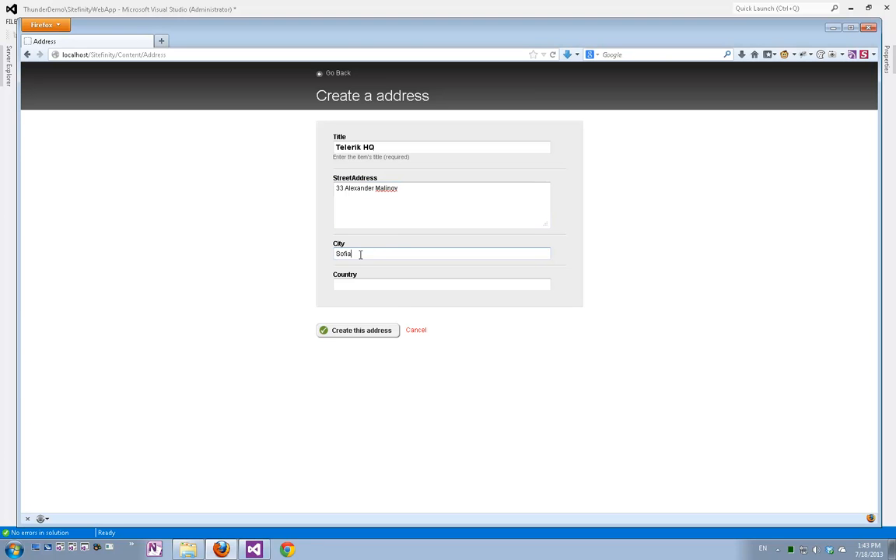
pyautogui.write('Bulgaria')
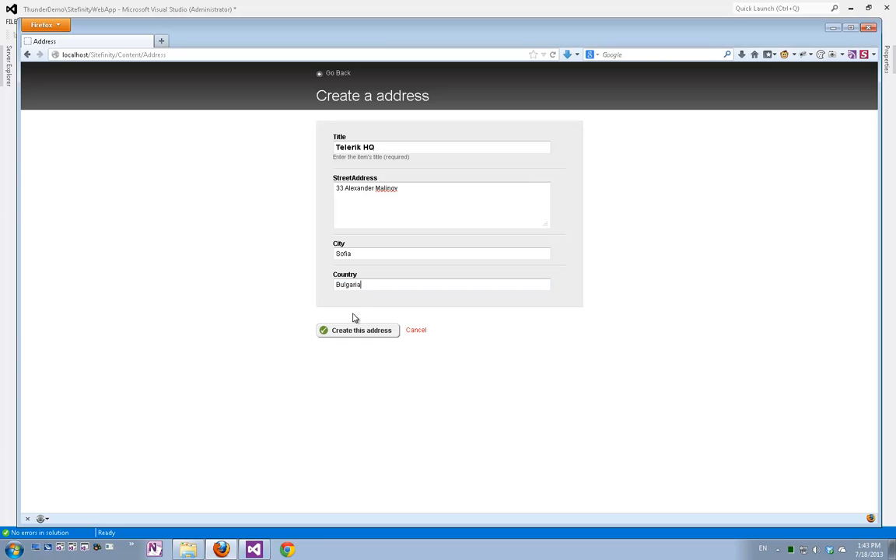
pyautogui.click(358, 330)
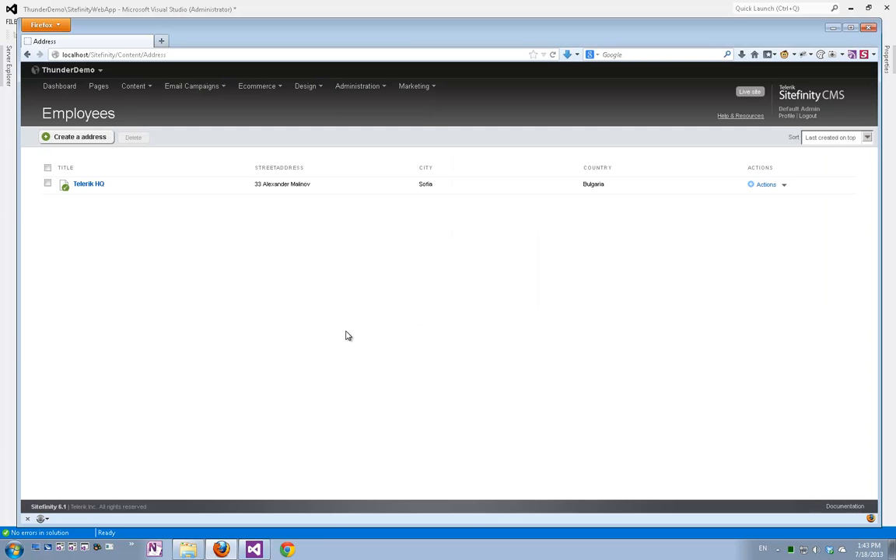
pyautogui.moveTo(303, 410)
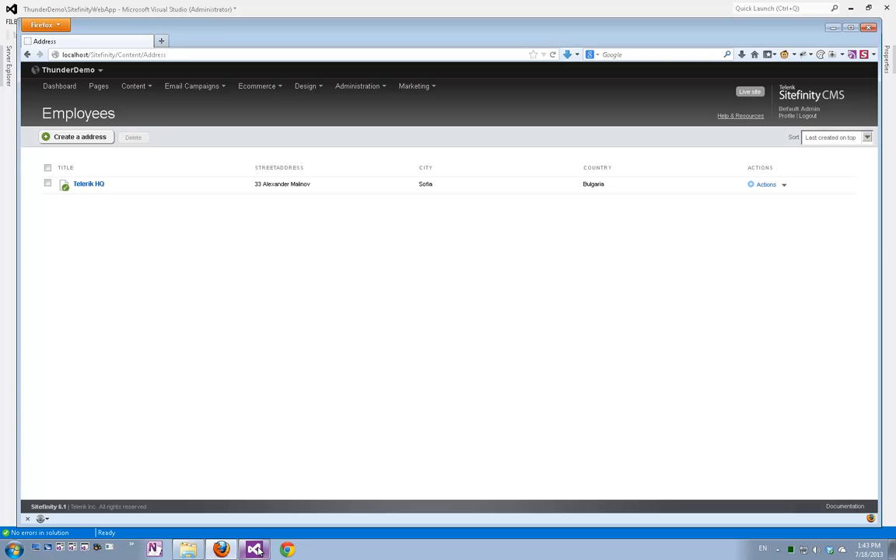
# Step: Expand Web > UI > Addresses in Solution Explorer and select AddressesMaster.ascx
pyautogui.click(256, 549)
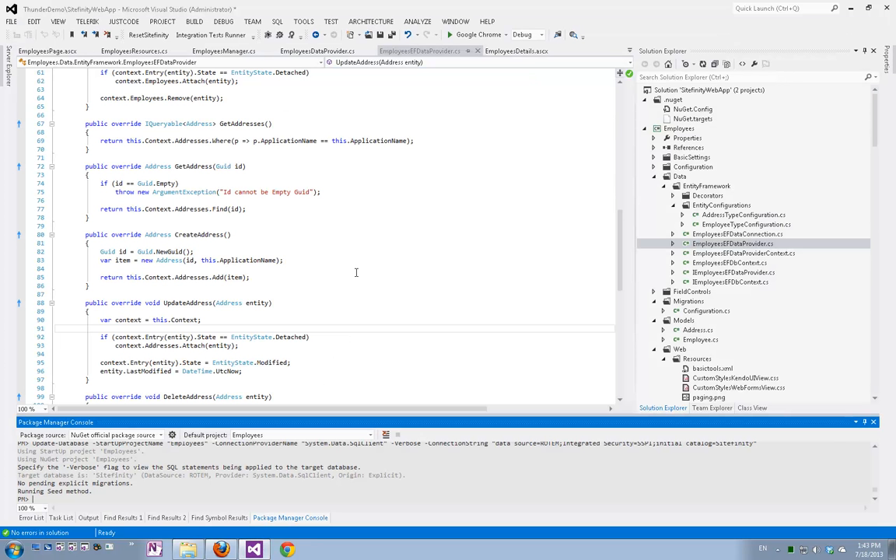
pyautogui.click(682, 349)
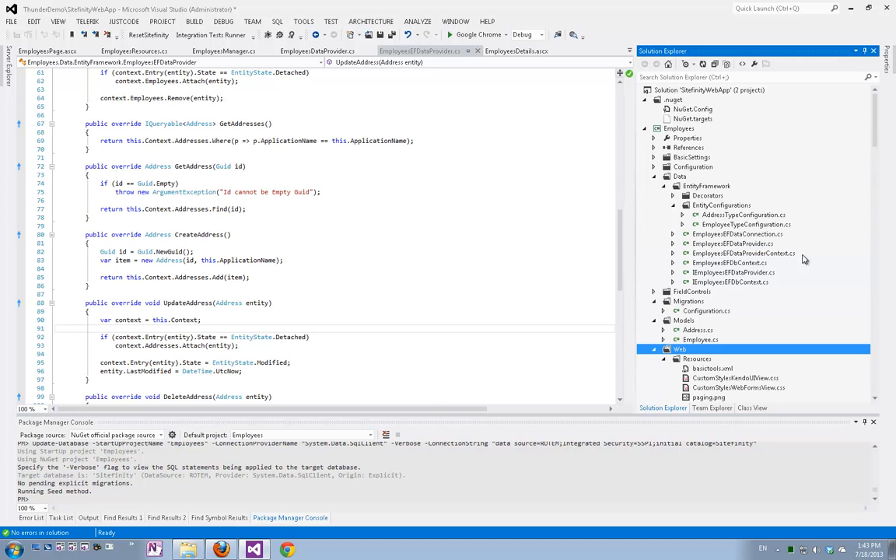
pyautogui.scroll(-3)
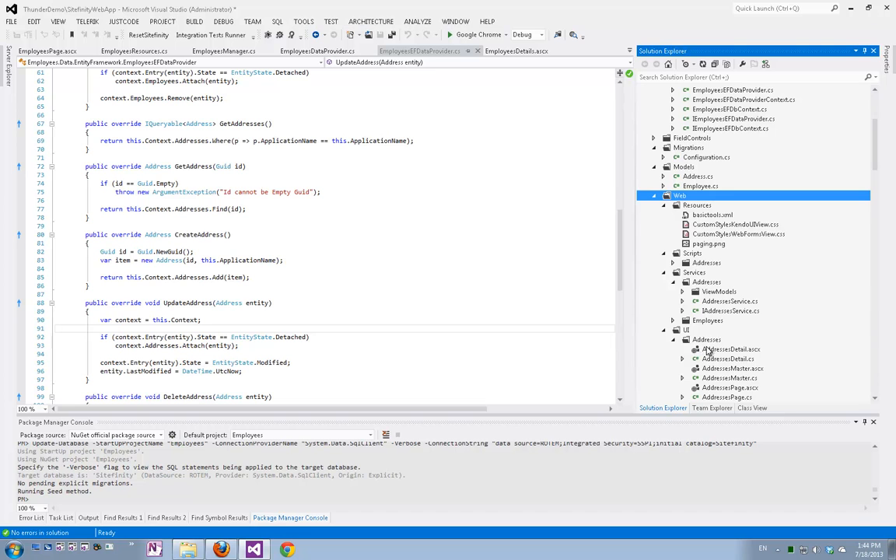
pyautogui.scroll(-3)
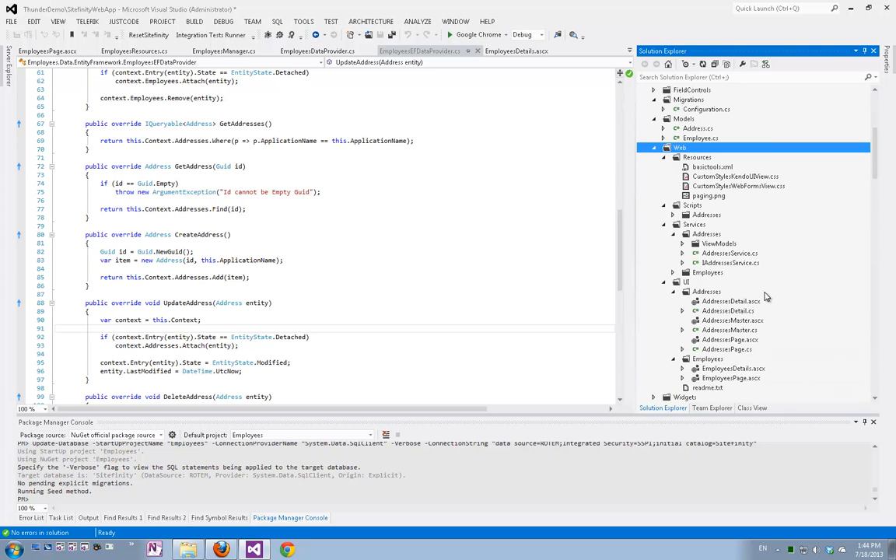
pyautogui.moveTo(716, 325)
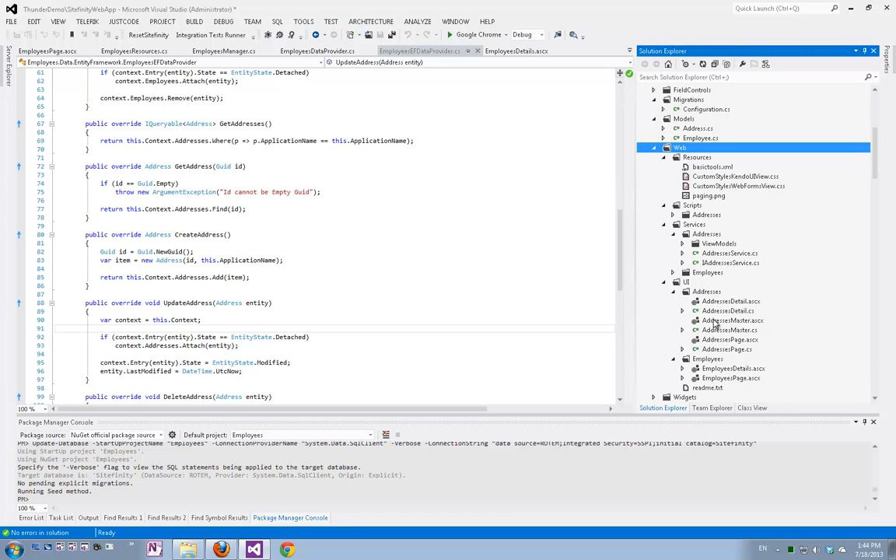
pyautogui.moveTo(716, 335)
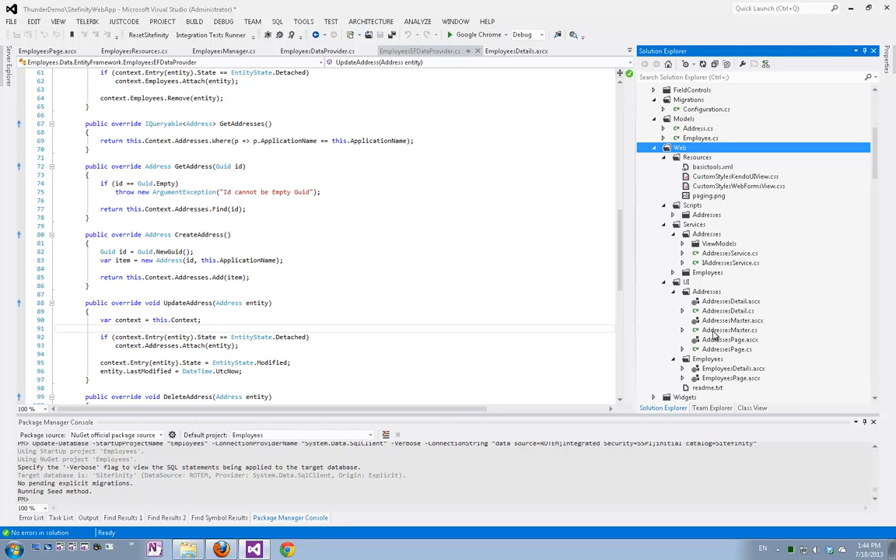
pyautogui.click(730, 329)
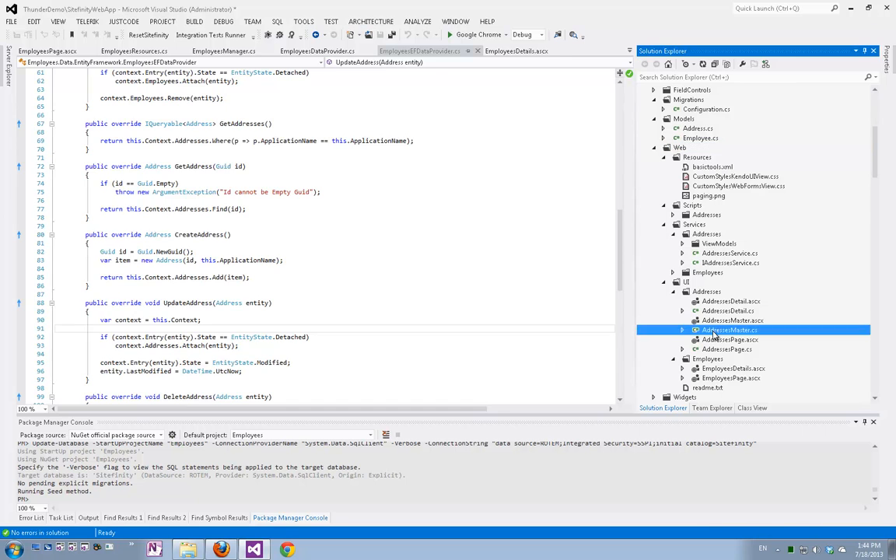
# Step: View the AddressesMaster.ascx markup down to the grid row template for street, city and country
pyautogui.doubleClick(730, 330)
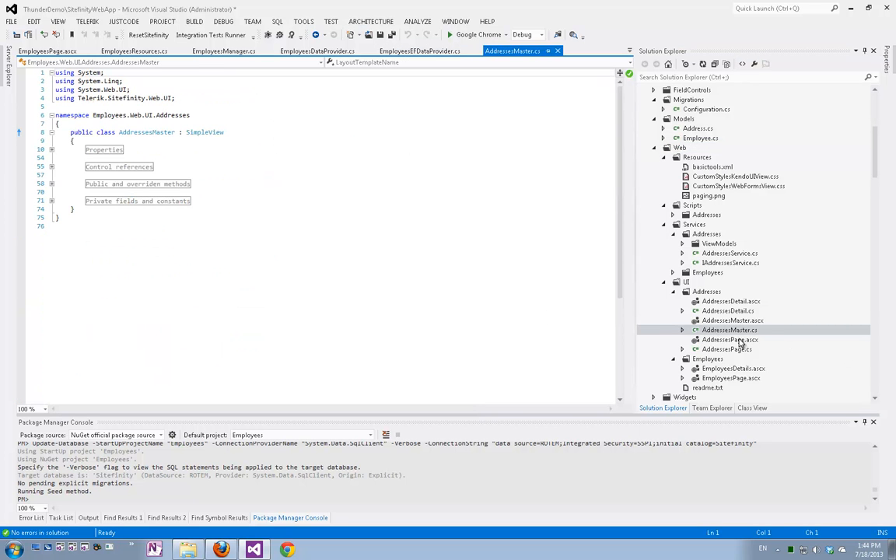
pyautogui.doubleClick(732, 320)
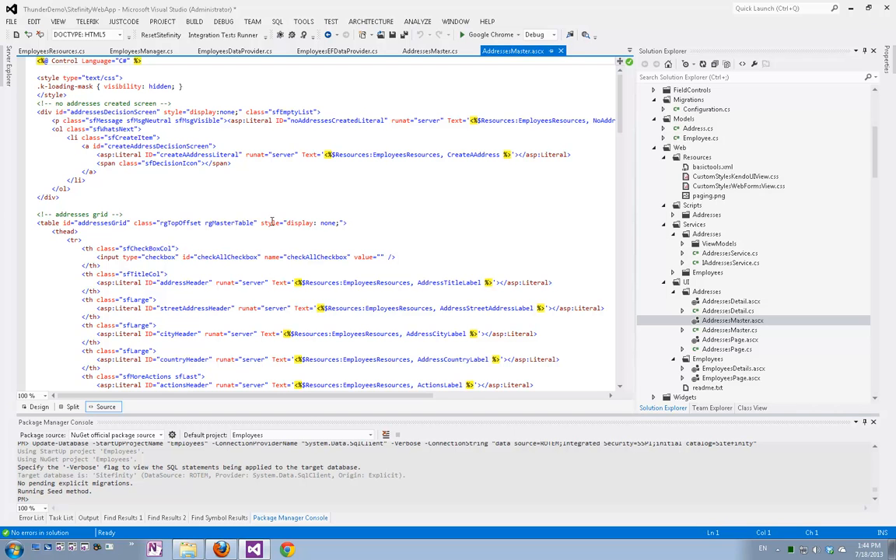
pyautogui.scroll(-3)
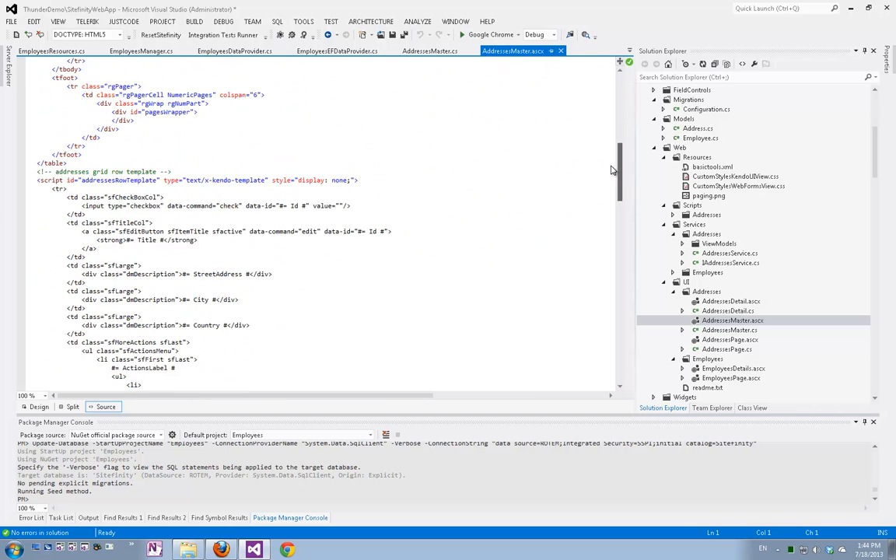